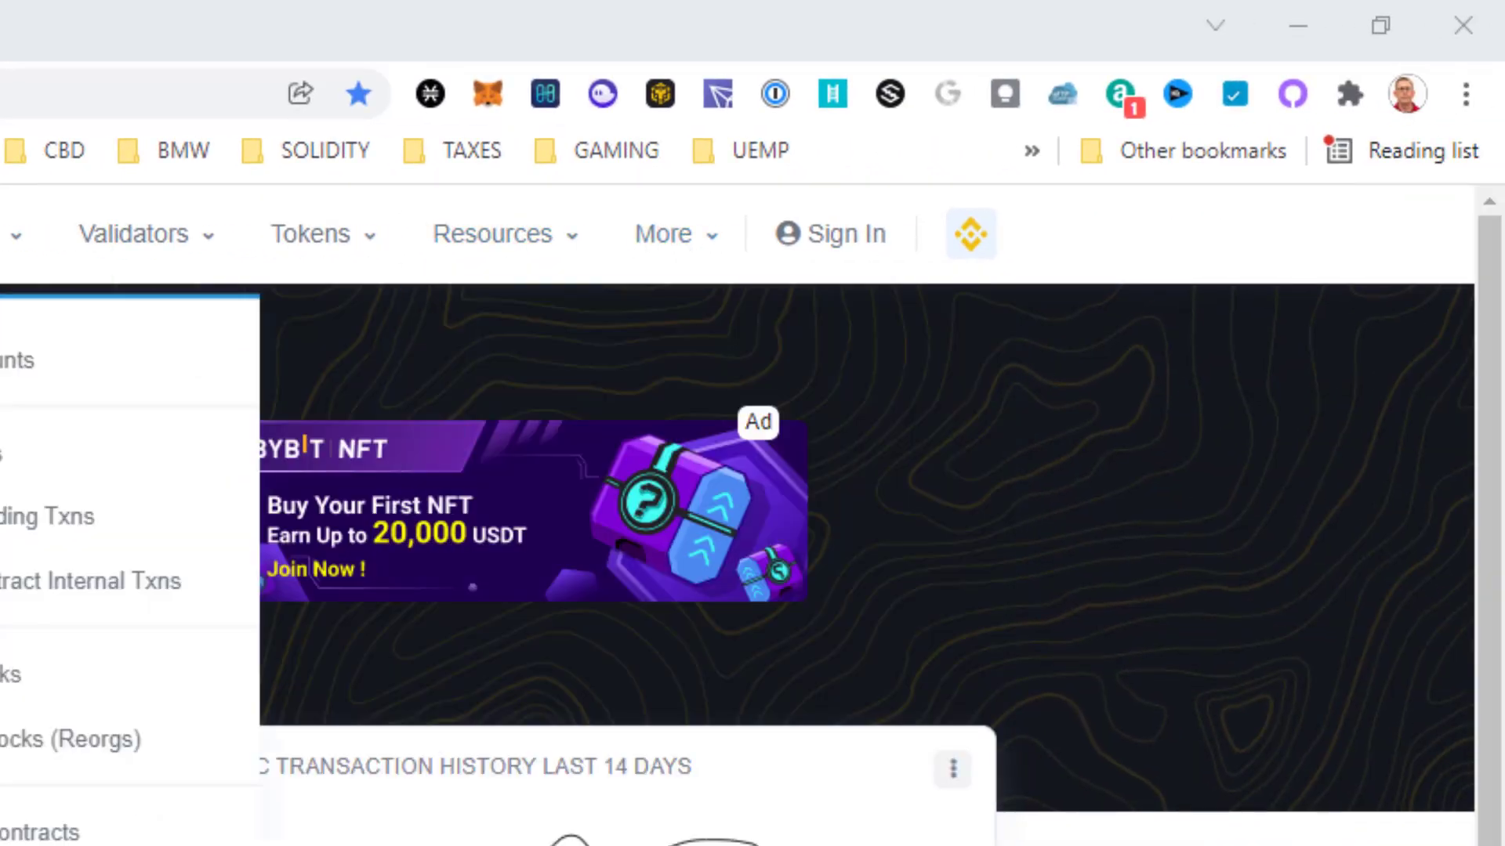
Launch the Token Approvals checker from the More › Tools menu.
click(661, 233)
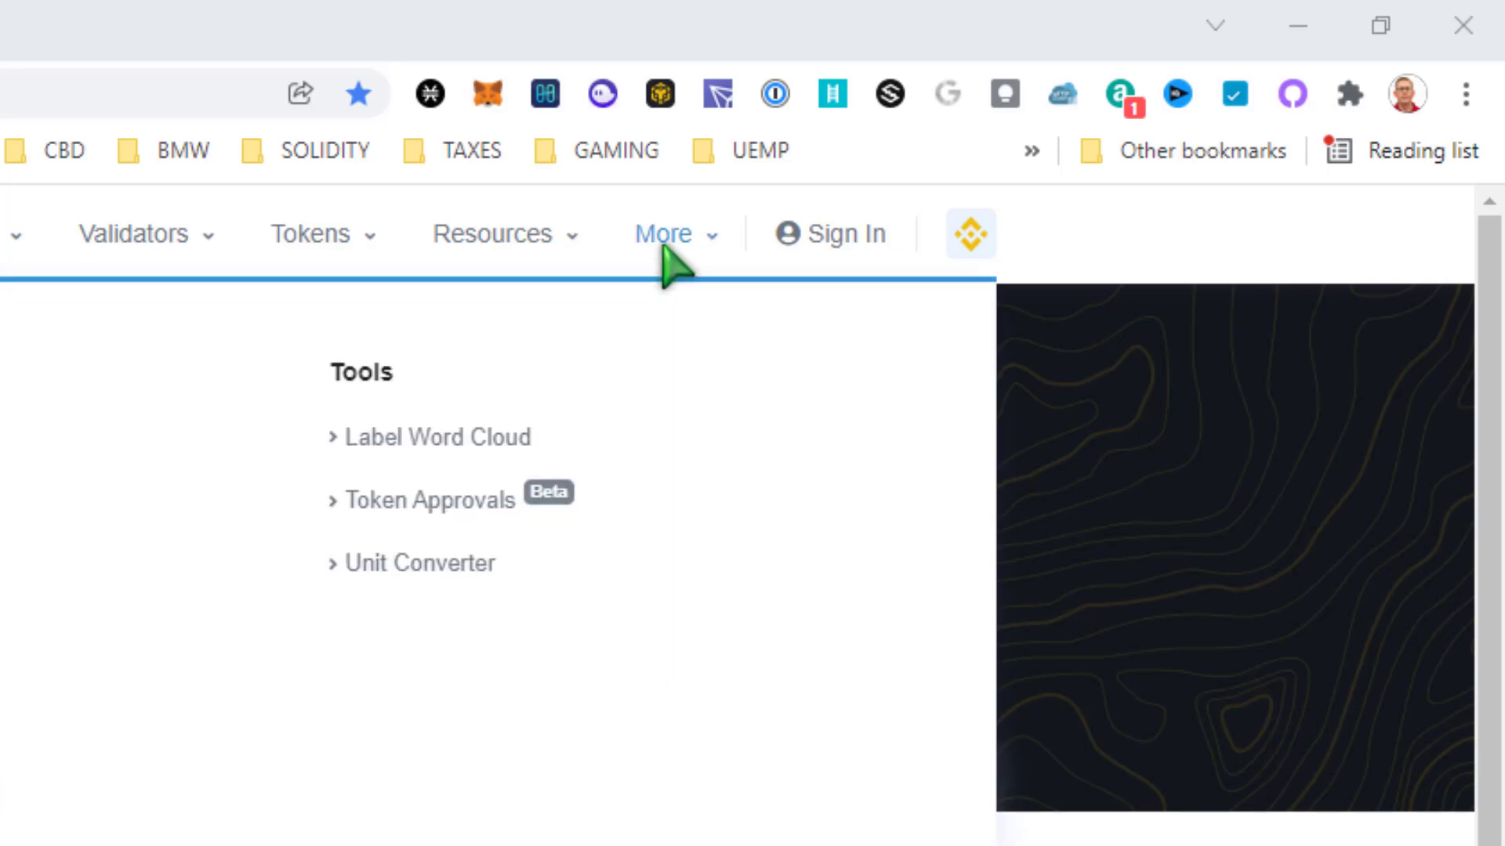
mouse_move(430, 500)
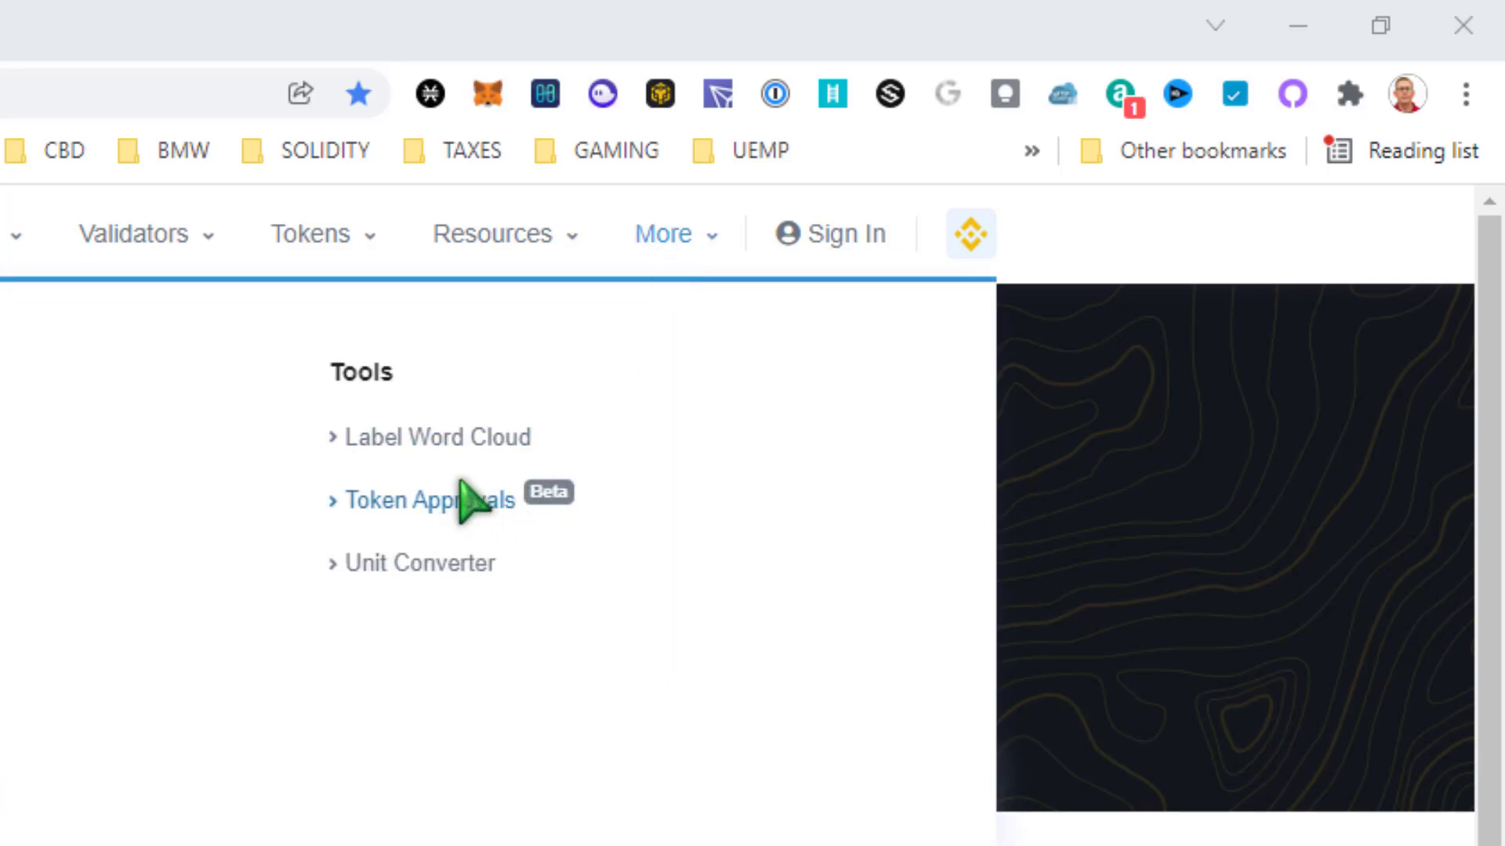
click(428, 500)
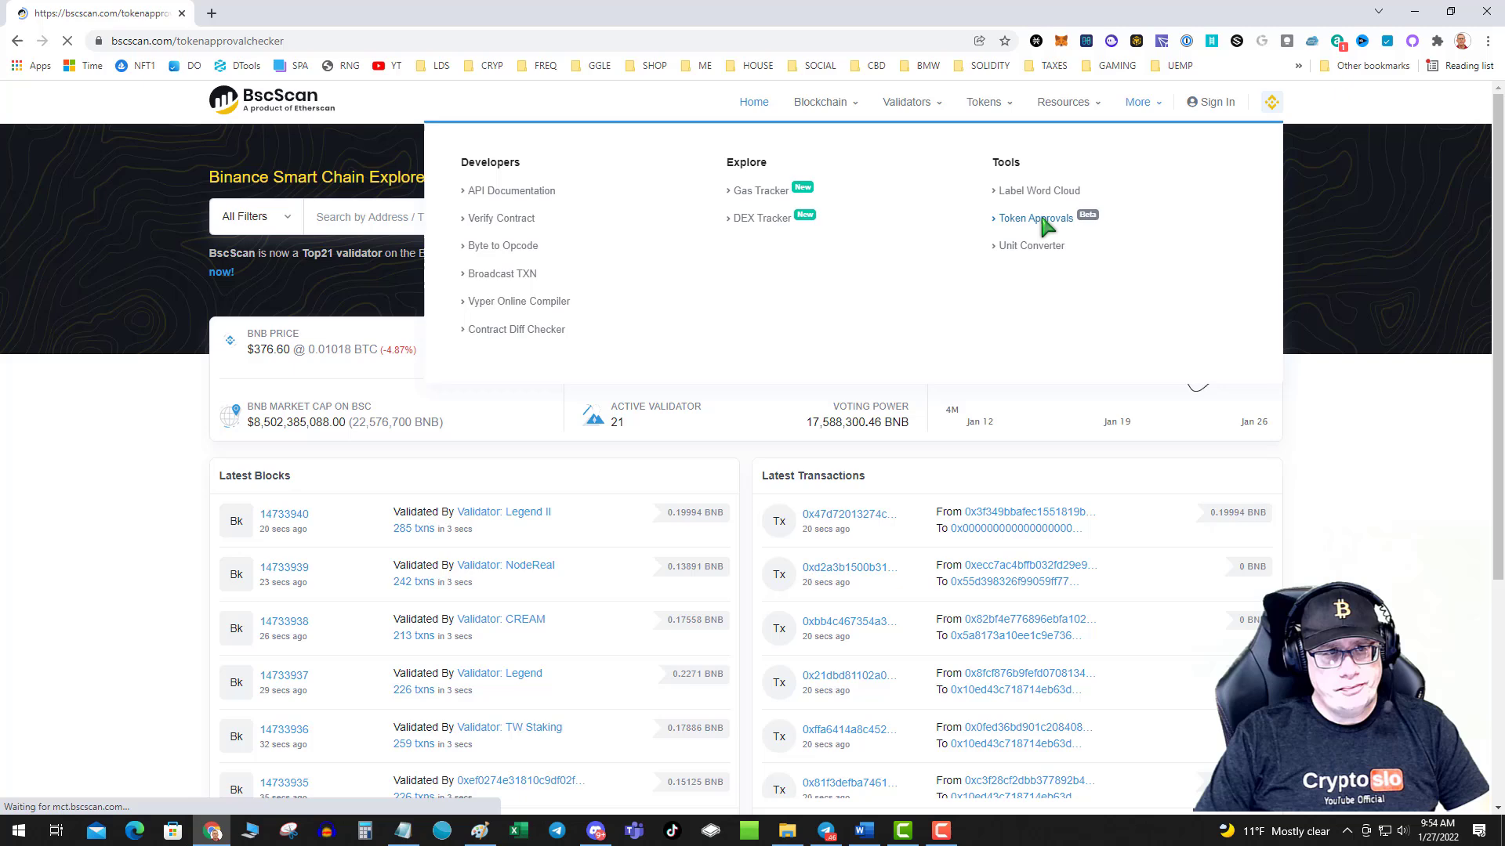
Search the Token Approvals checker with the wallet address copied from MetaMask, listing 62 approved contracts.
click(1035, 218)
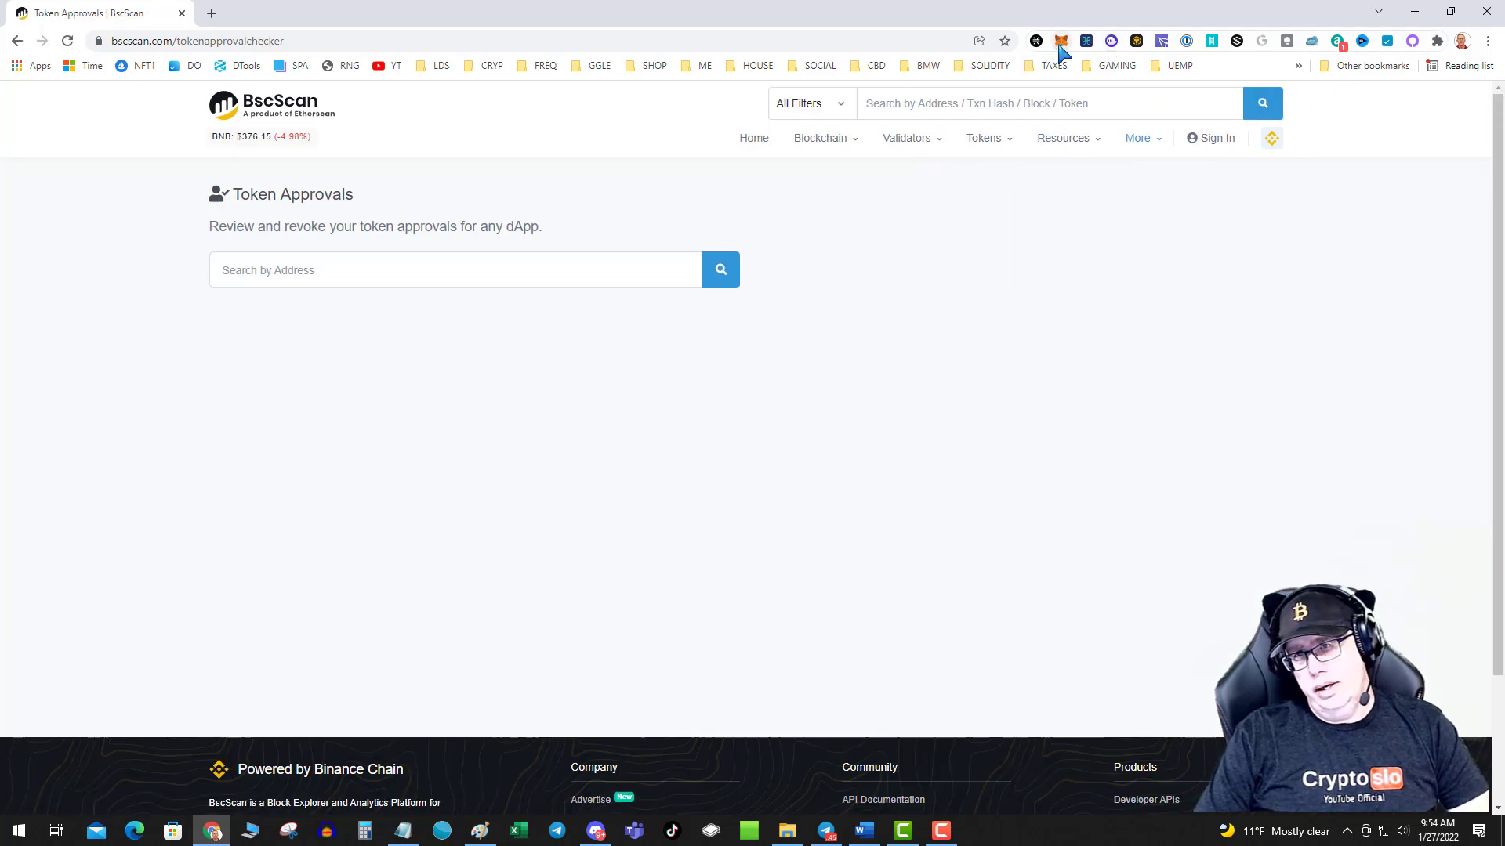
click(1061, 41)
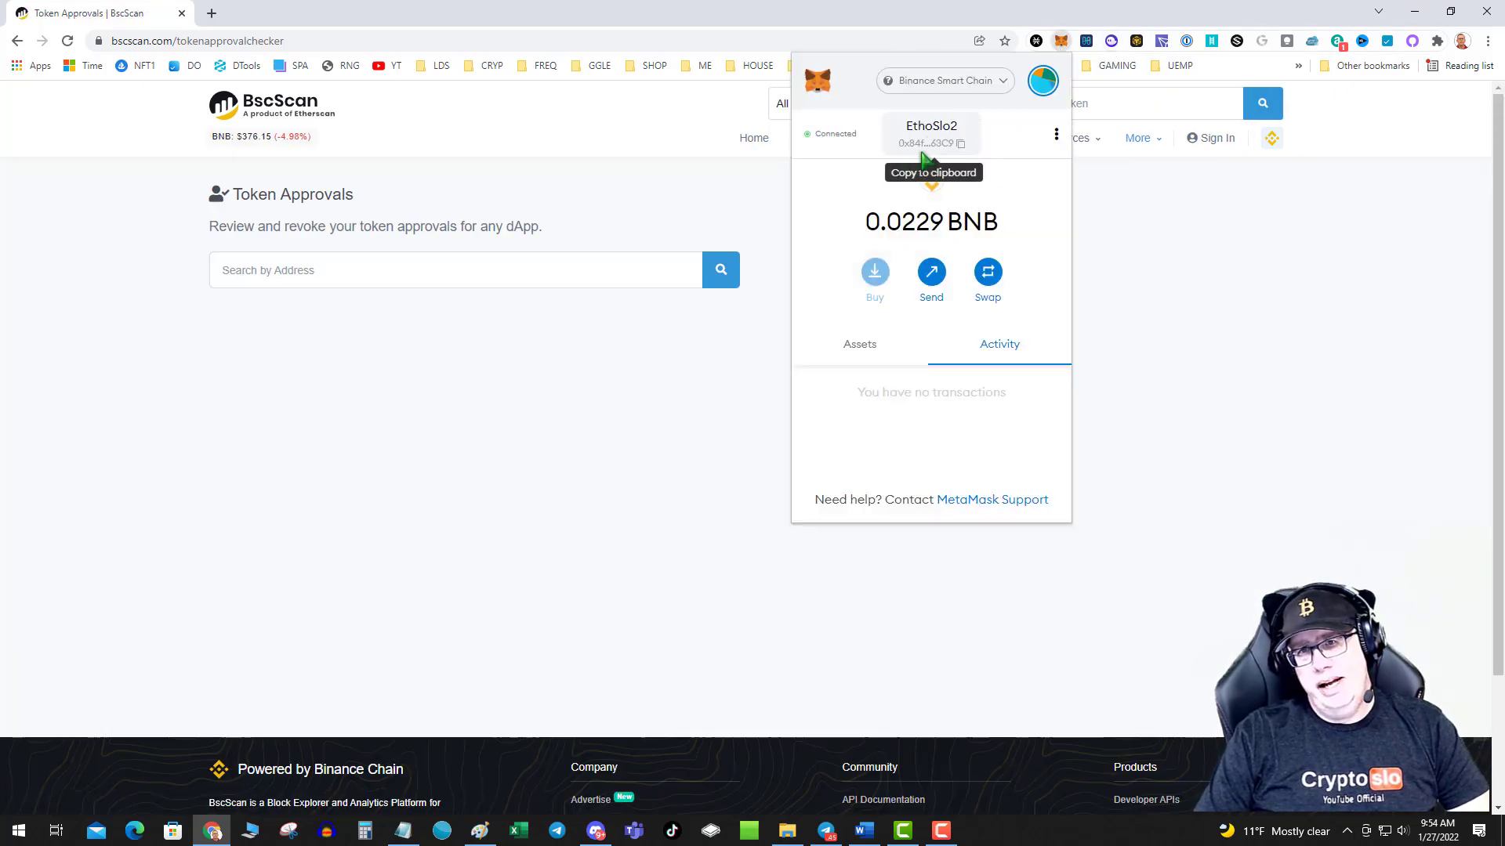
click(456, 270)
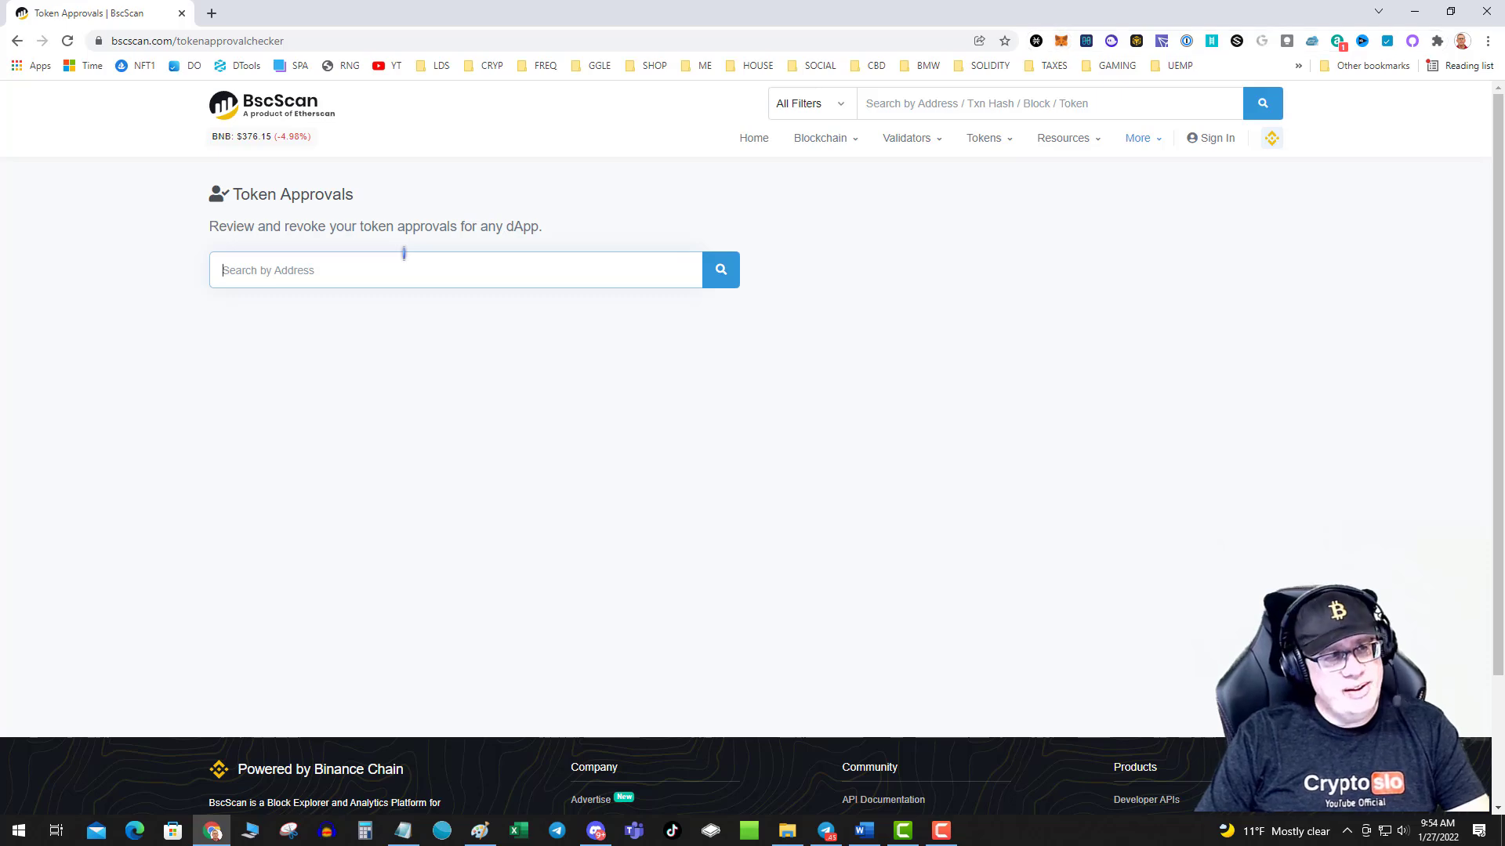
click(719, 270)
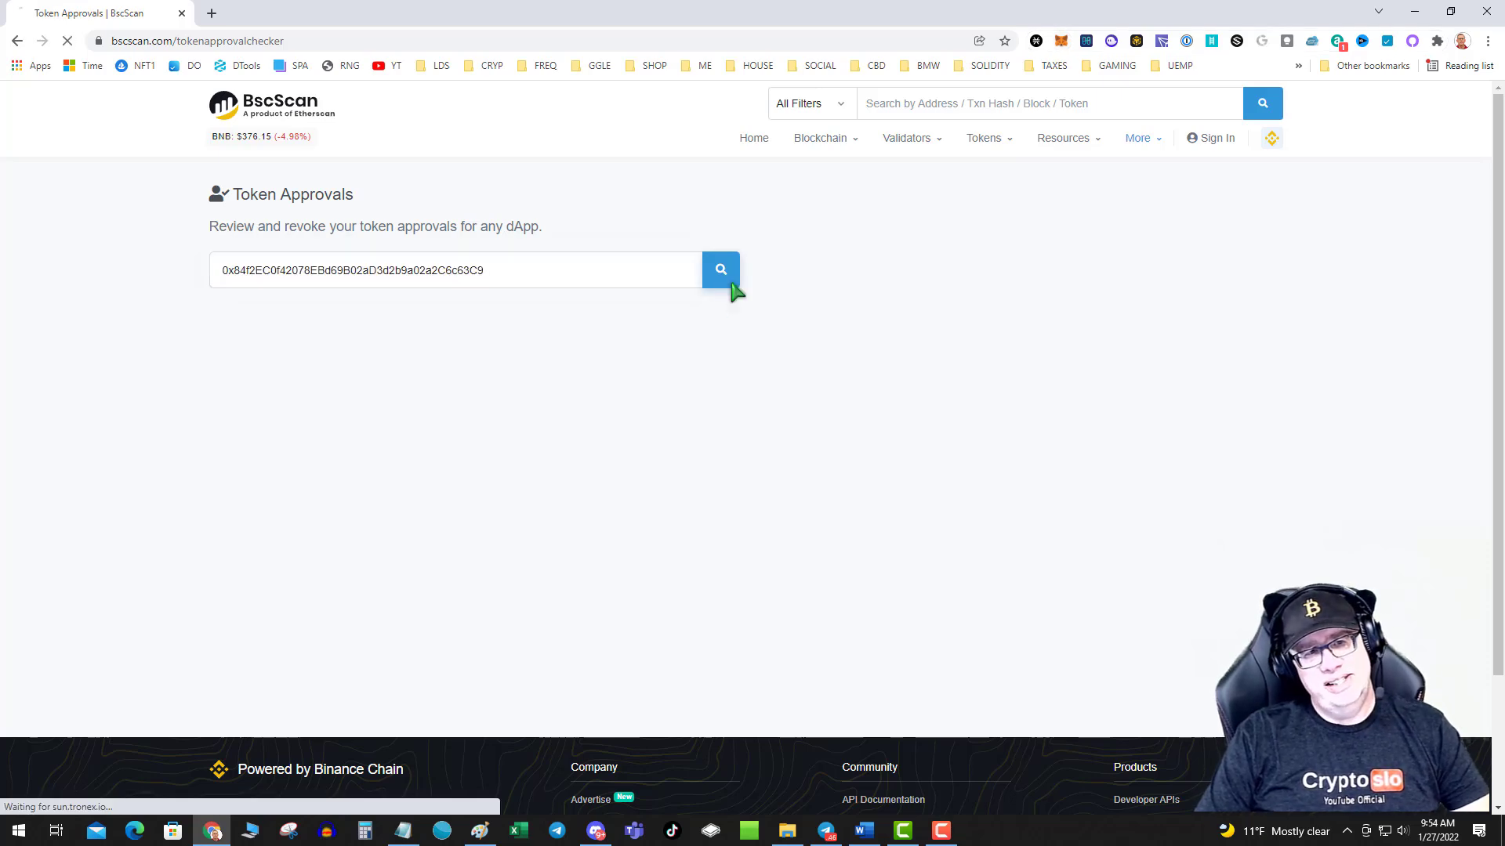
click(720, 270)
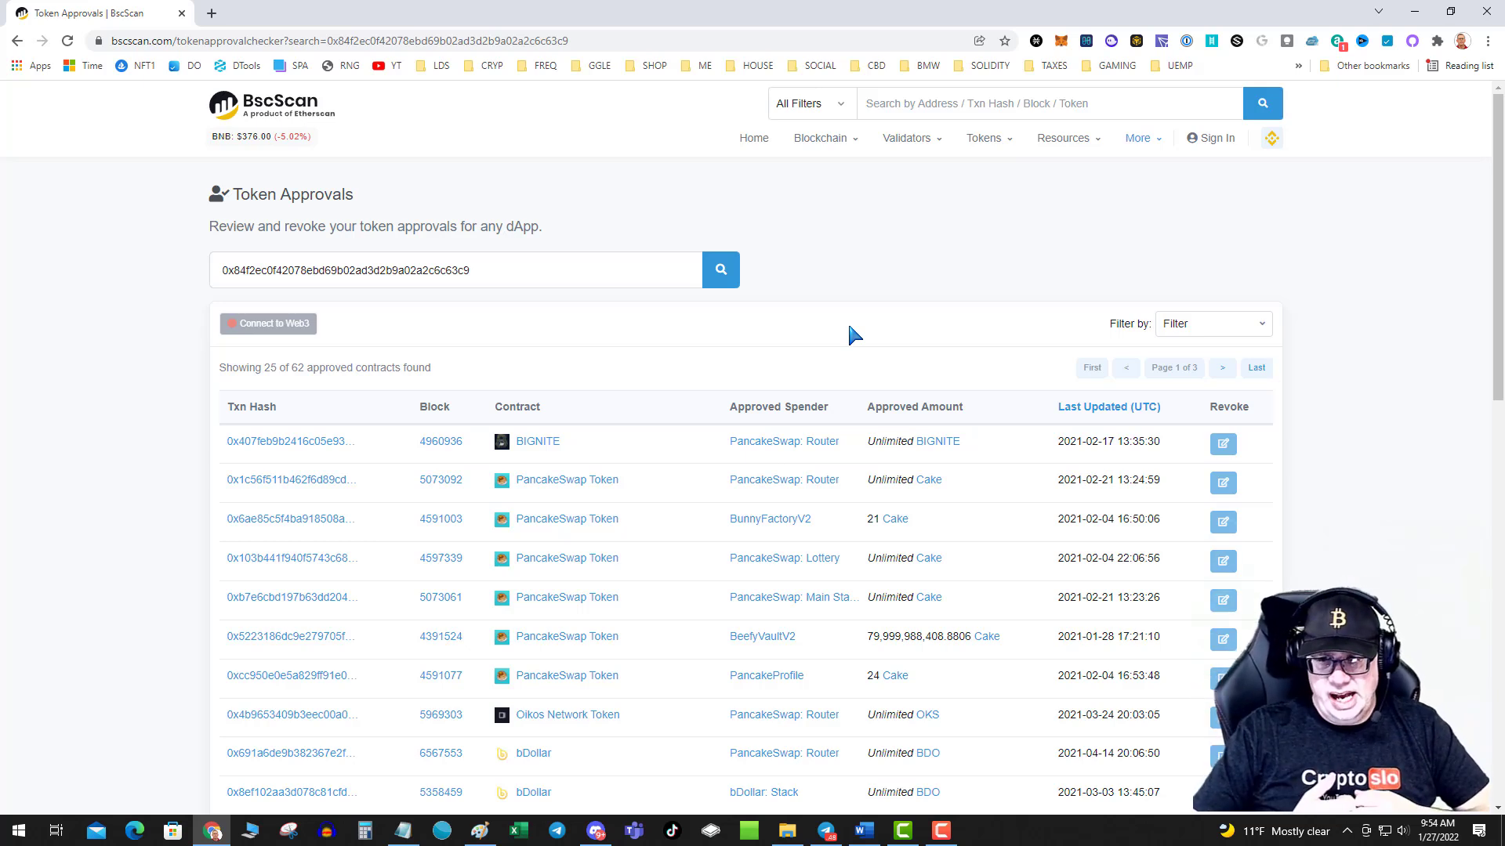
mouse_move(1070, 41)
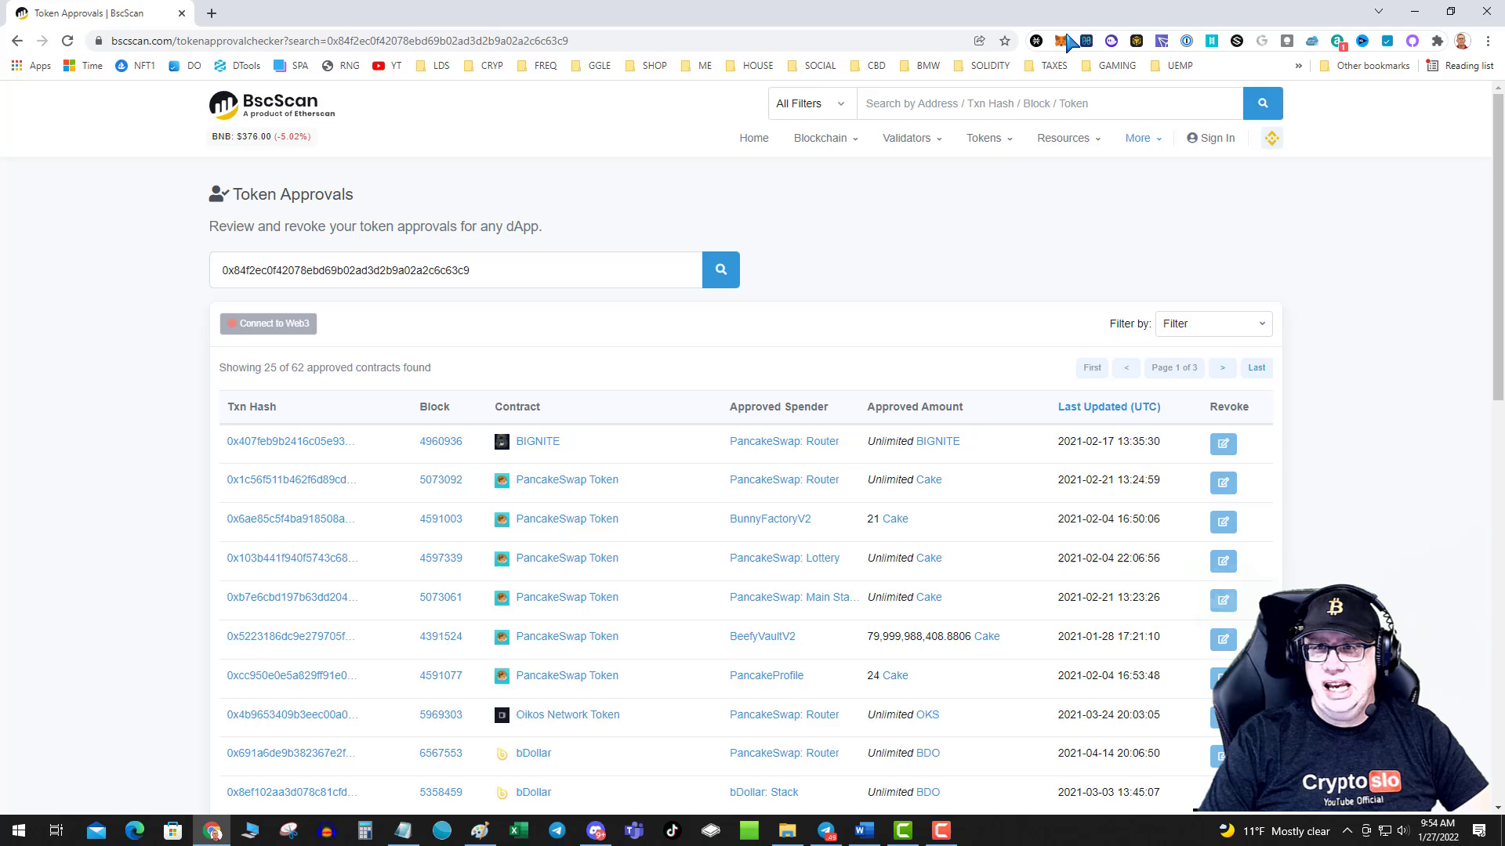
click(1085, 40)
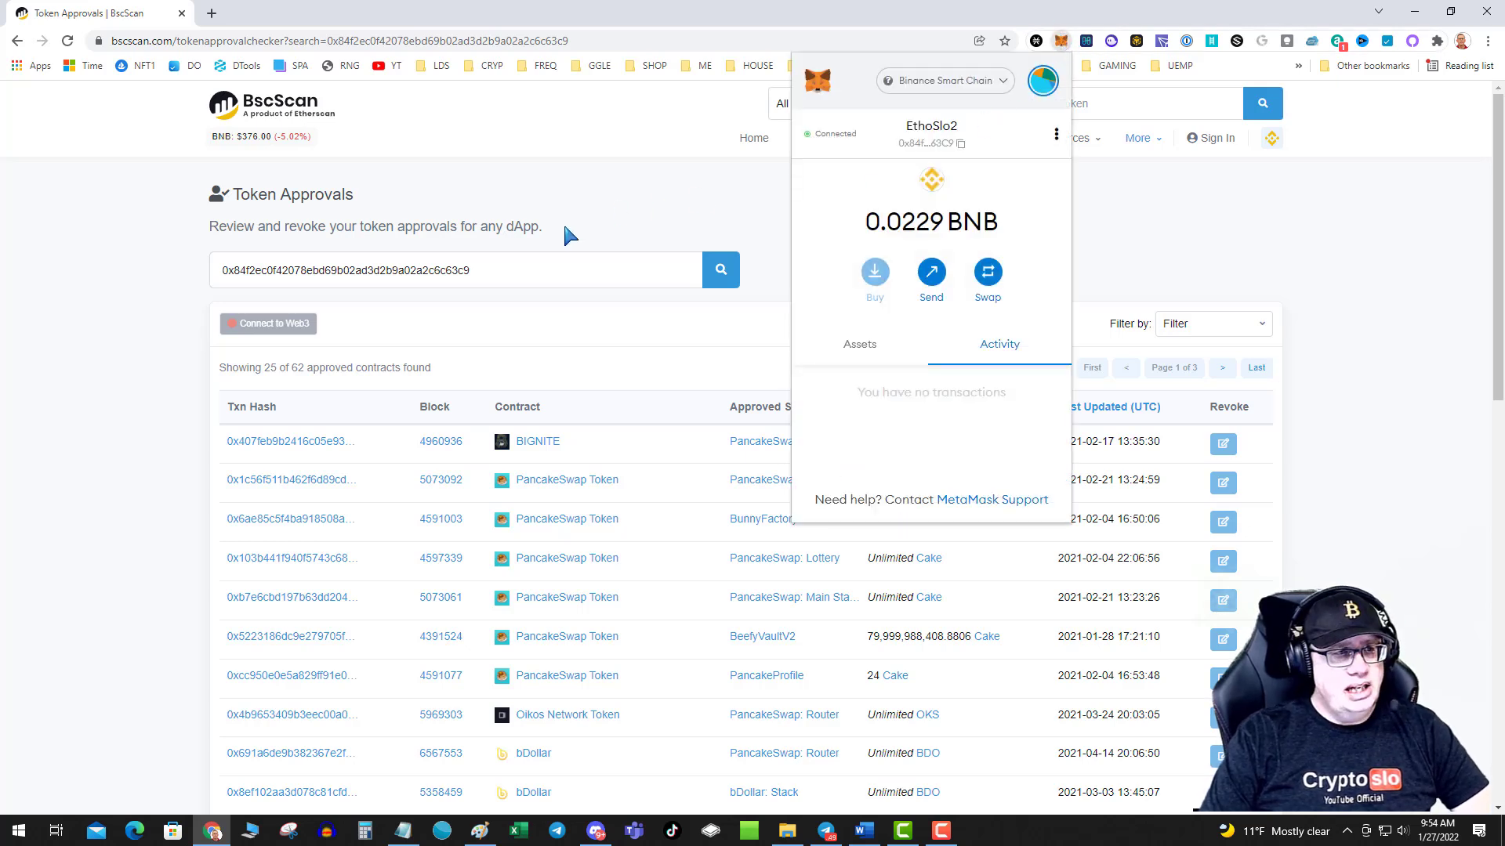
click(114, 246)
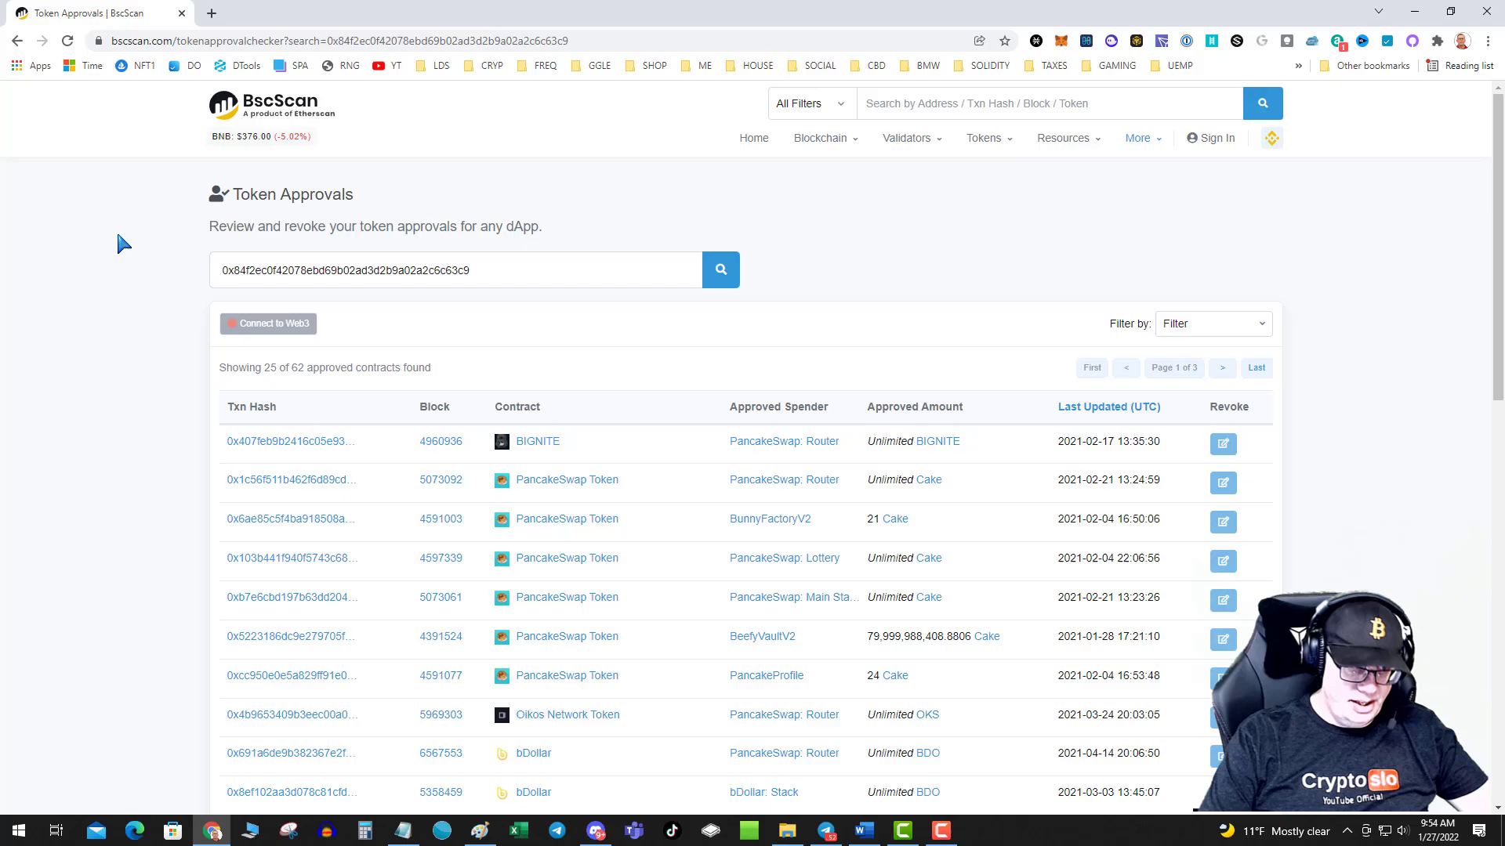
Connect the page to Web3 using MetaMask from the Connect a Wallet dialog.
click(1136, 138)
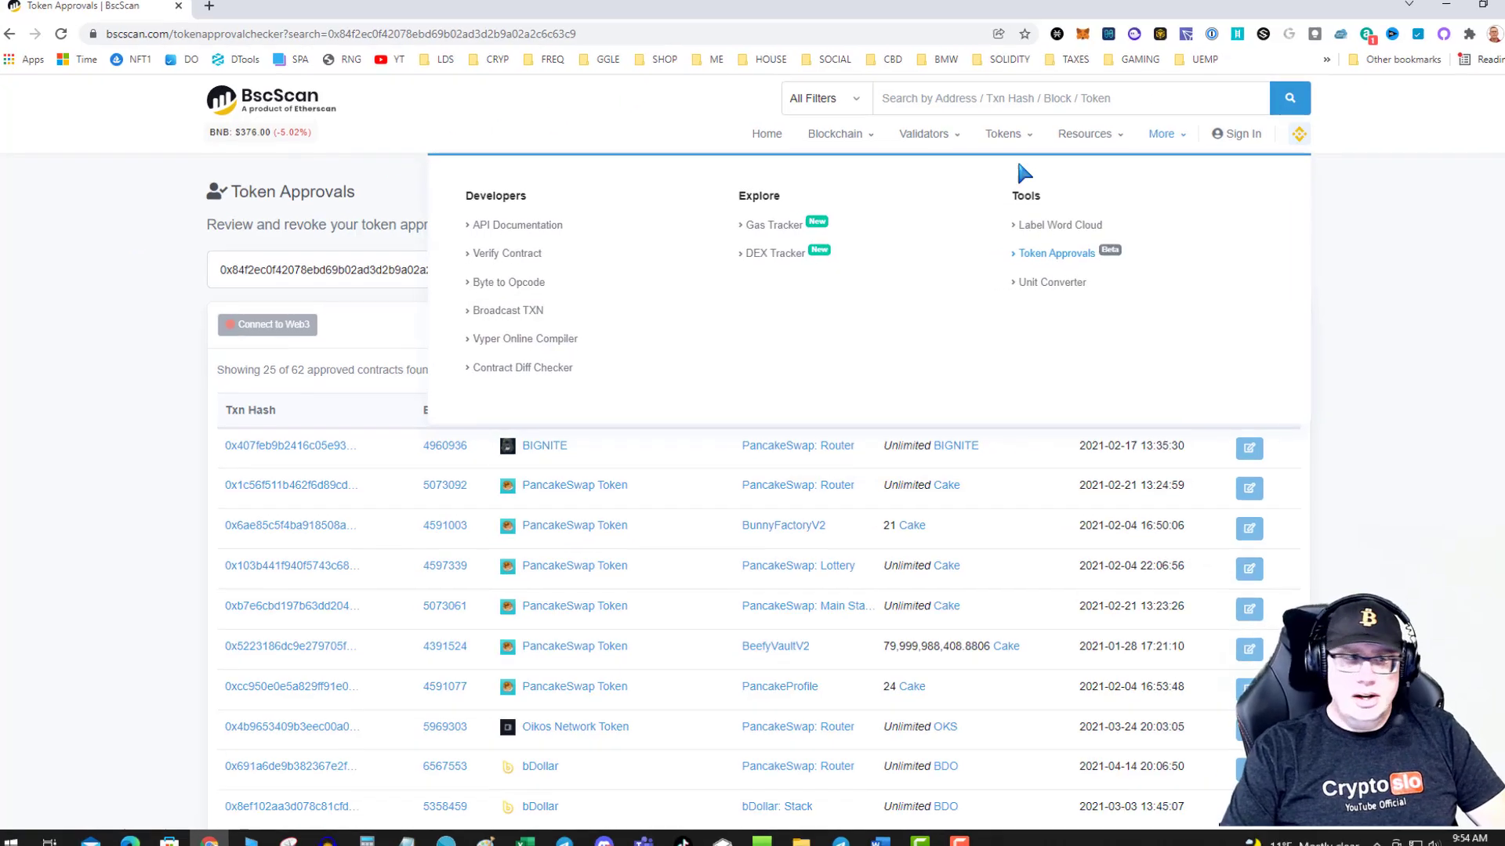
click(268, 323)
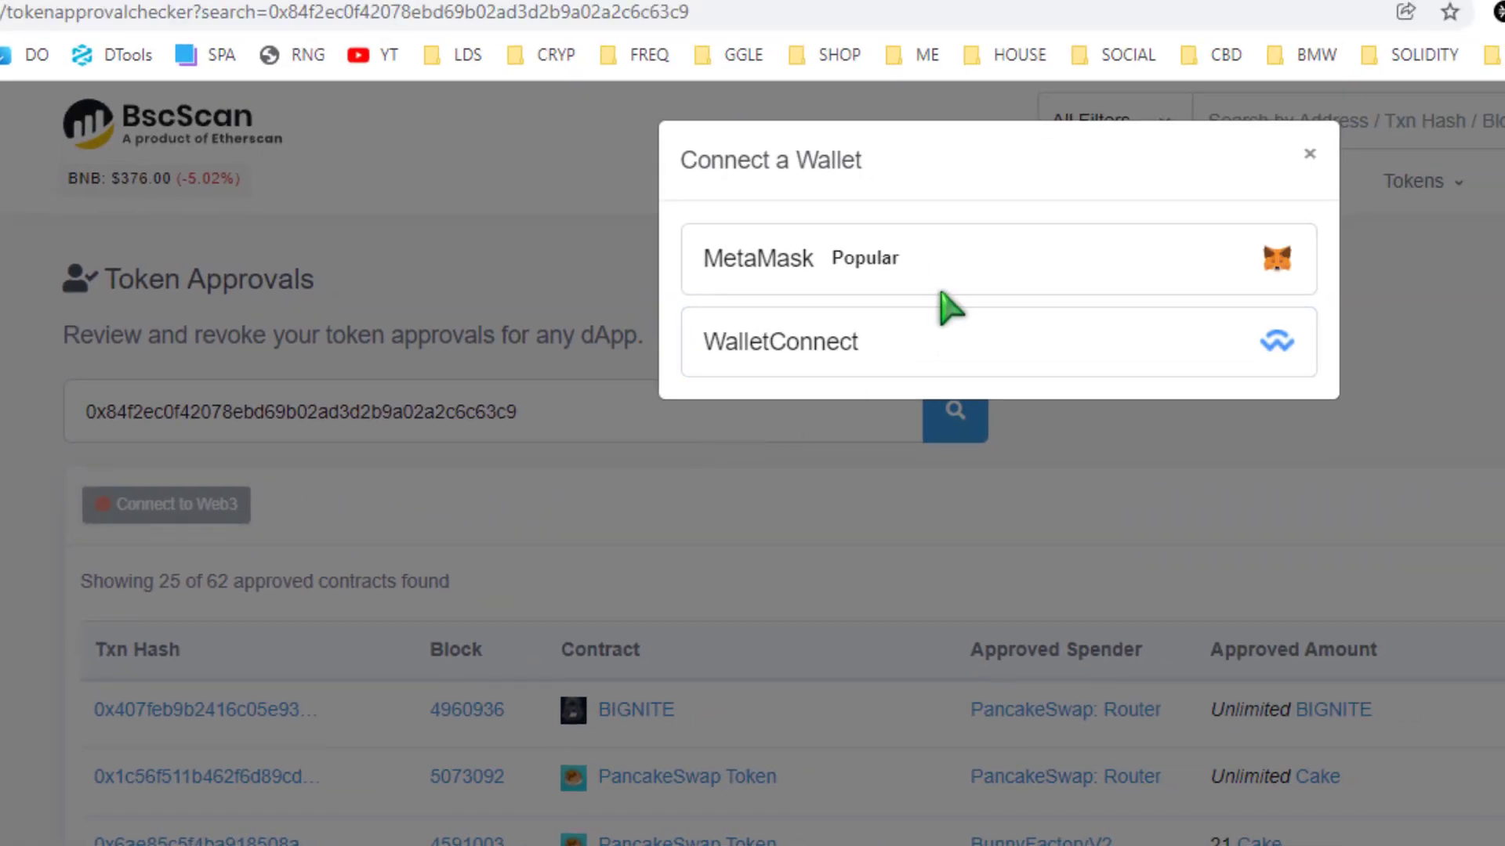
click(994, 259)
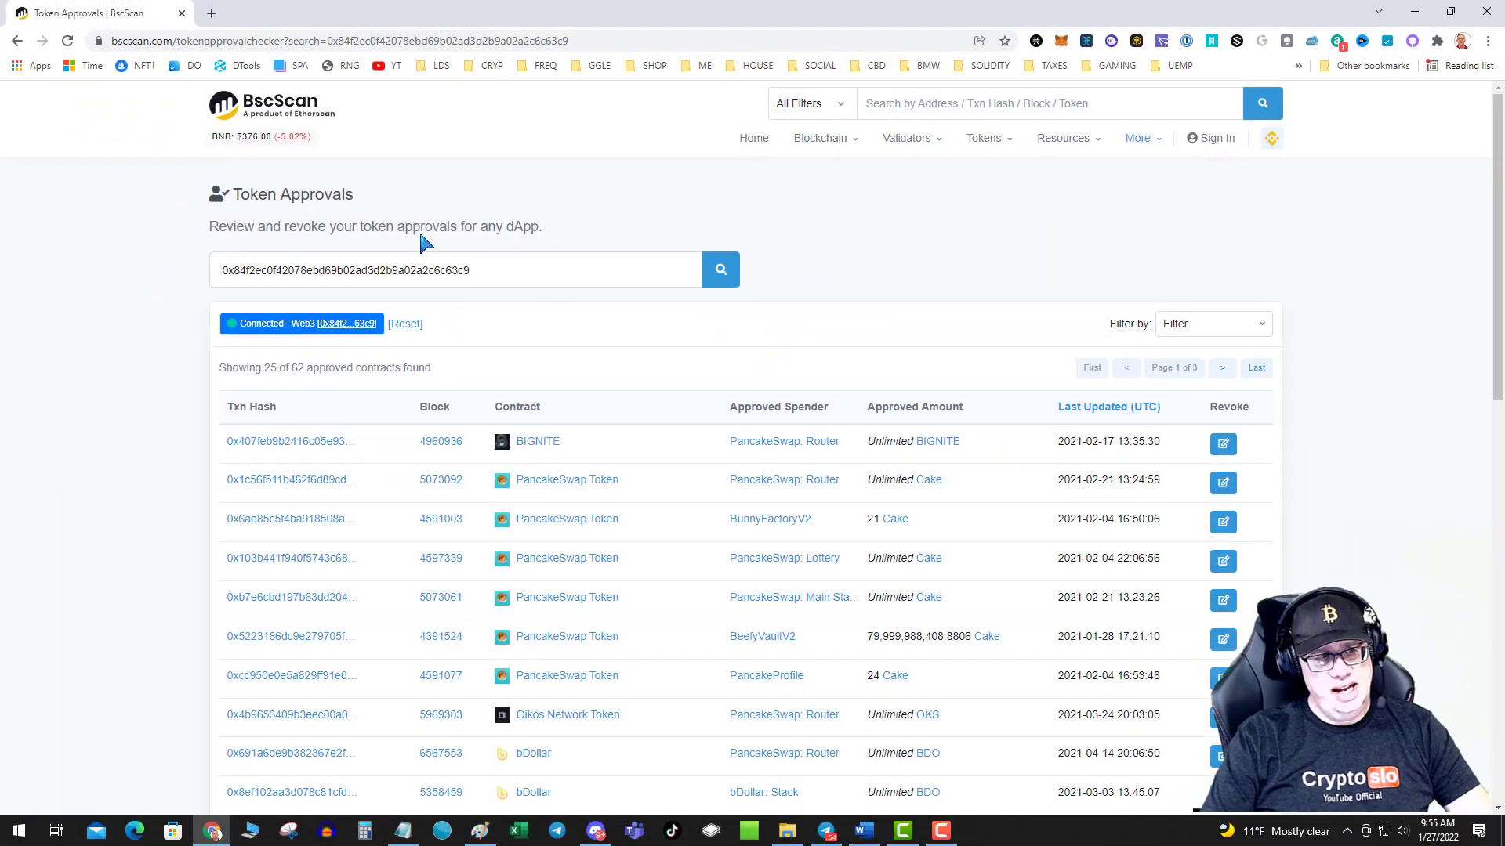
Scroll through page 1 of the approvals table to the end of its 25 records.
scroll(down, 3)
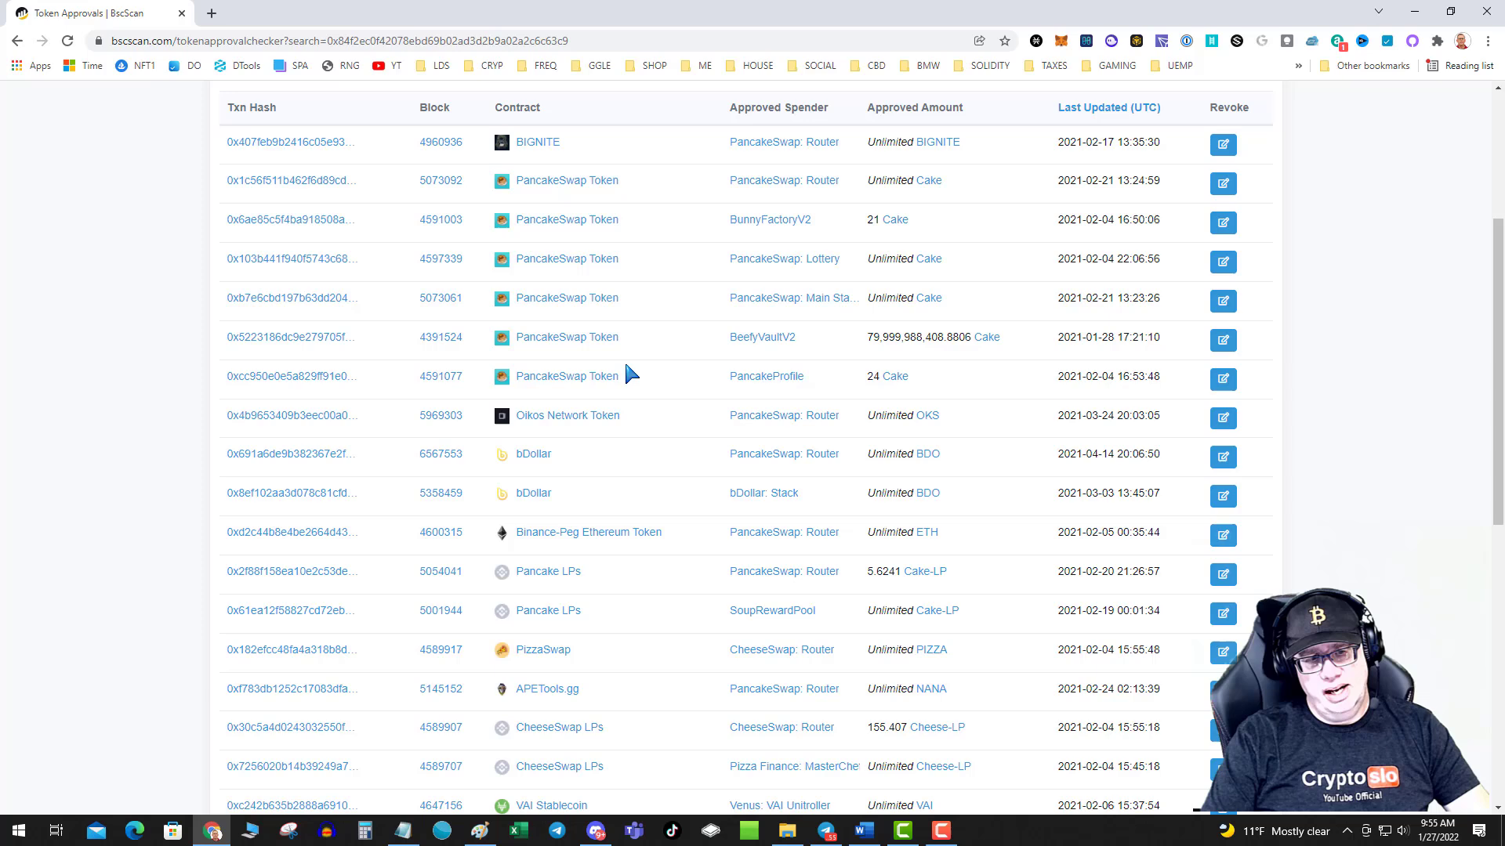
scroll(down, 3)
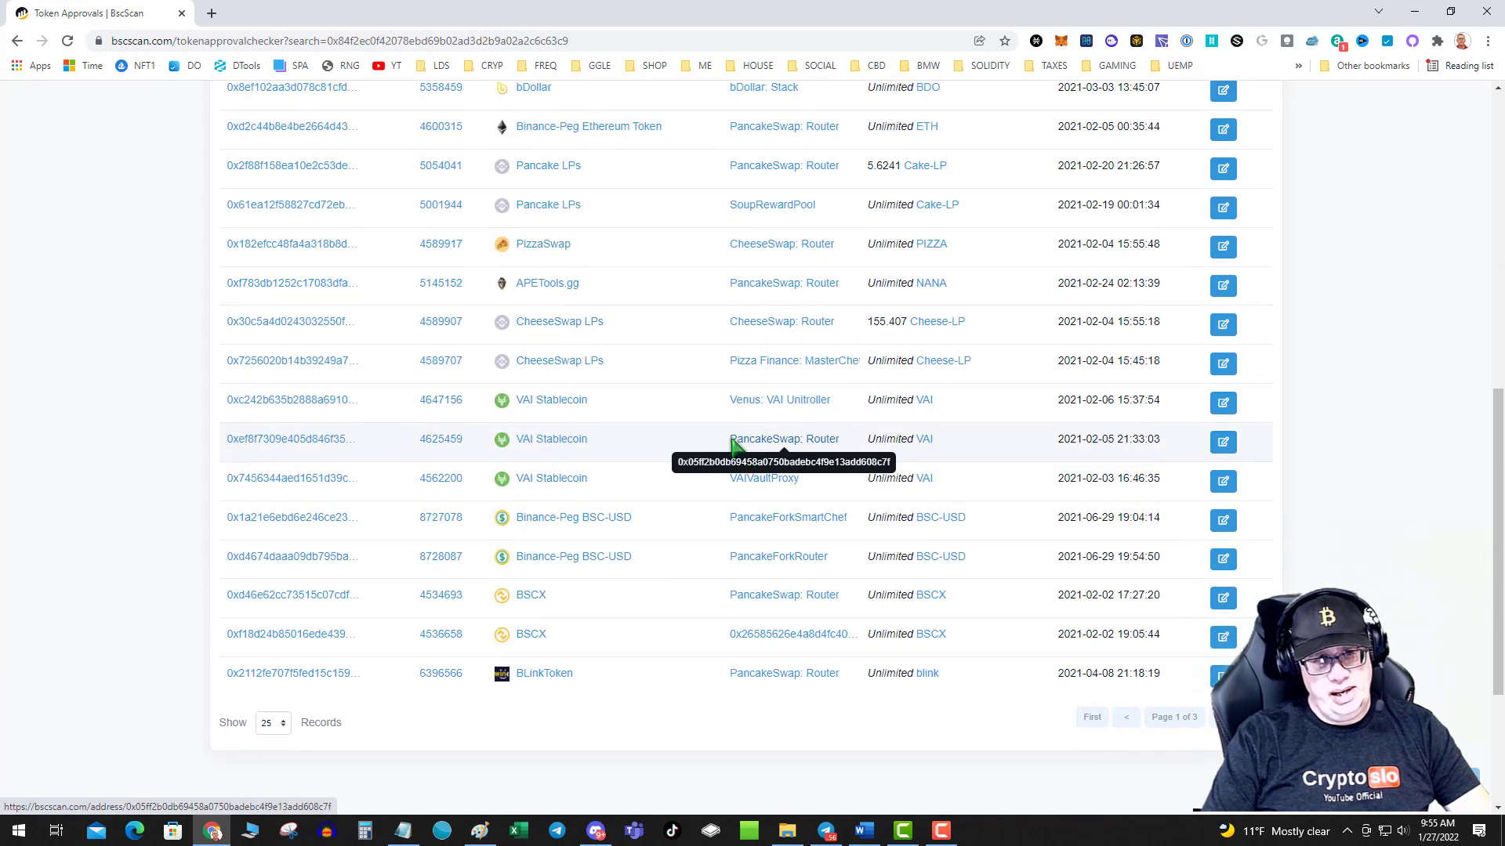
scroll(down, 3)
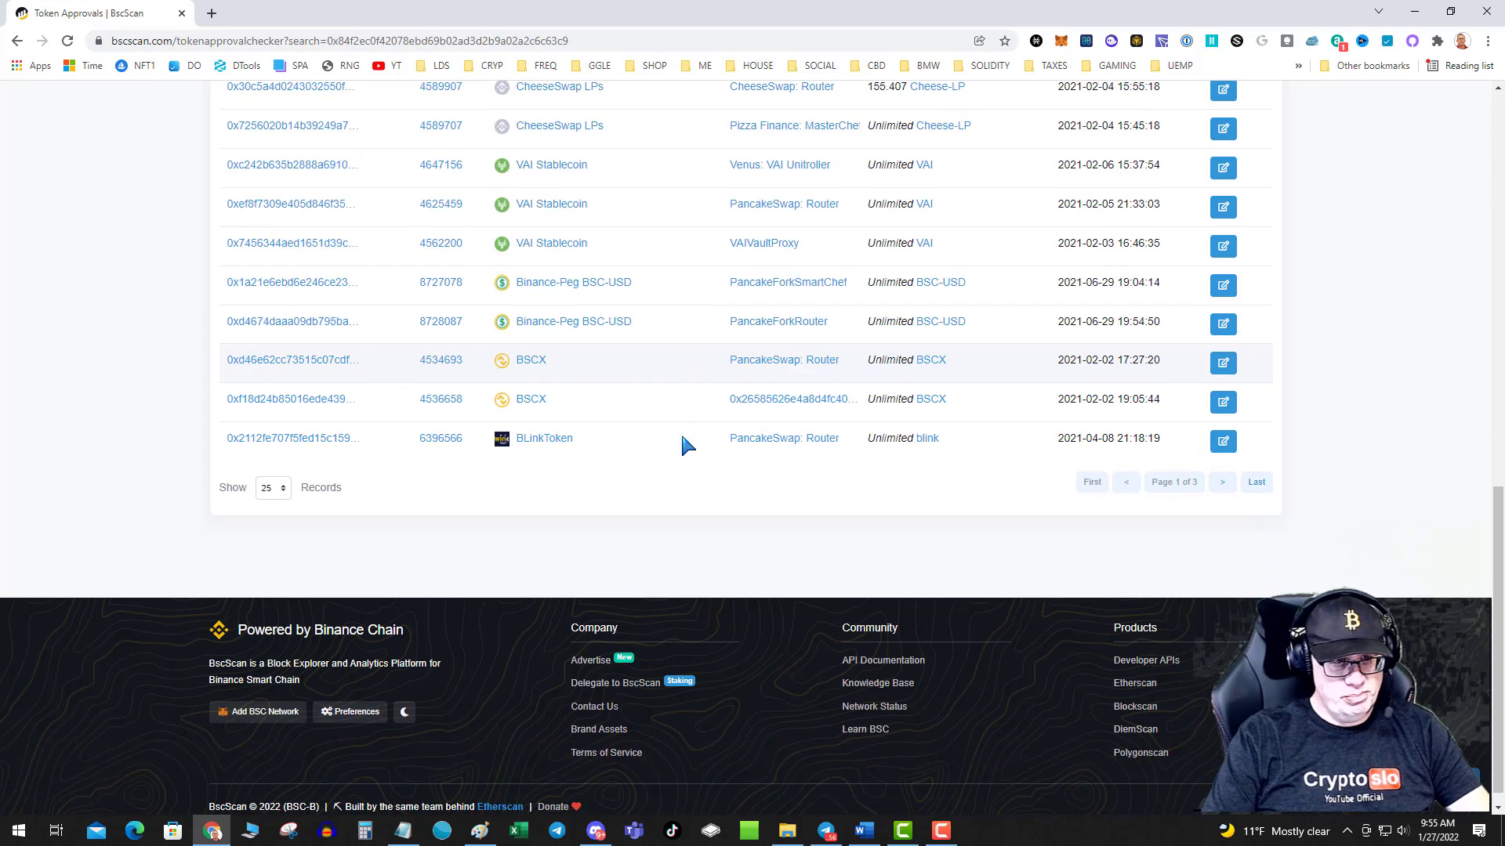
mouse_move(815, 461)
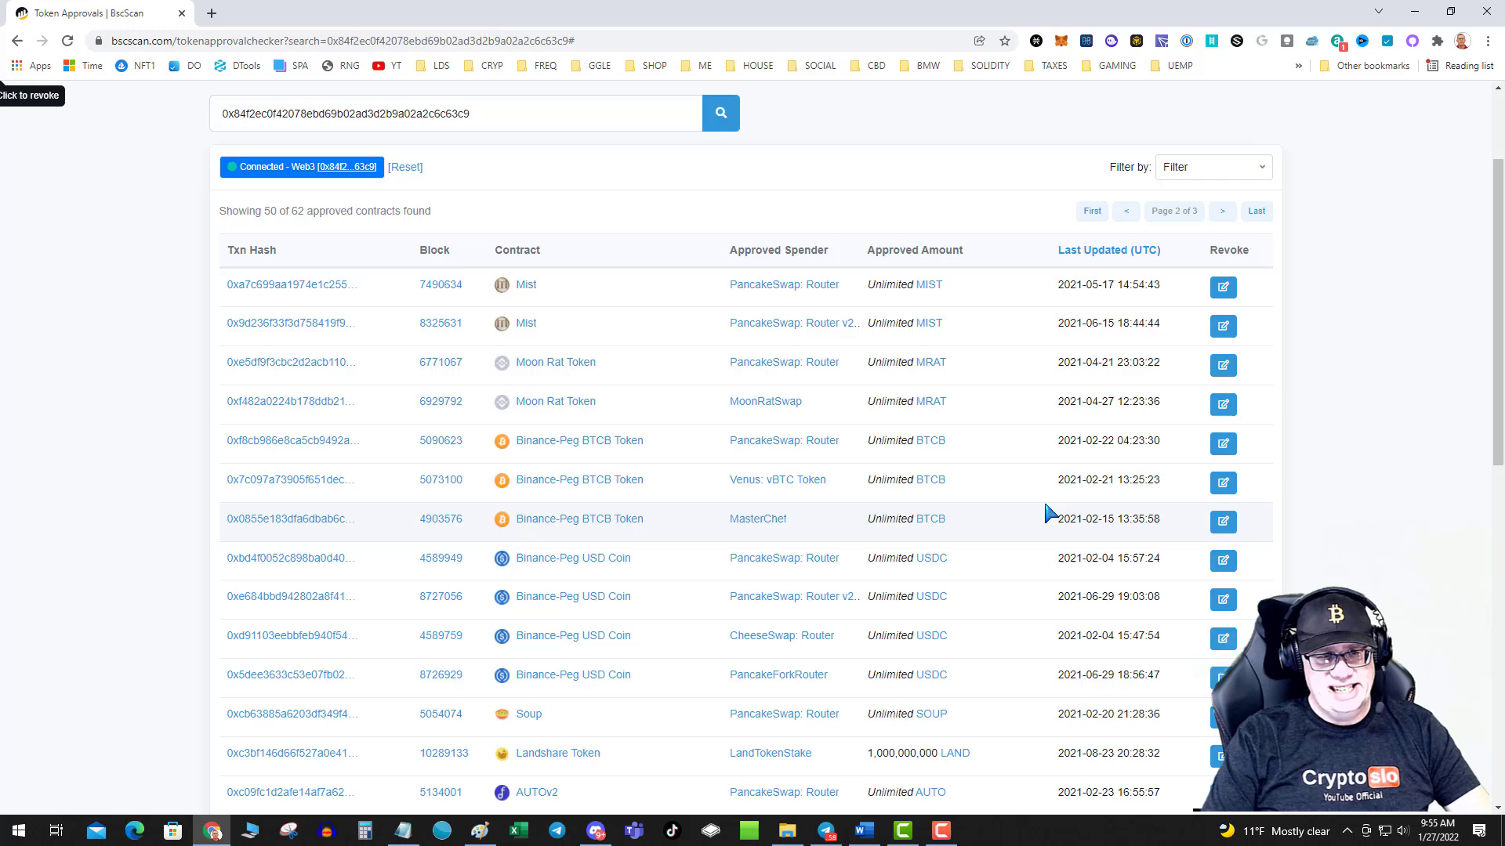
scroll(down, 3)
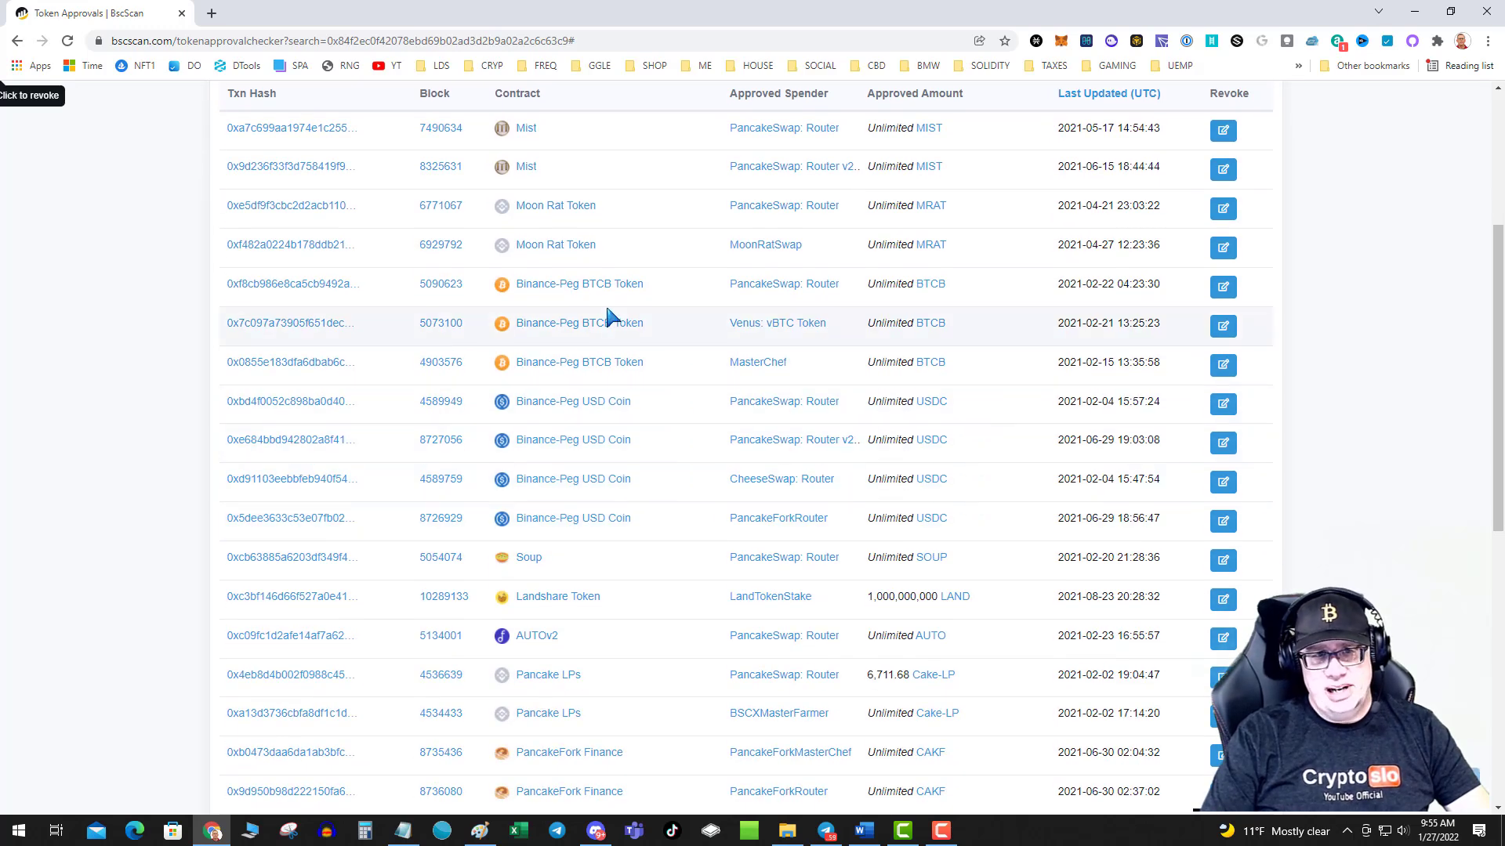
mouse_move(875, 298)
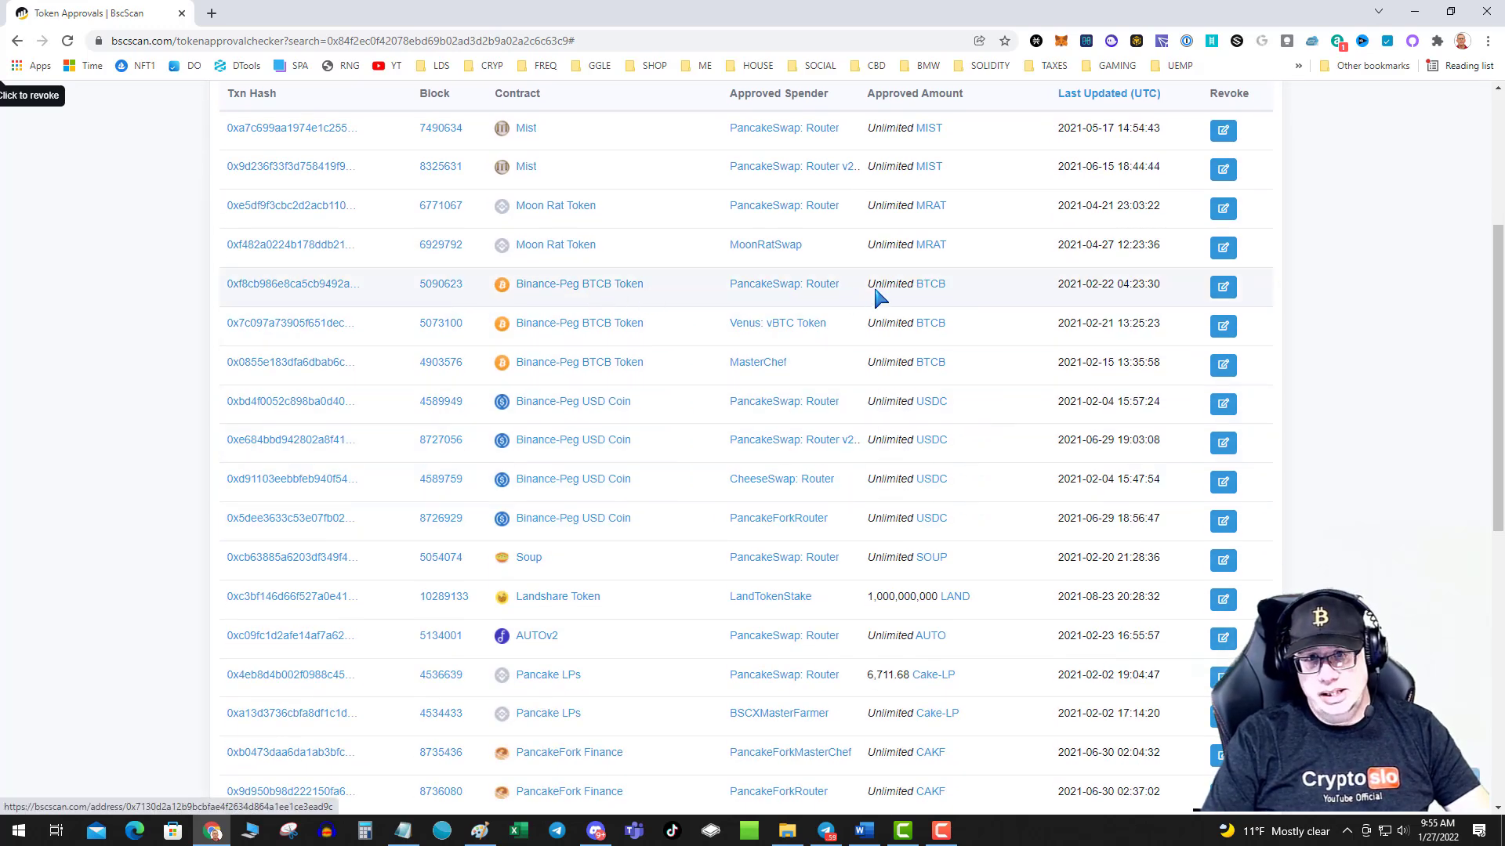
mouse_move(777, 323)
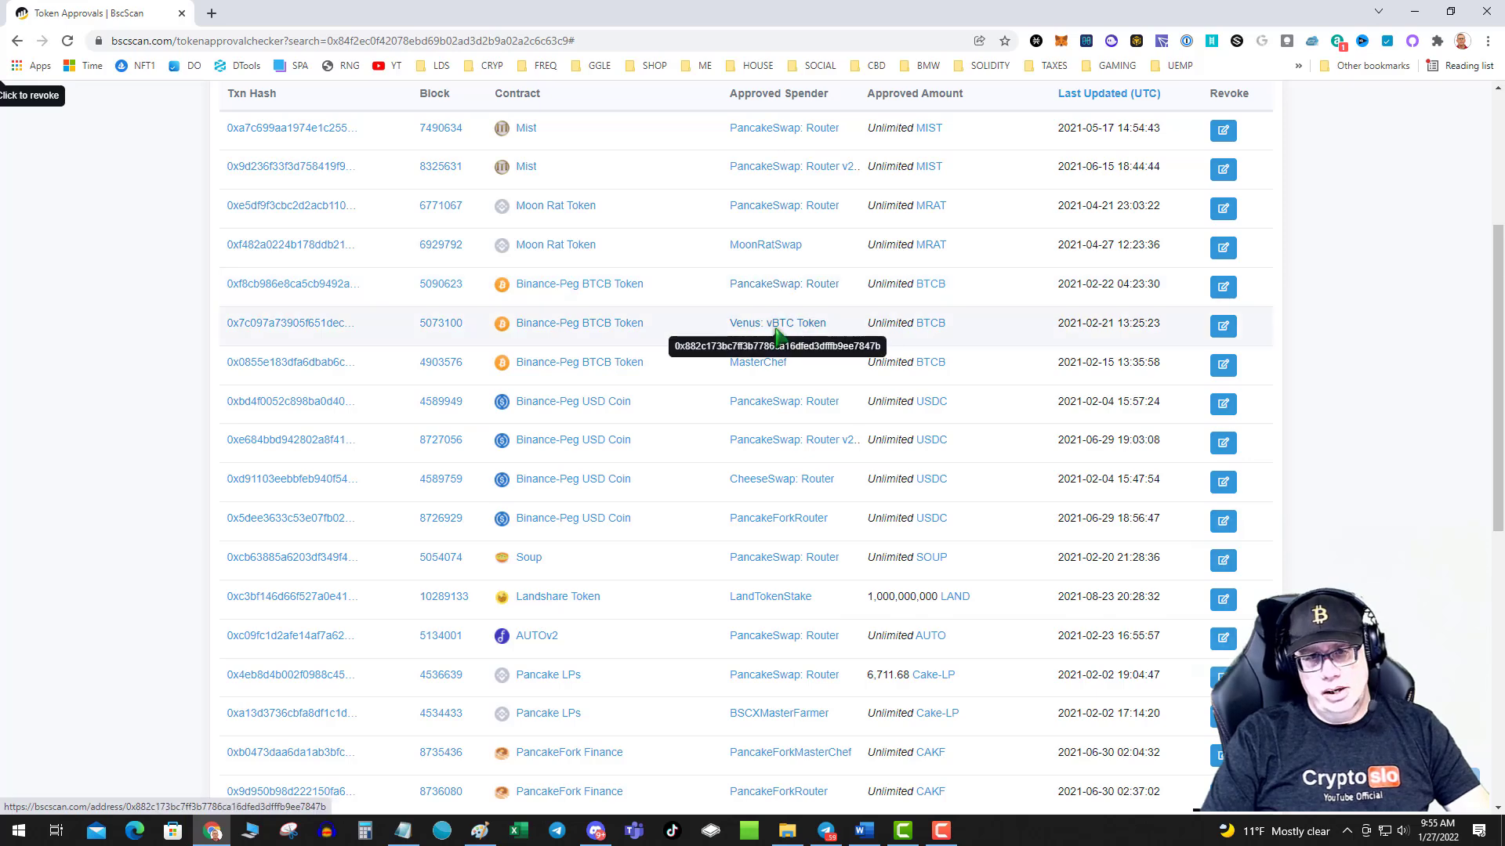
mouse_move(774, 443)
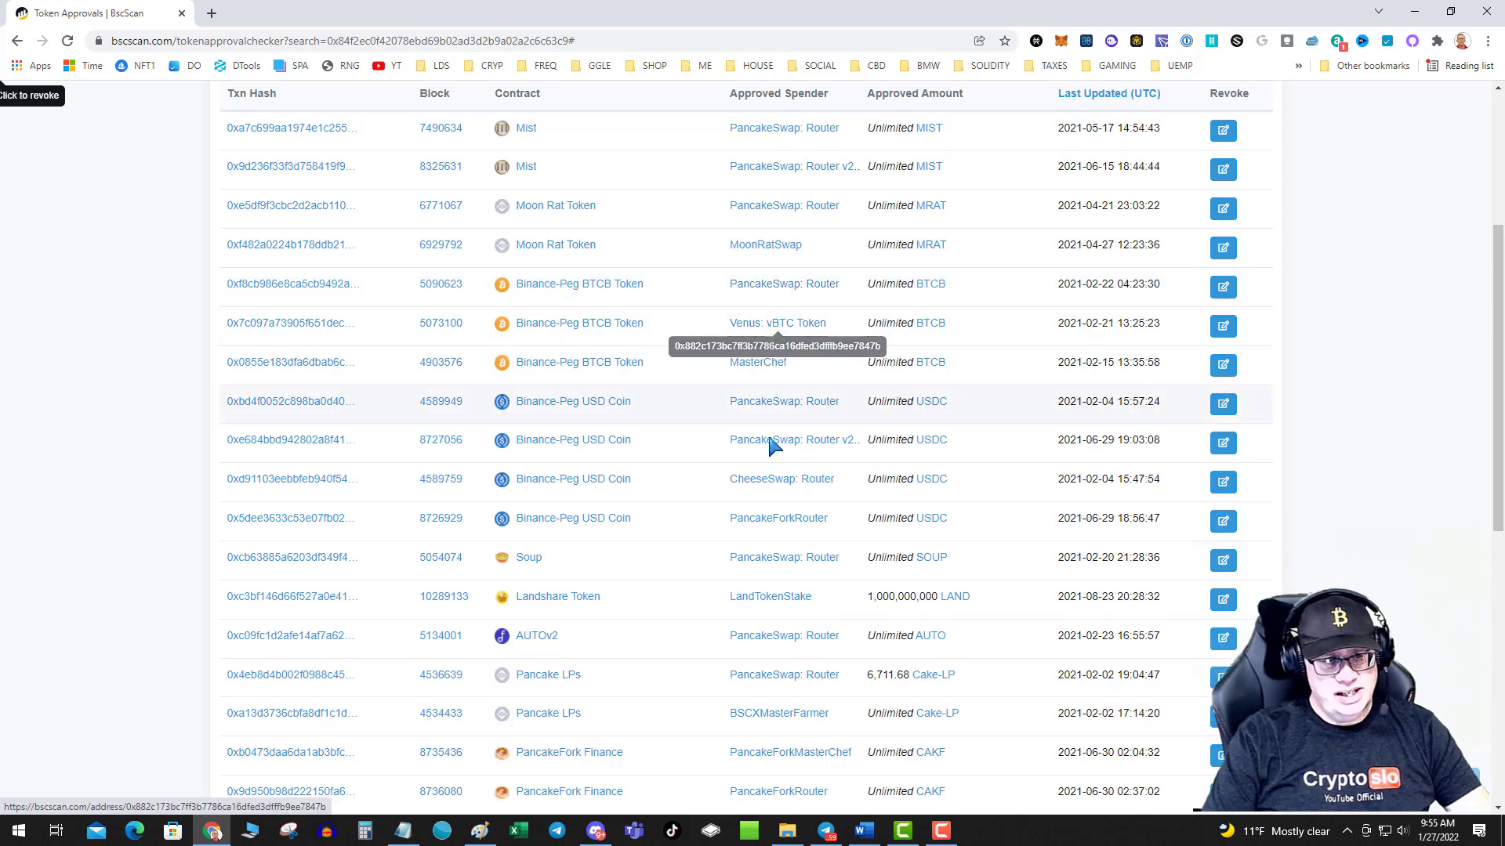
mouse_move(630, 607)
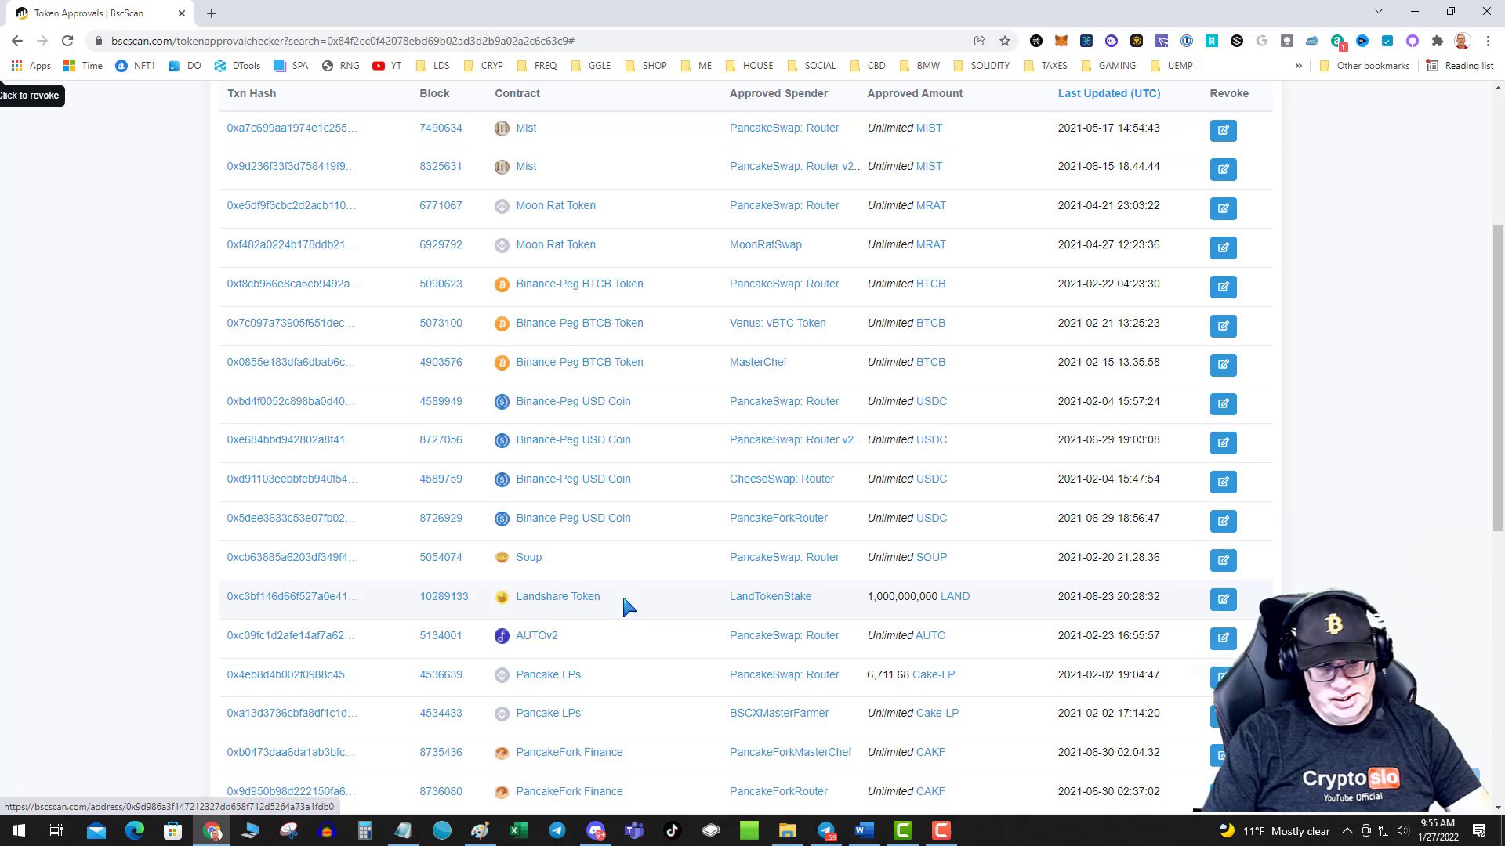
scroll(down, 3)
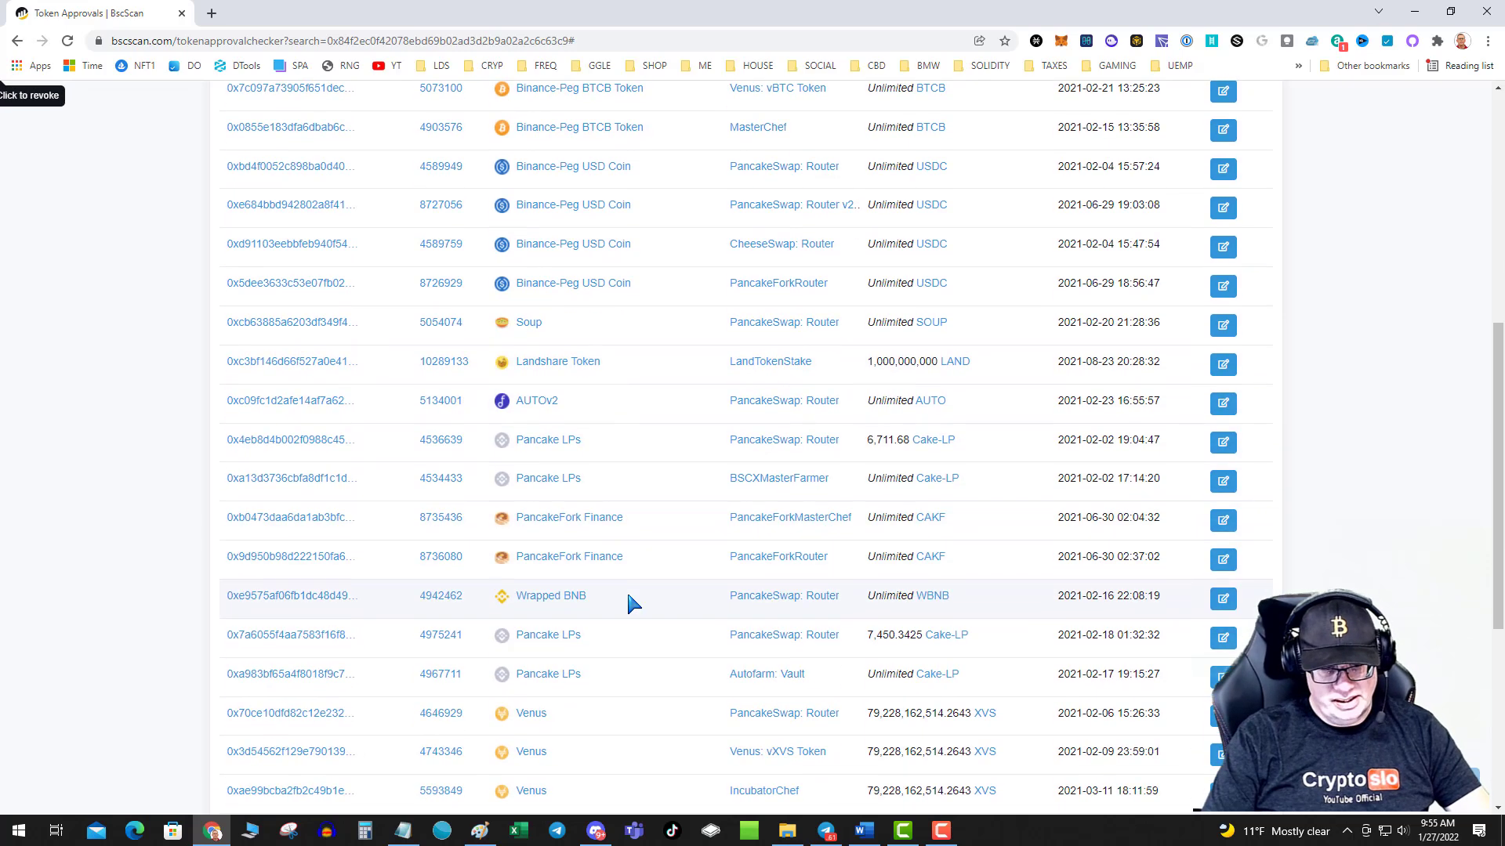
scroll(up, 3)
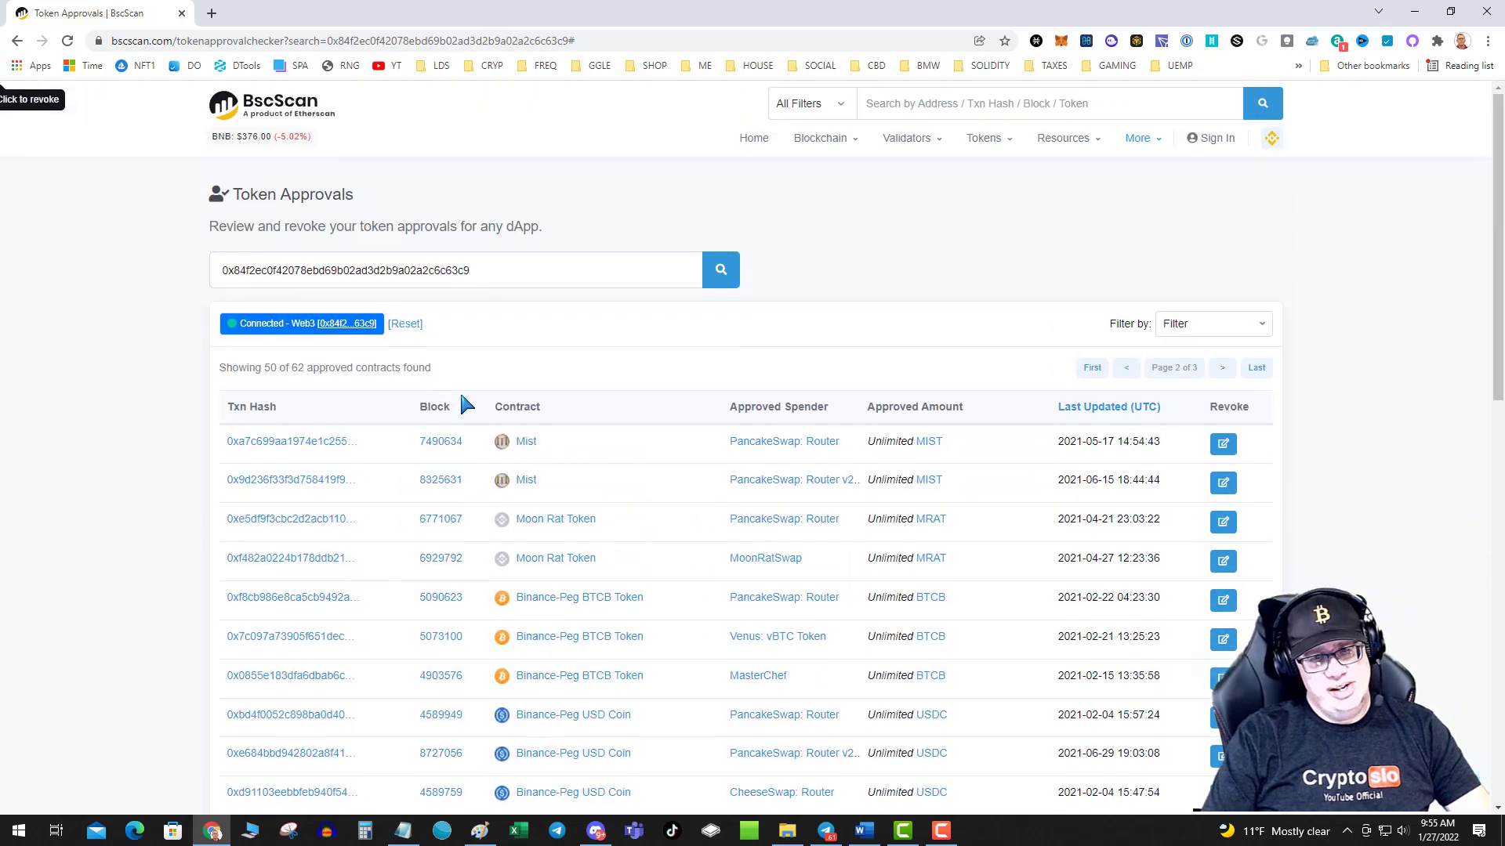
scroll(down, 3)
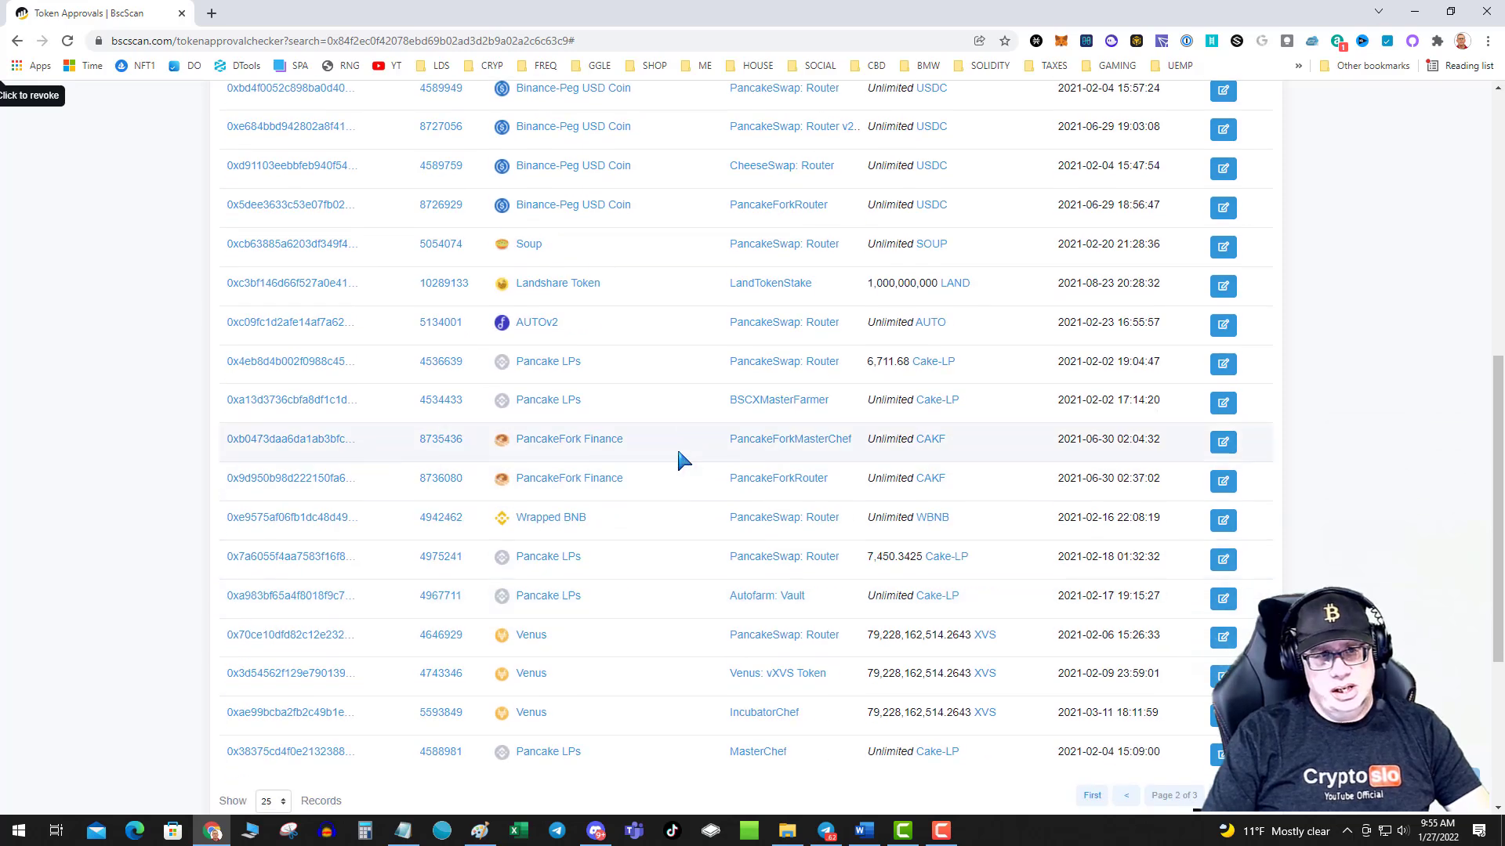
scroll(up, 3)
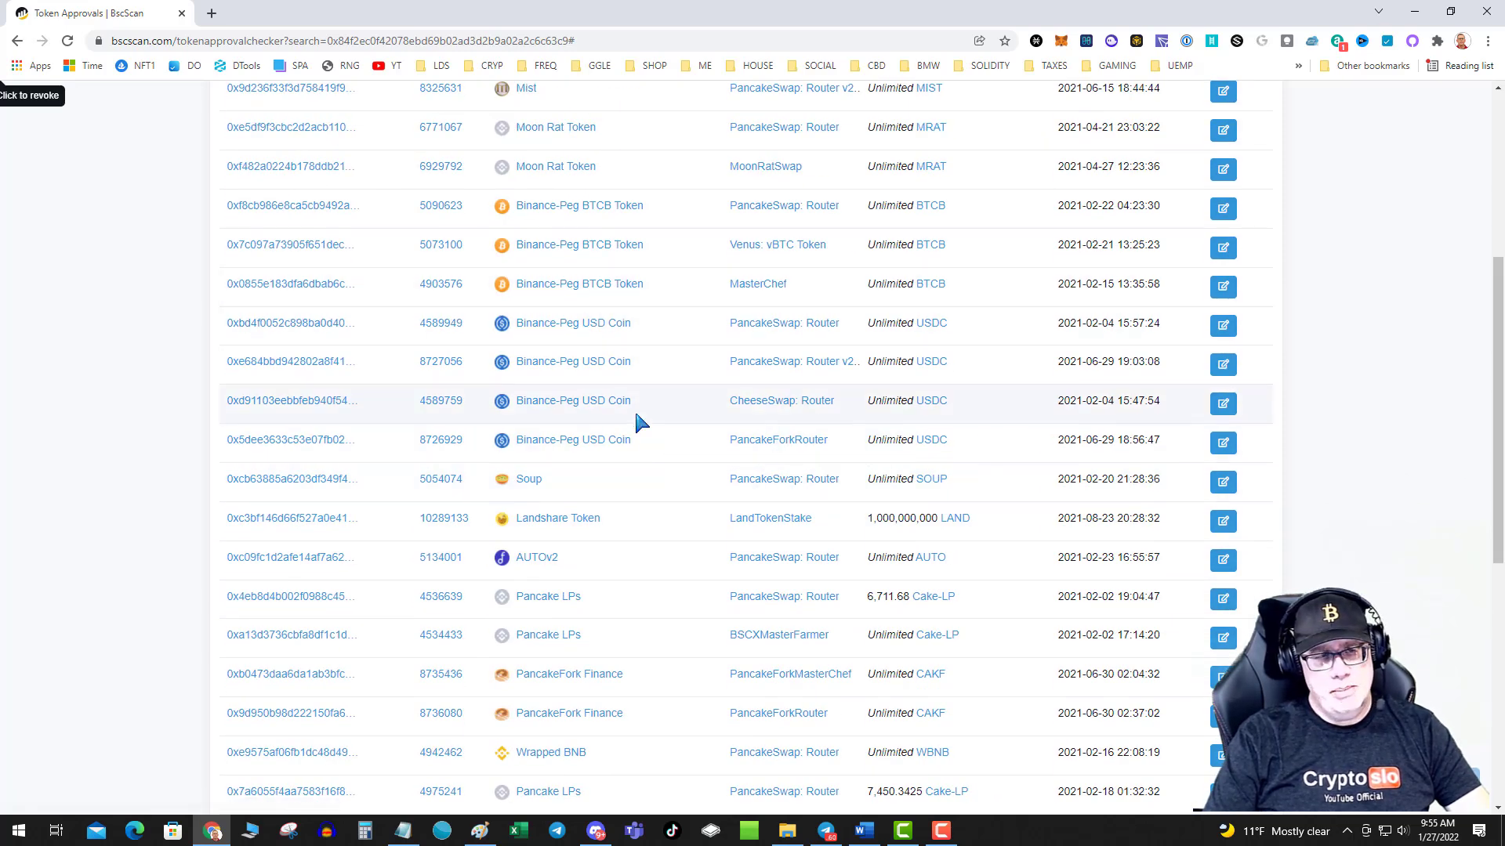
scroll(up, 3)
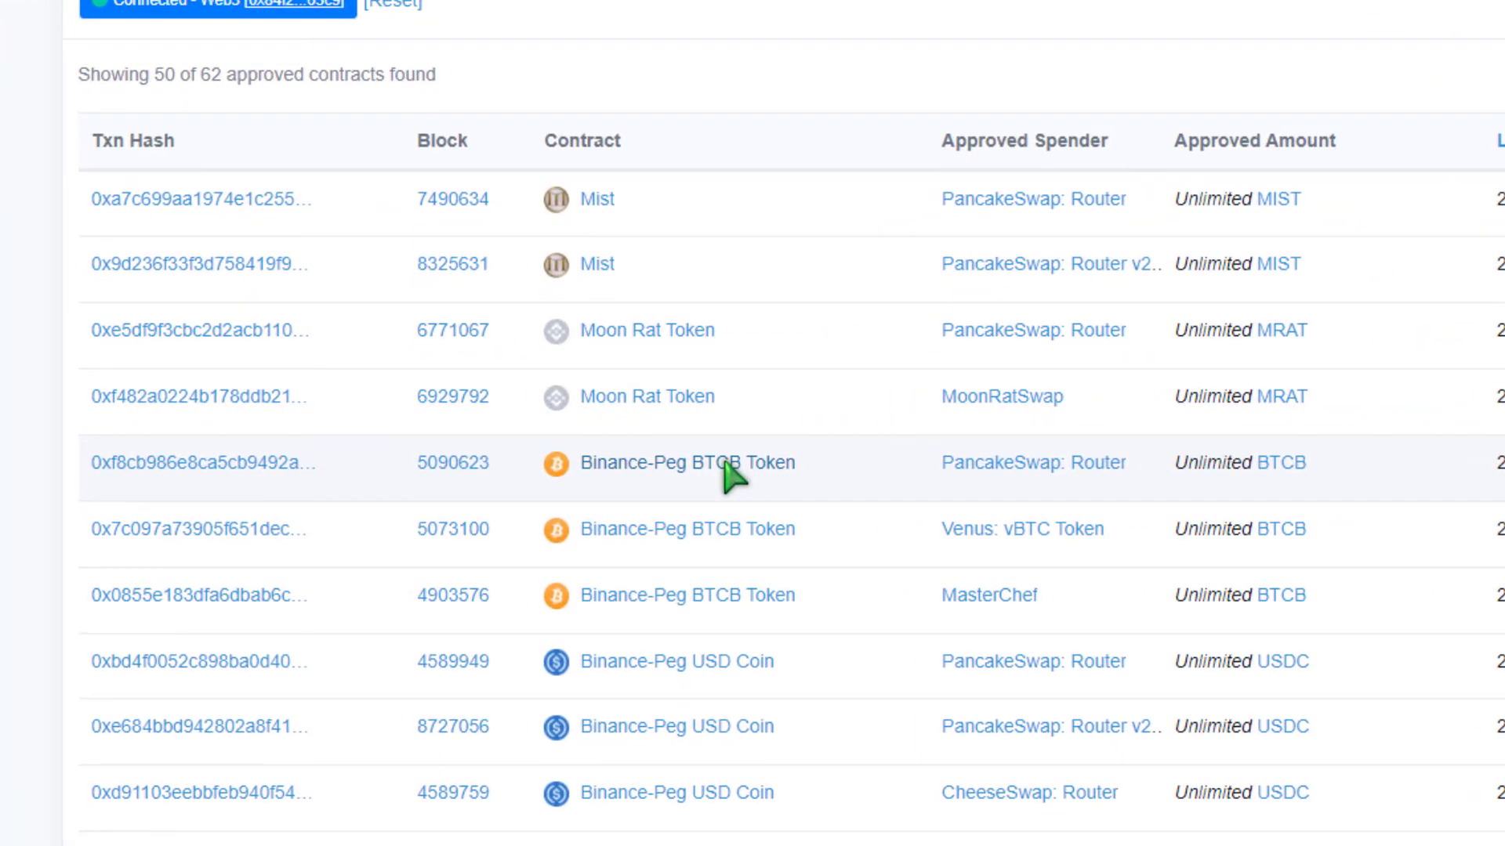
mouse_move(683, 543)
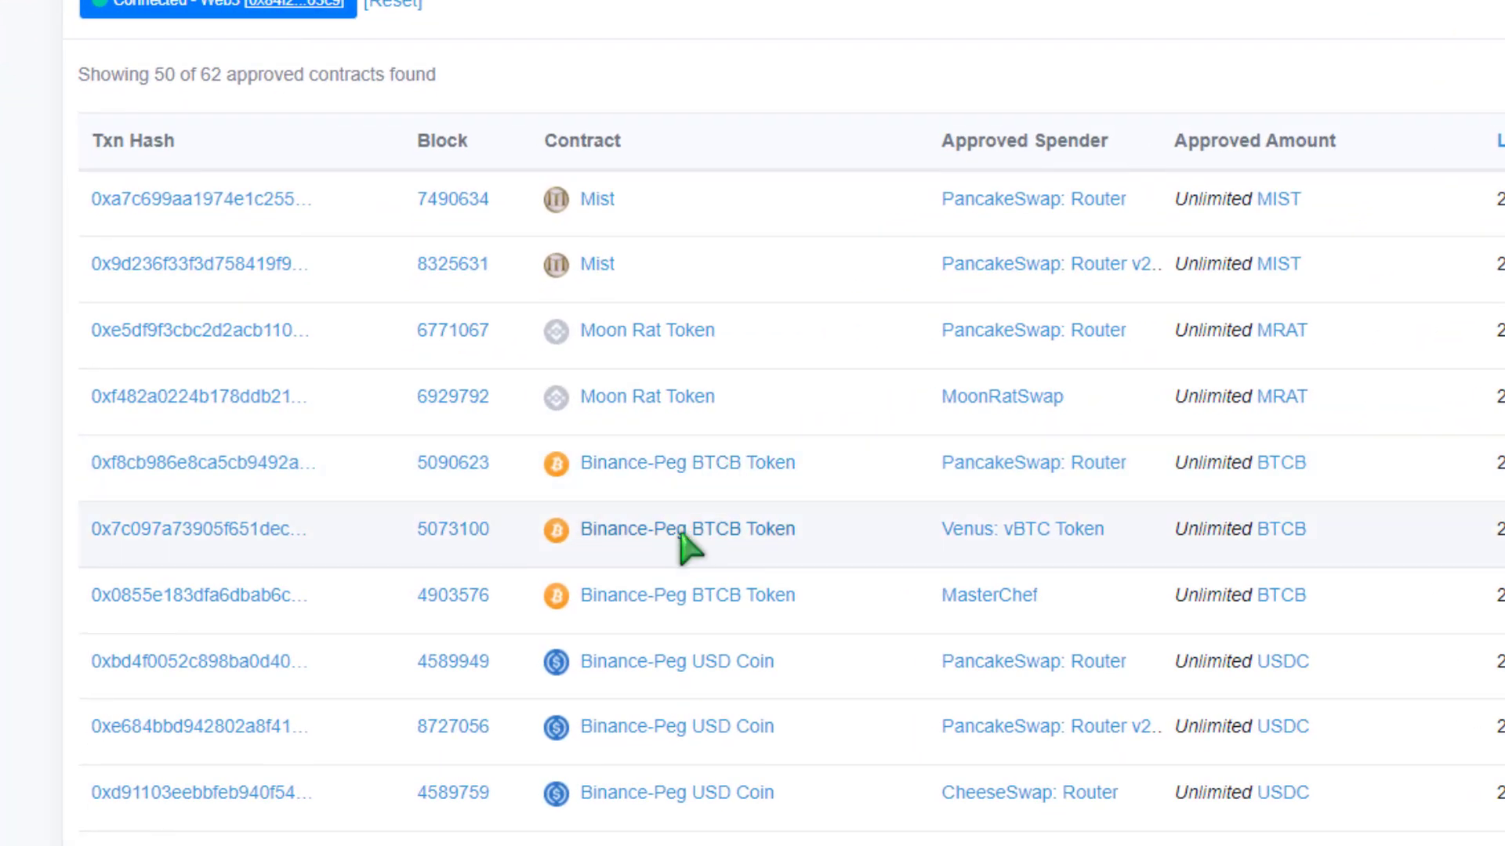
mouse_move(723, 514)
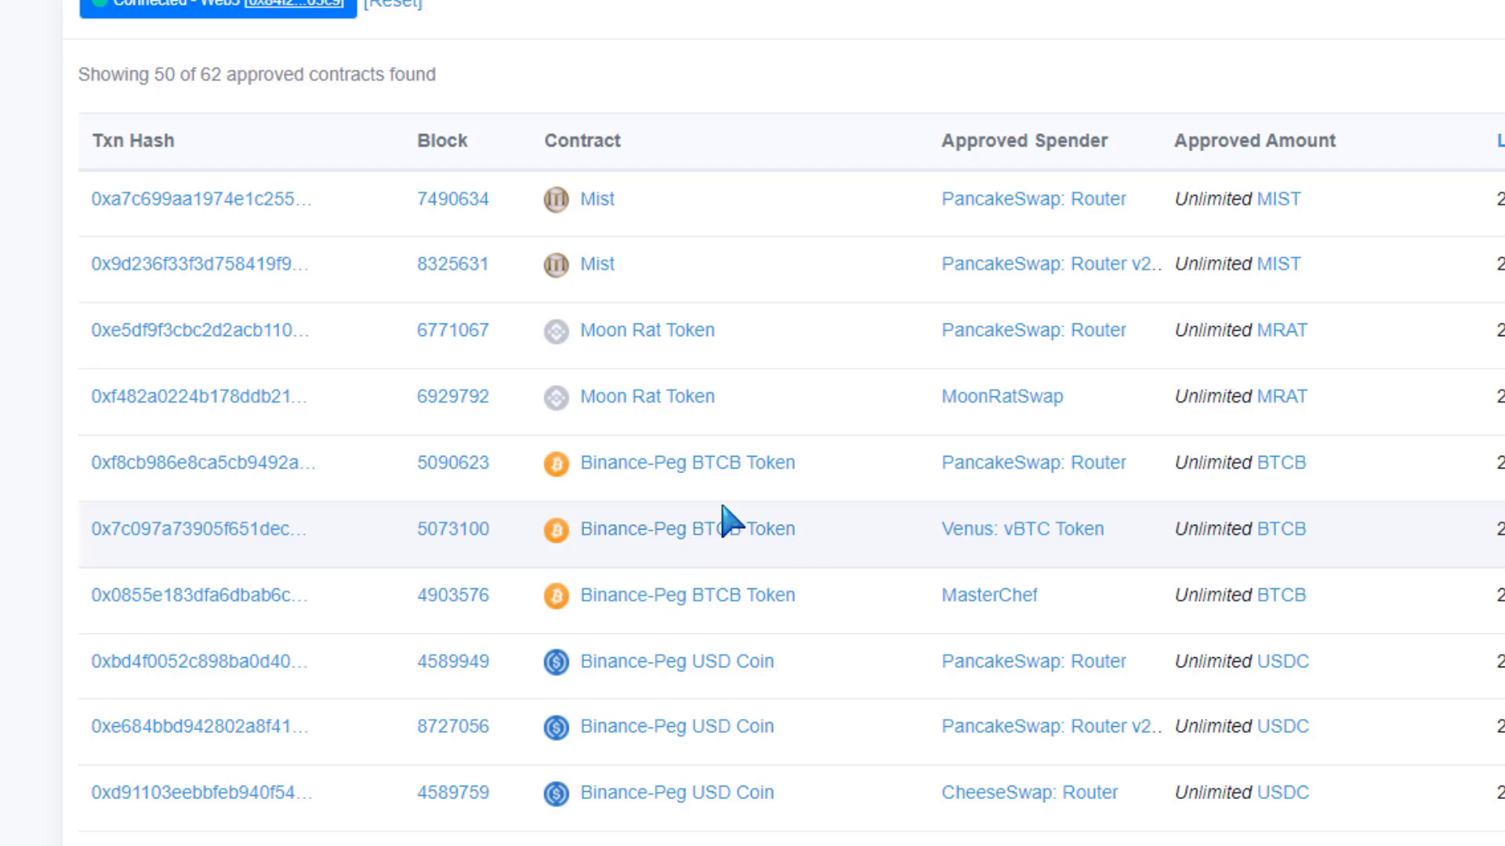
mouse_move(1398, 516)
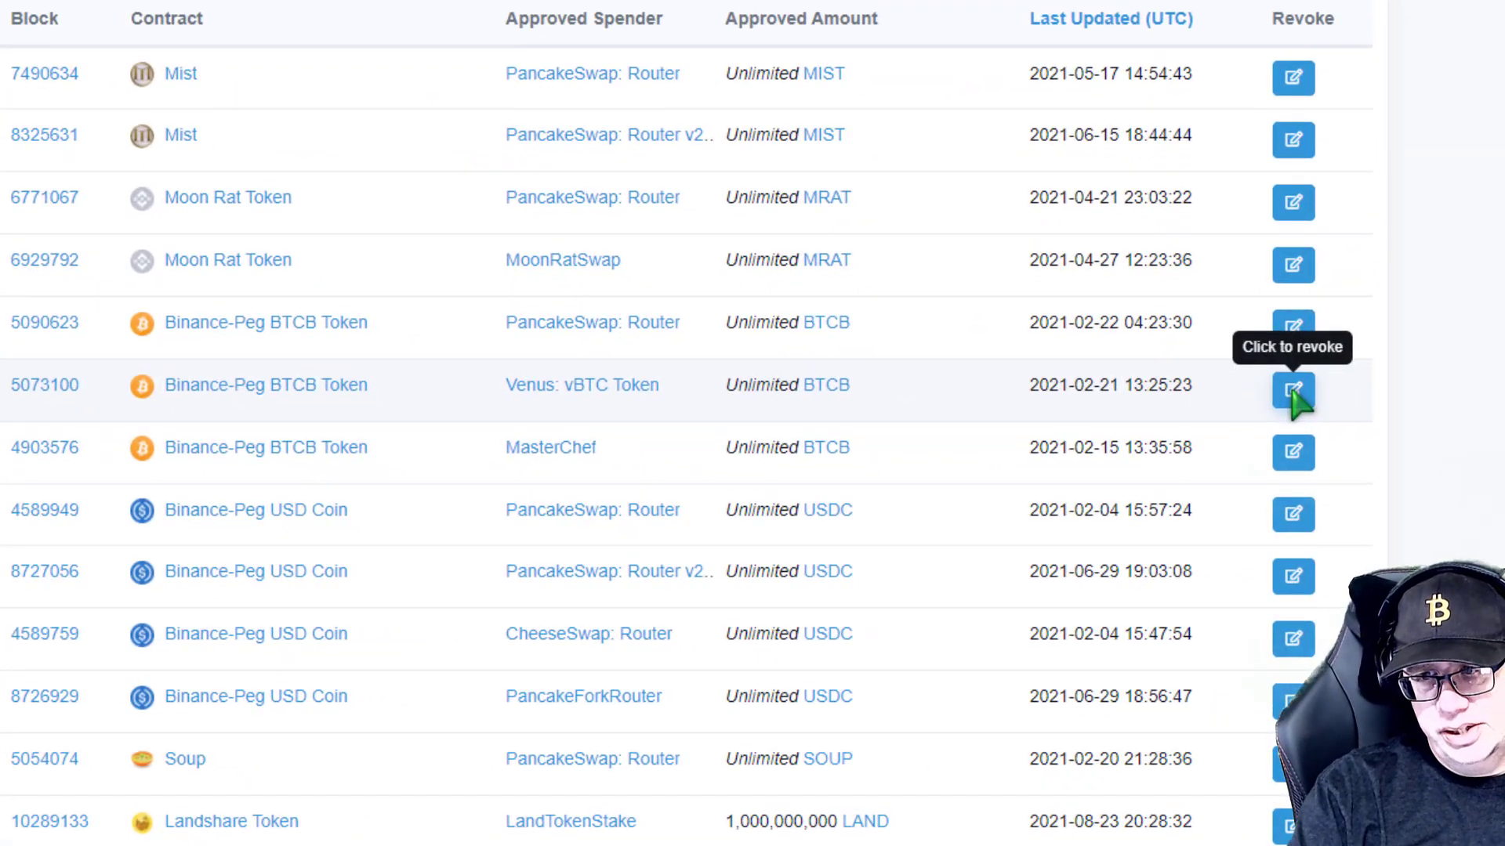
Revoke the unlimited BTCB approval to Venus: vBTC Token, confirm in MetaMask and close the dialog.
click(1291, 390)
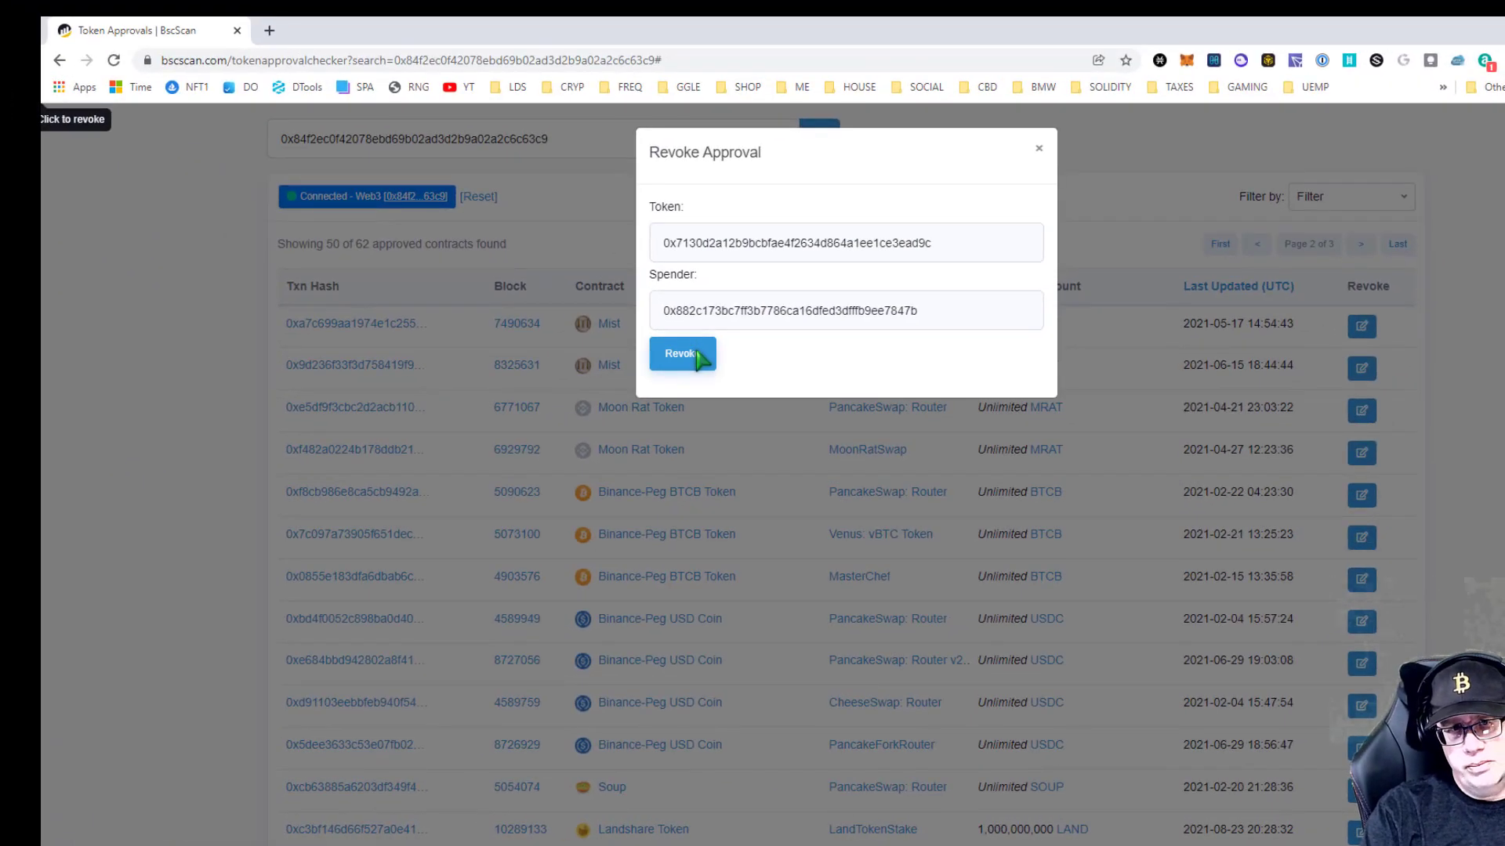
click(682, 352)
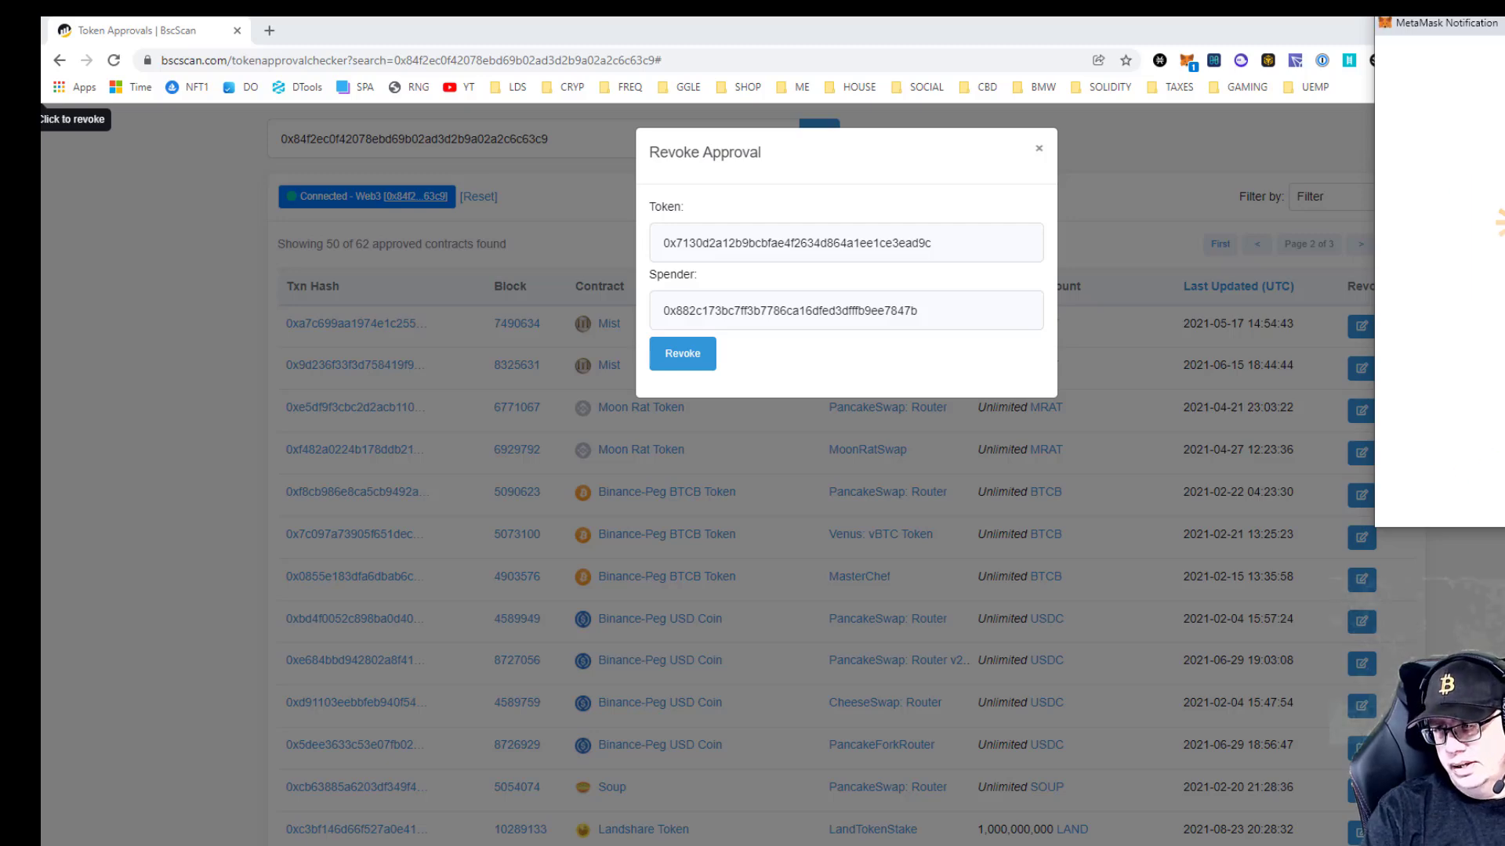
click(682, 353)
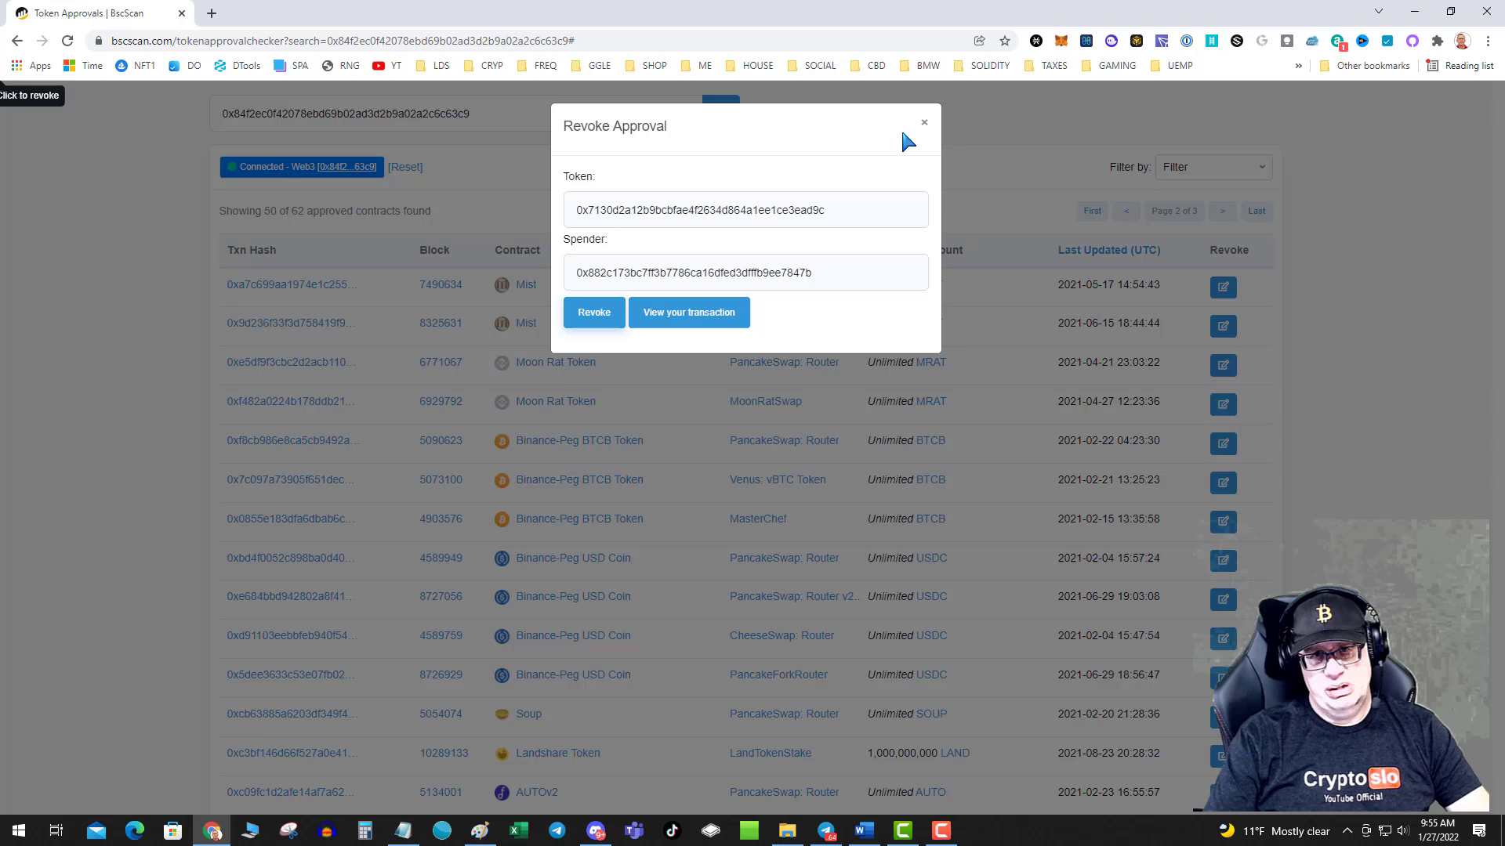
click(922, 123)
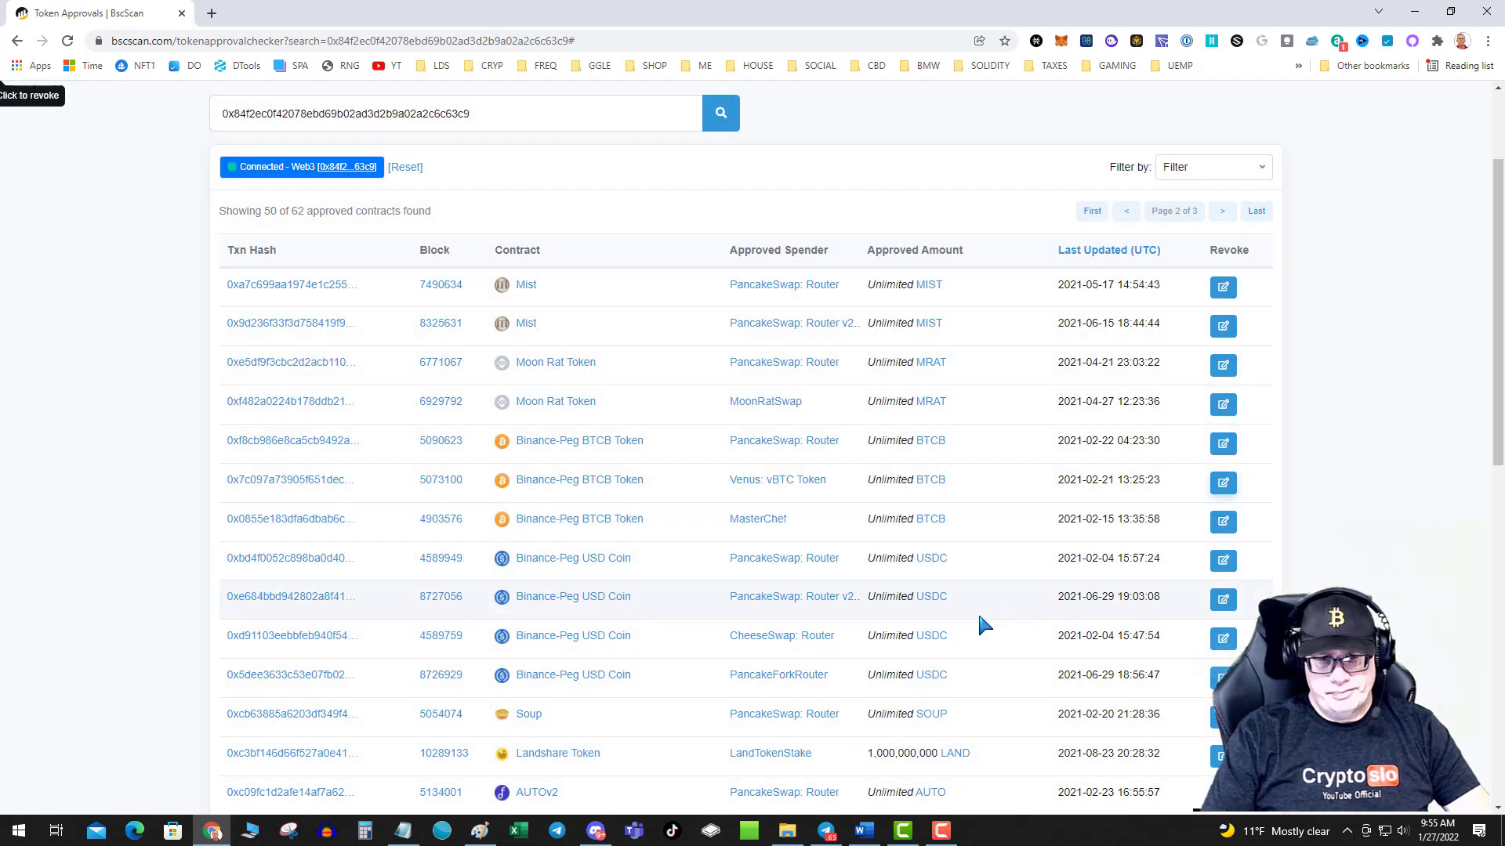
mouse_move(976, 605)
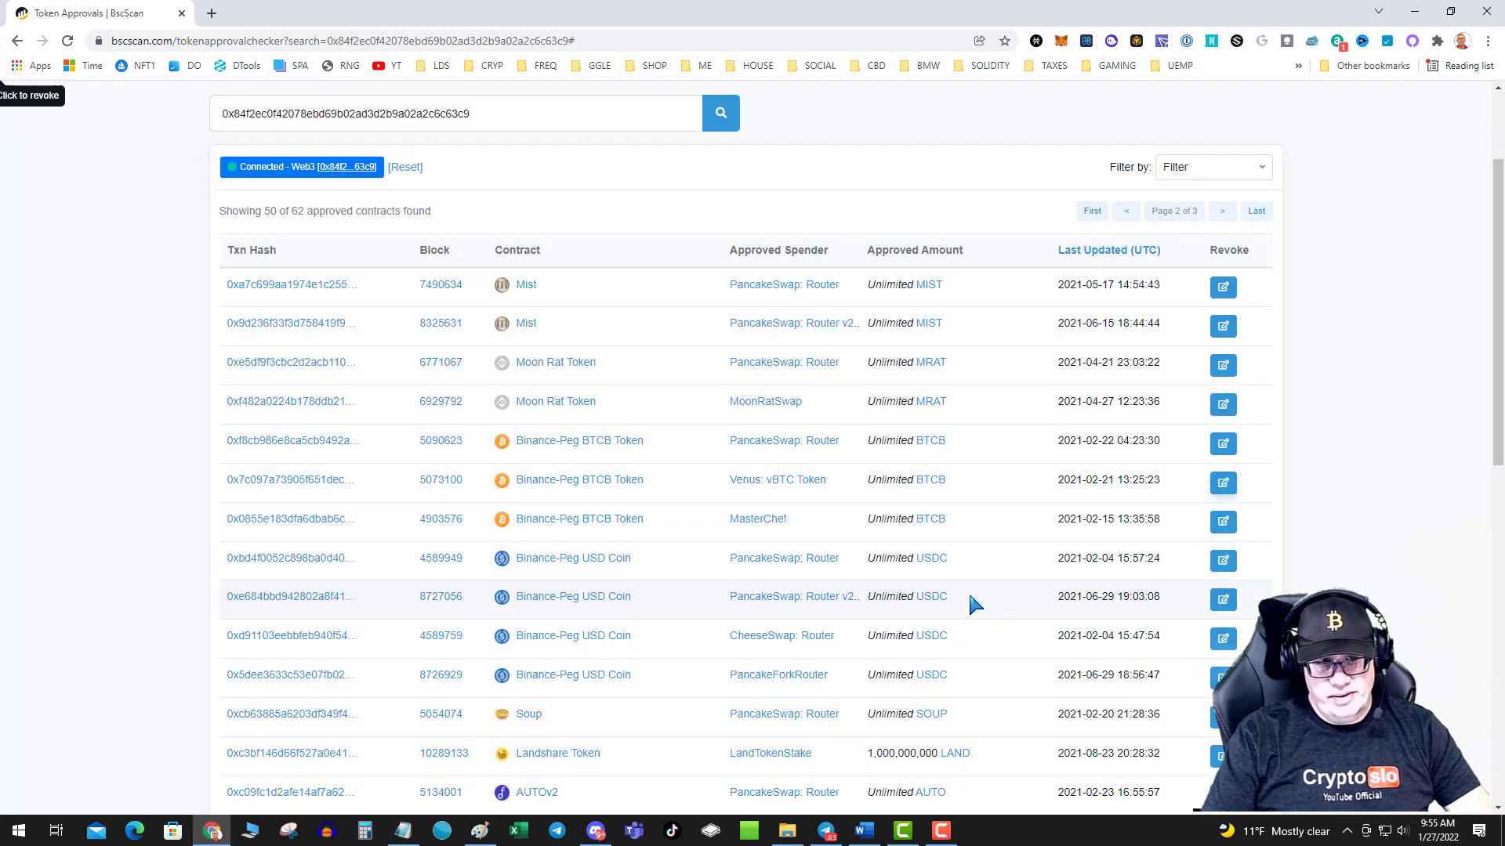
mouse_move(917, 417)
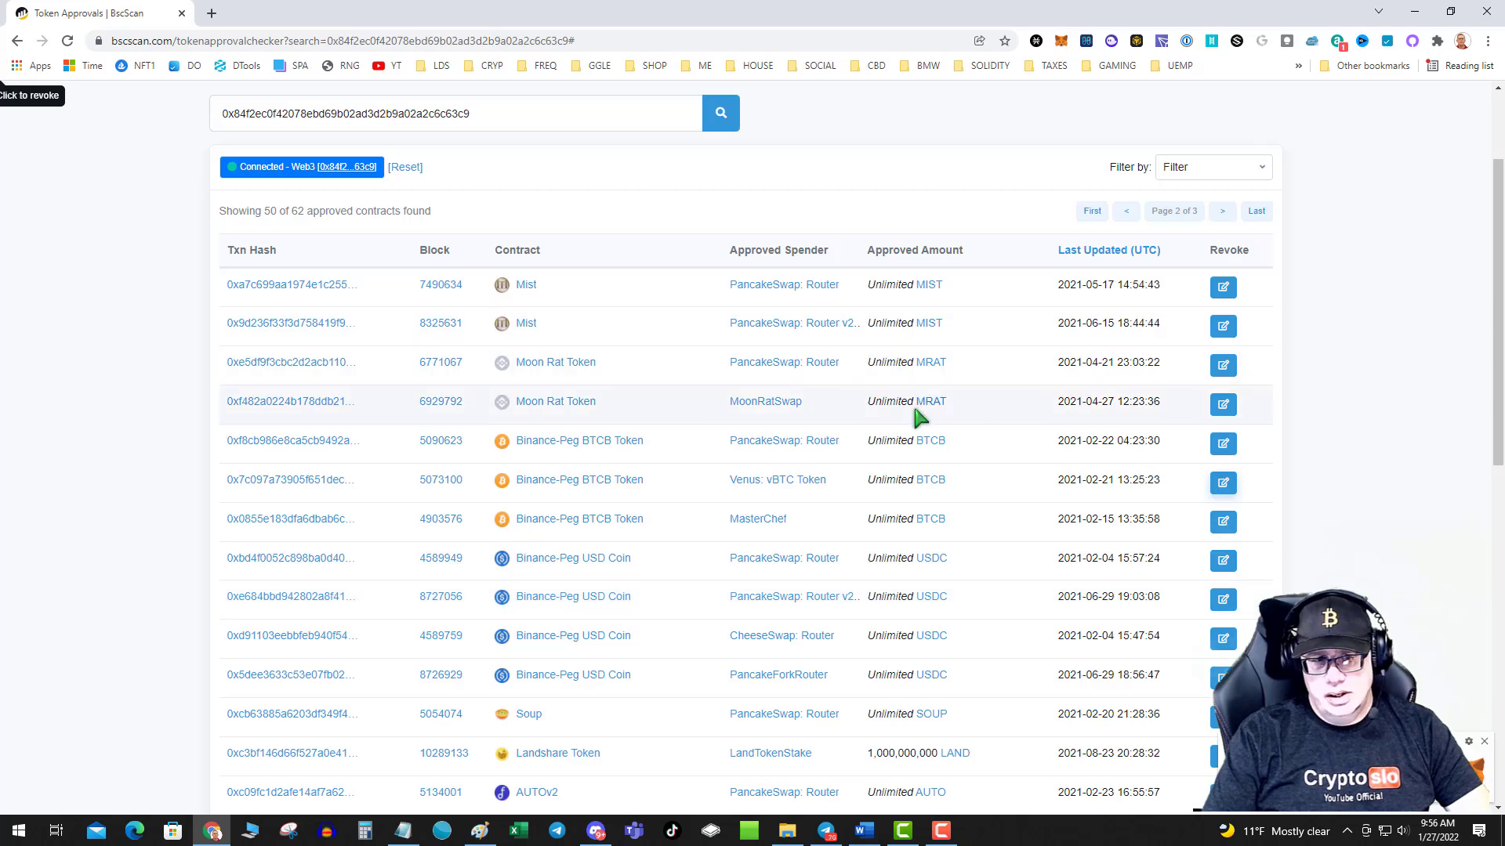
mouse_move(1224, 482)
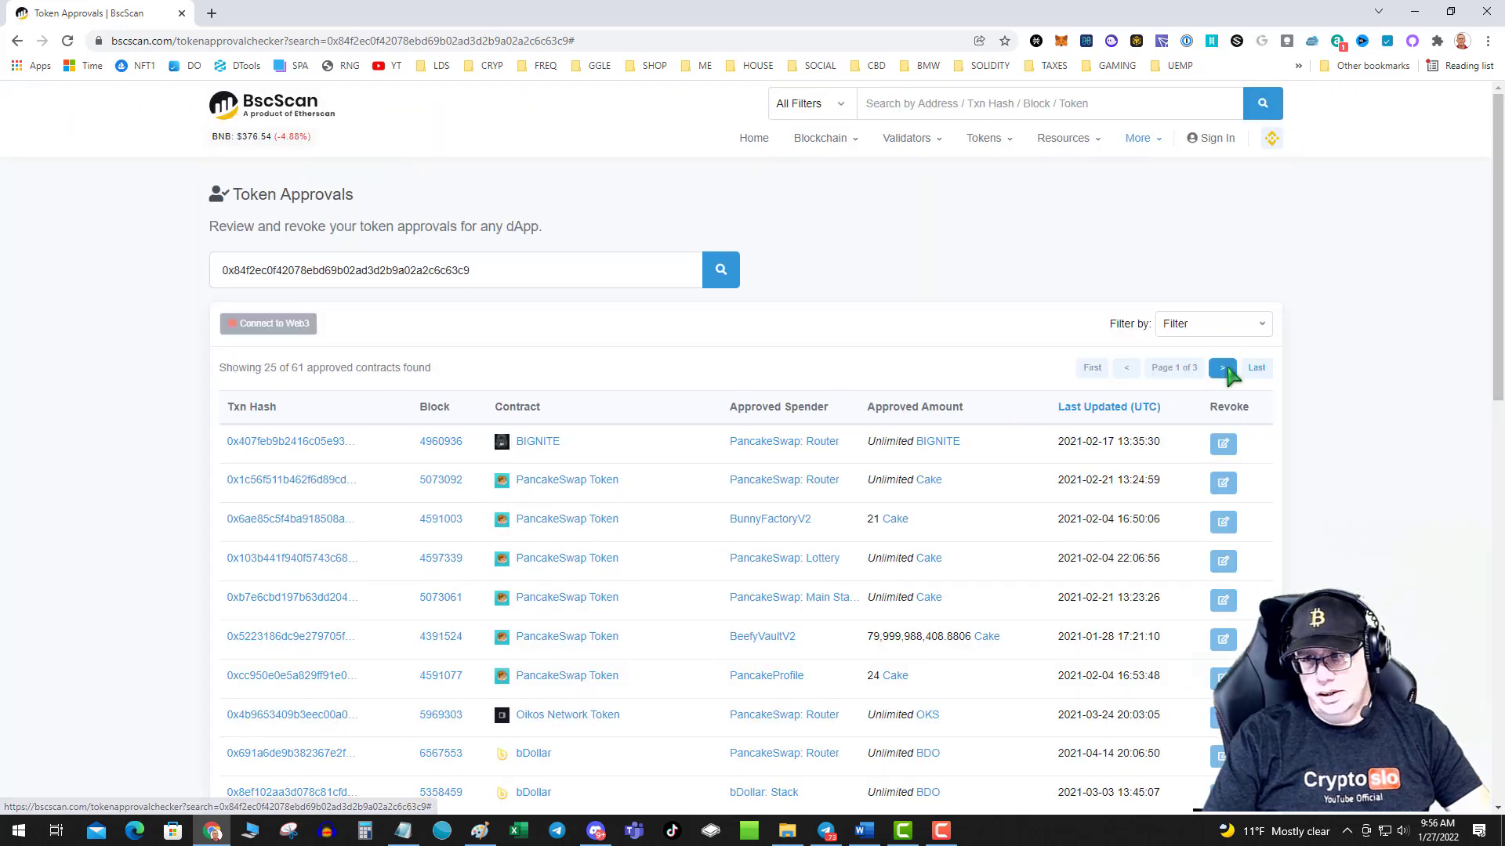
Go to page 2 of 3 and highlight the Unlimited BTCB approval to PancakeSwap: Router.
click(1221, 366)
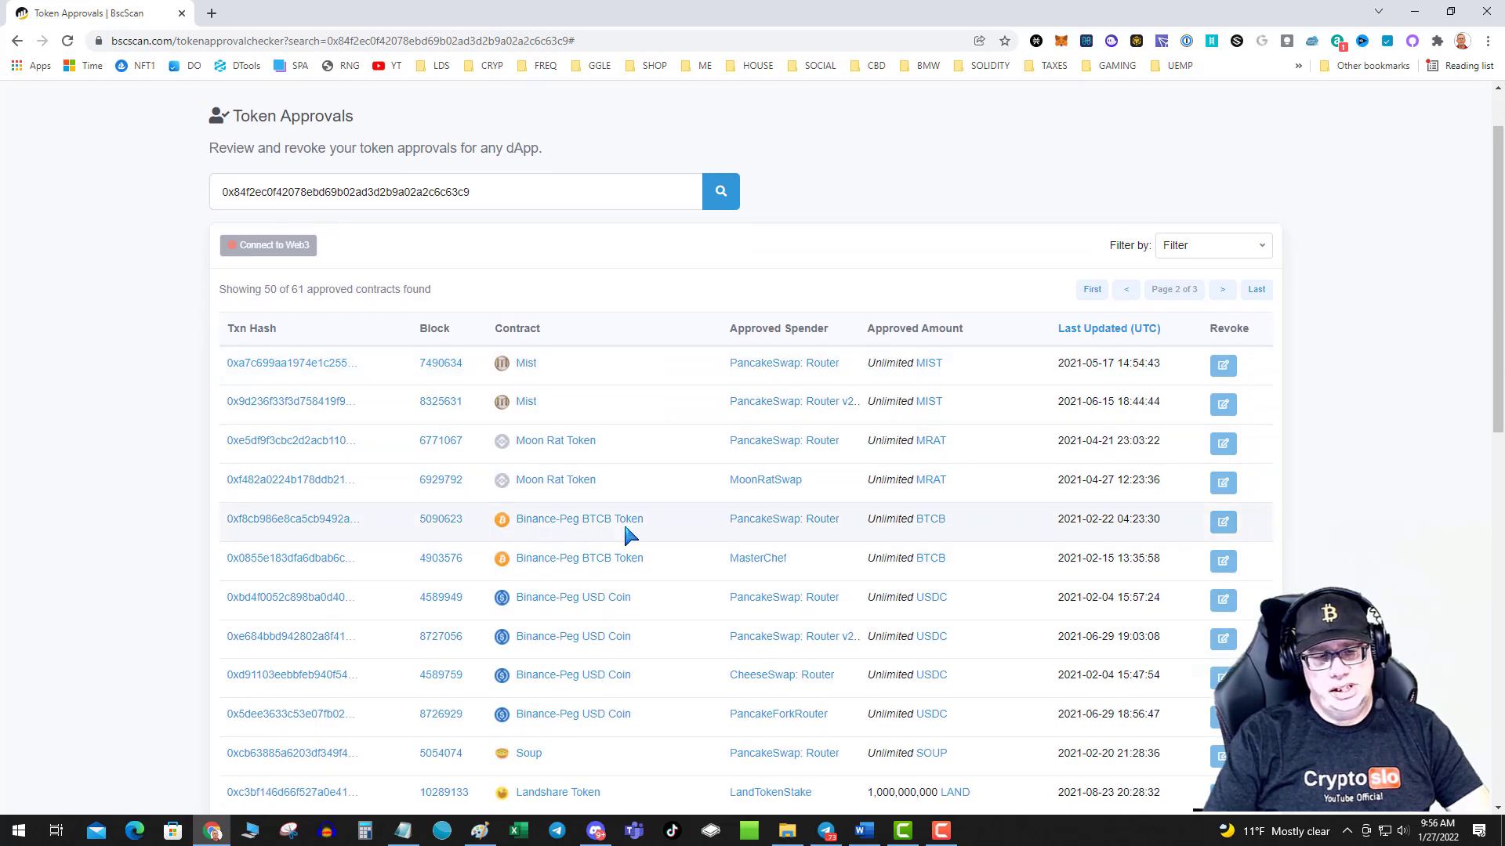
mouse_move(768, 558)
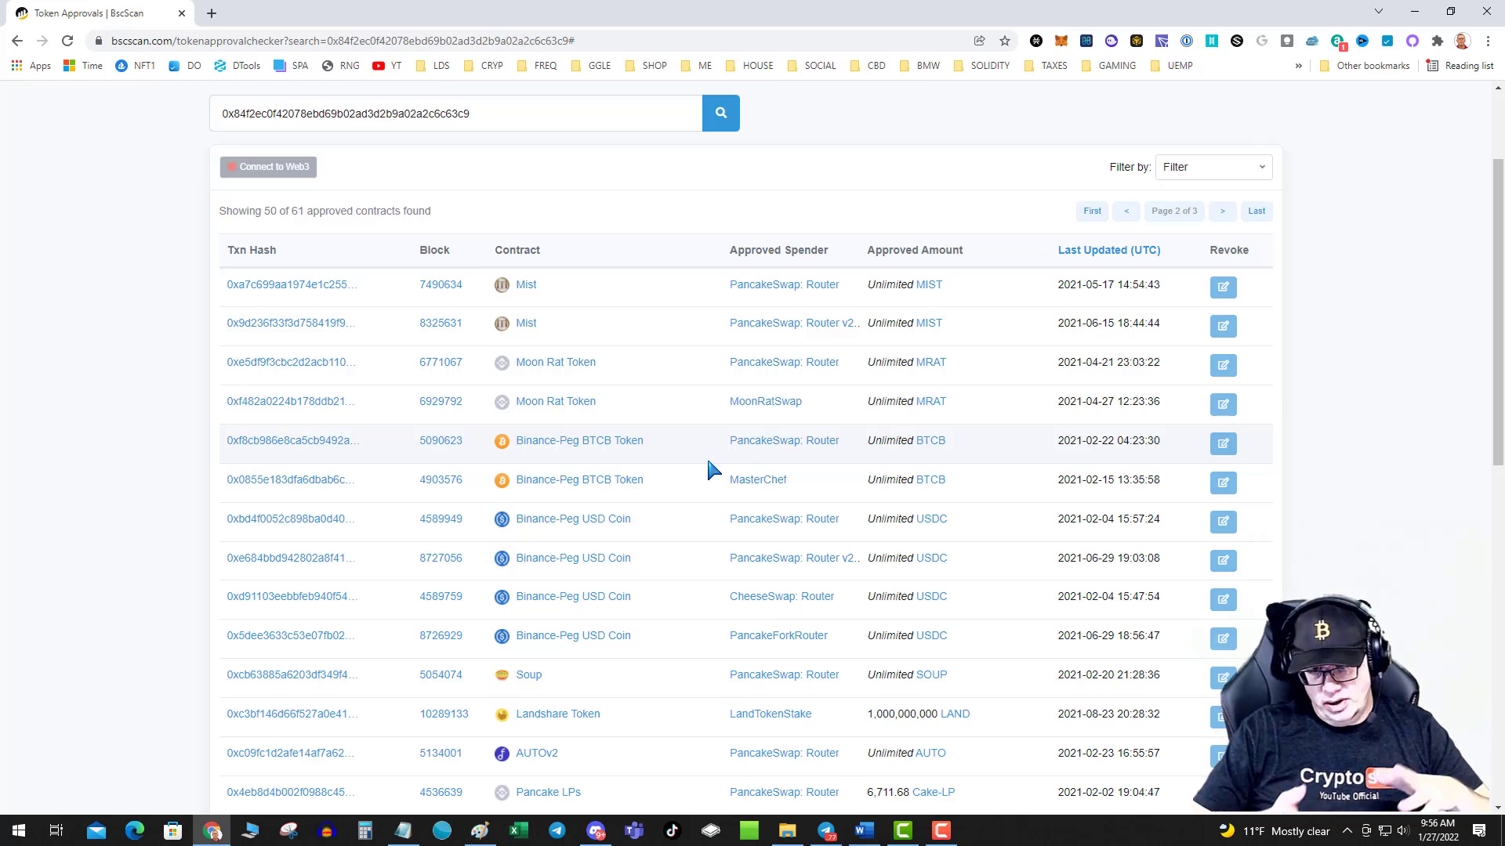
mouse_move(956, 451)
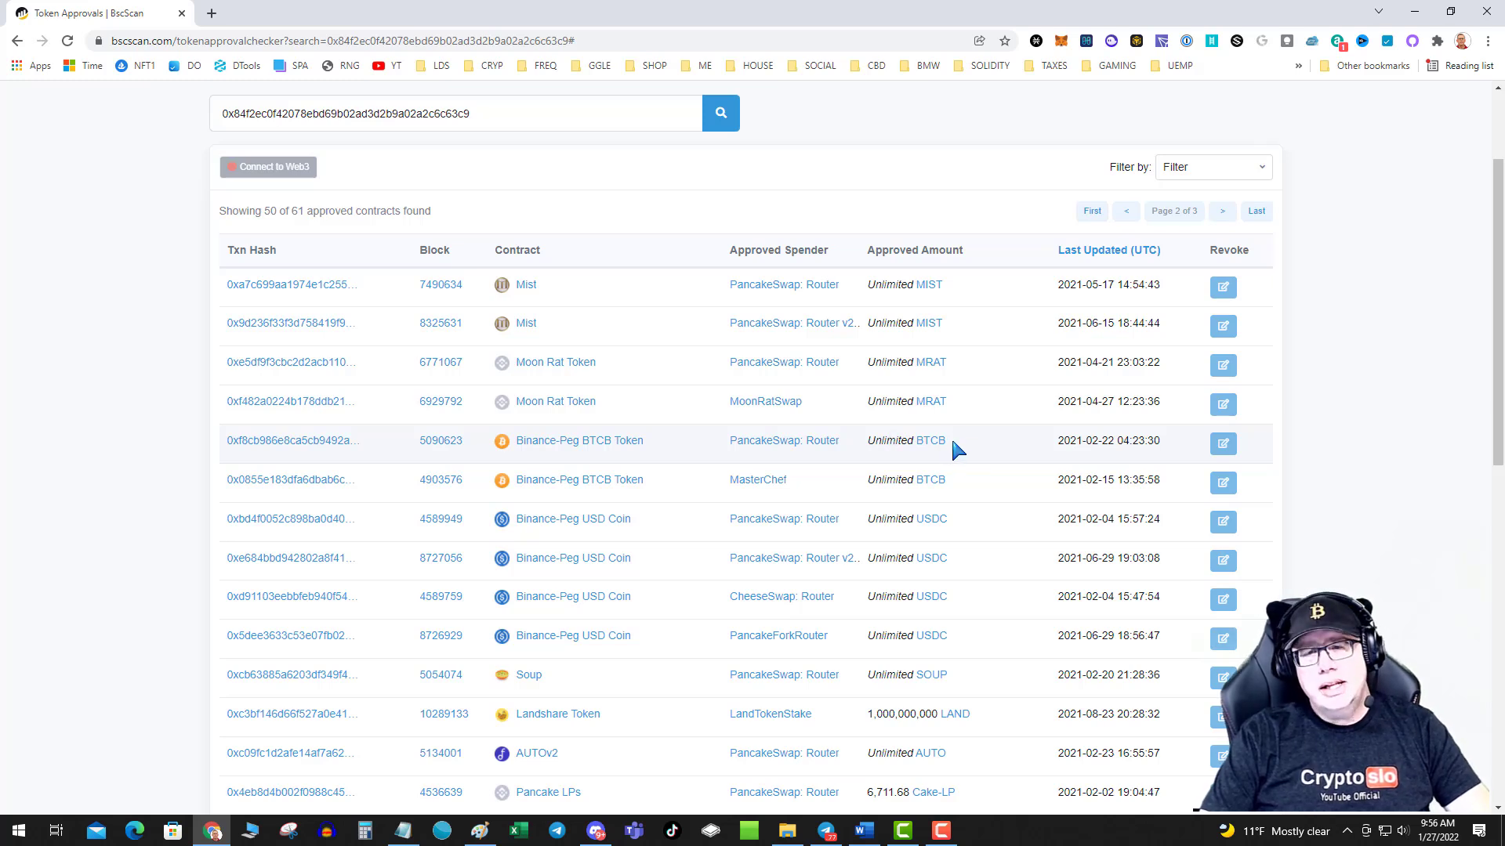
mouse_move(883, 440)
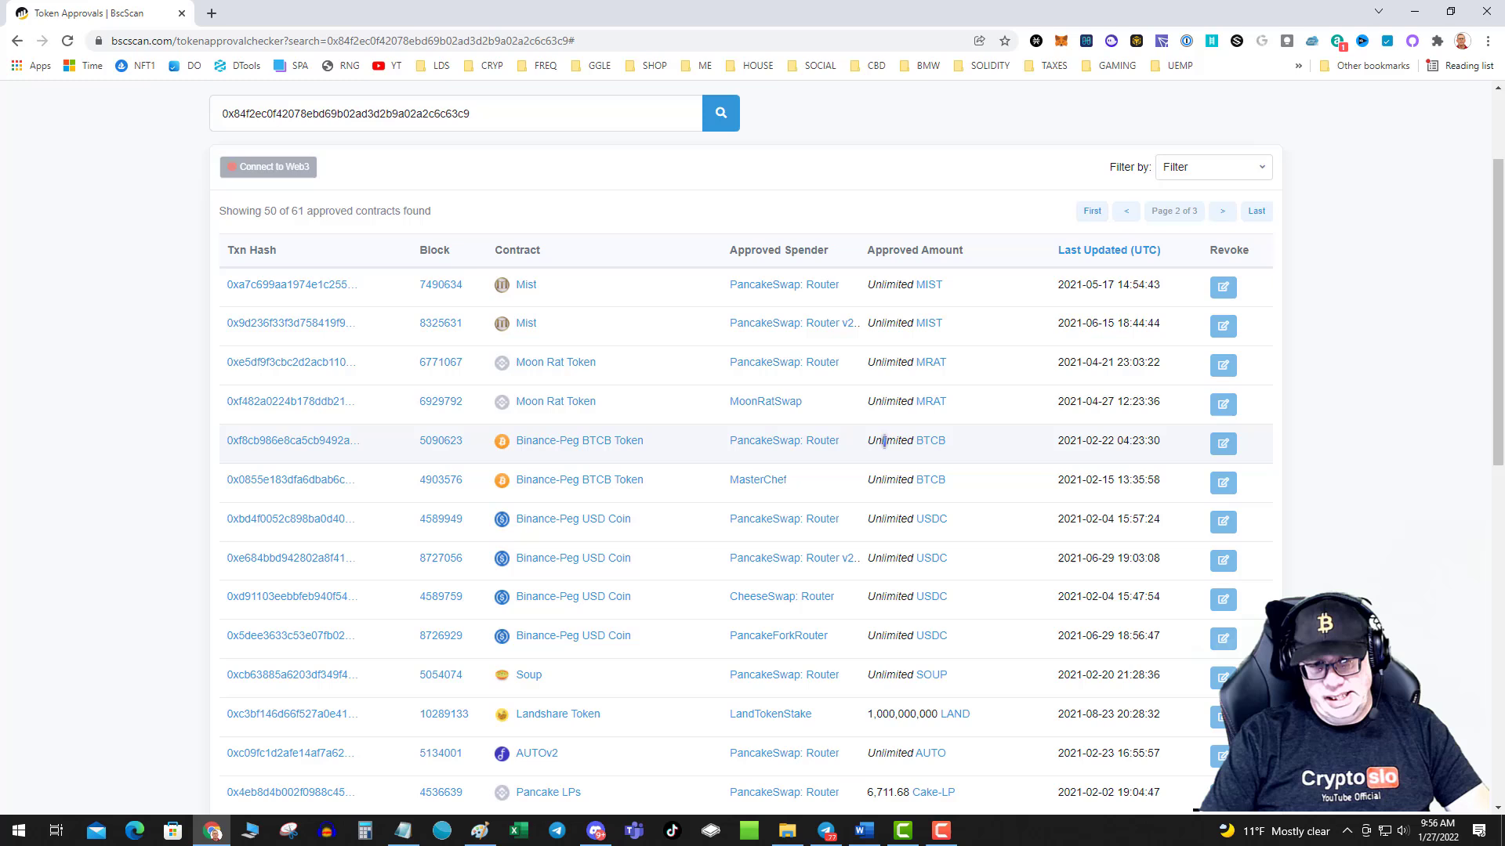
double_click(890, 439)
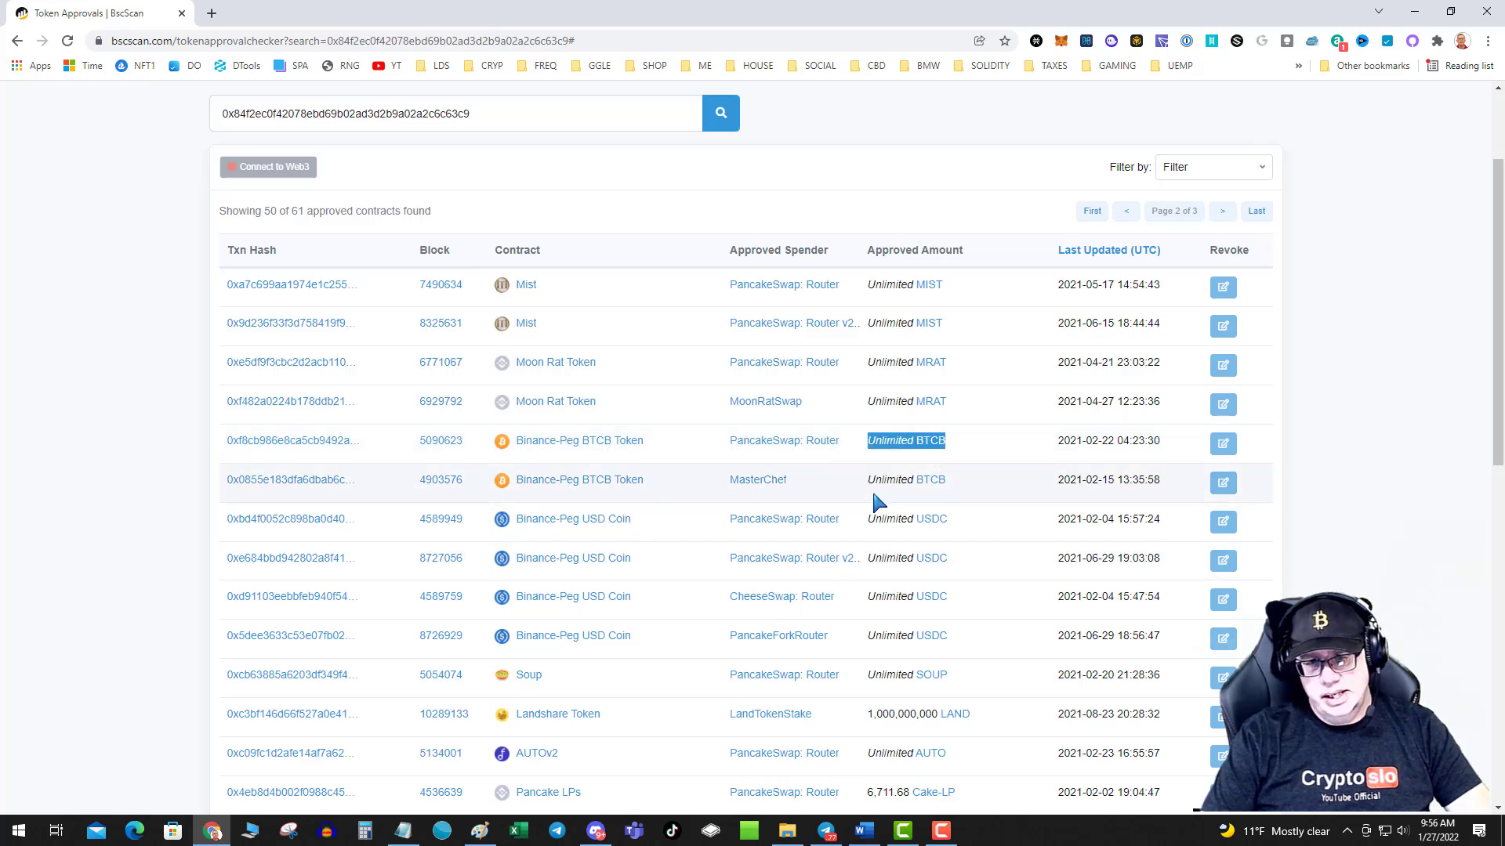
mouse_move(973, 523)
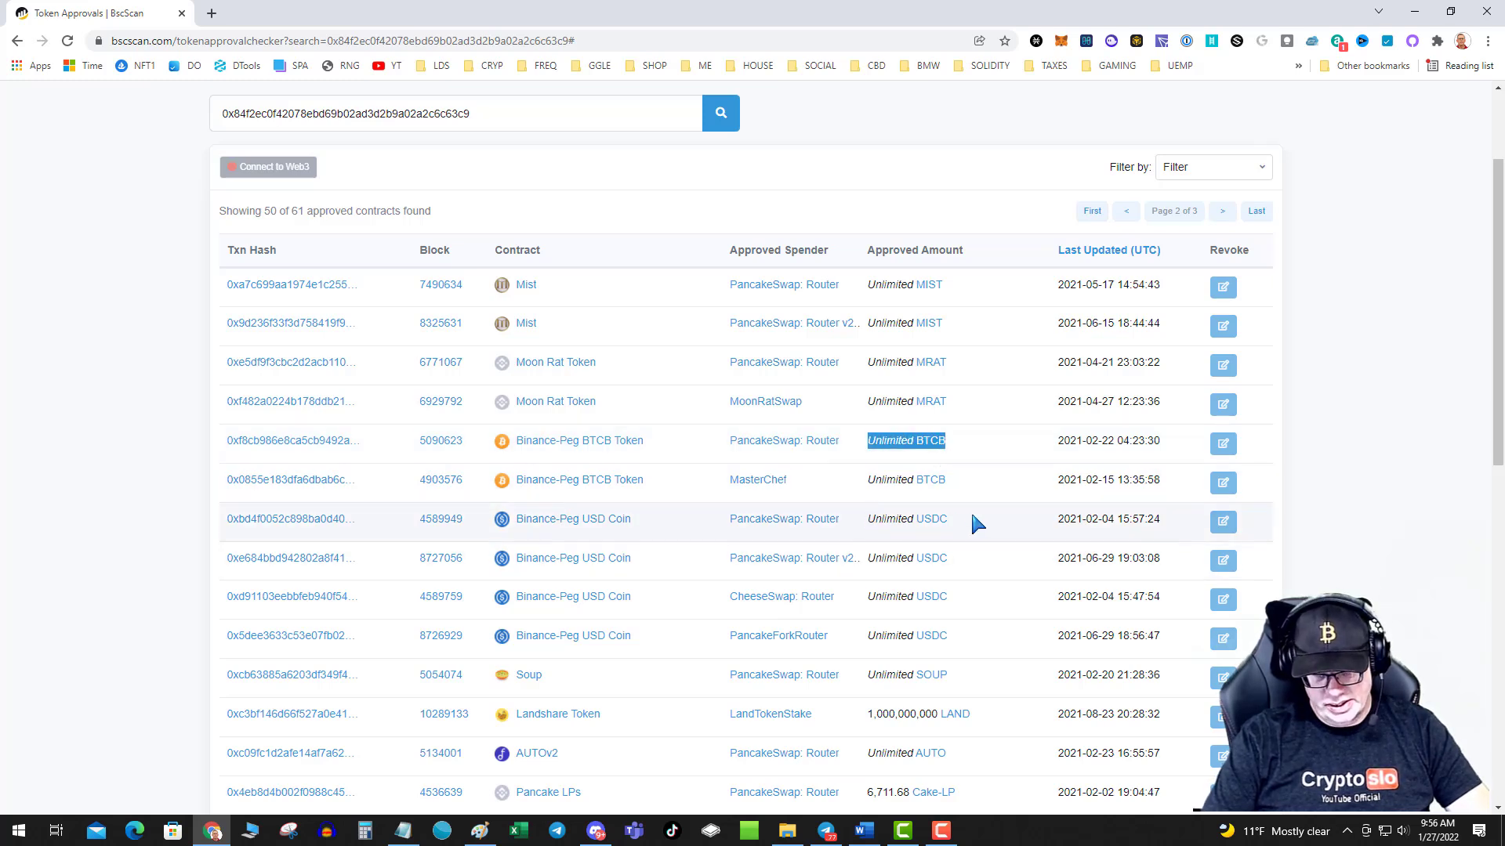
mouse_move(750, 618)
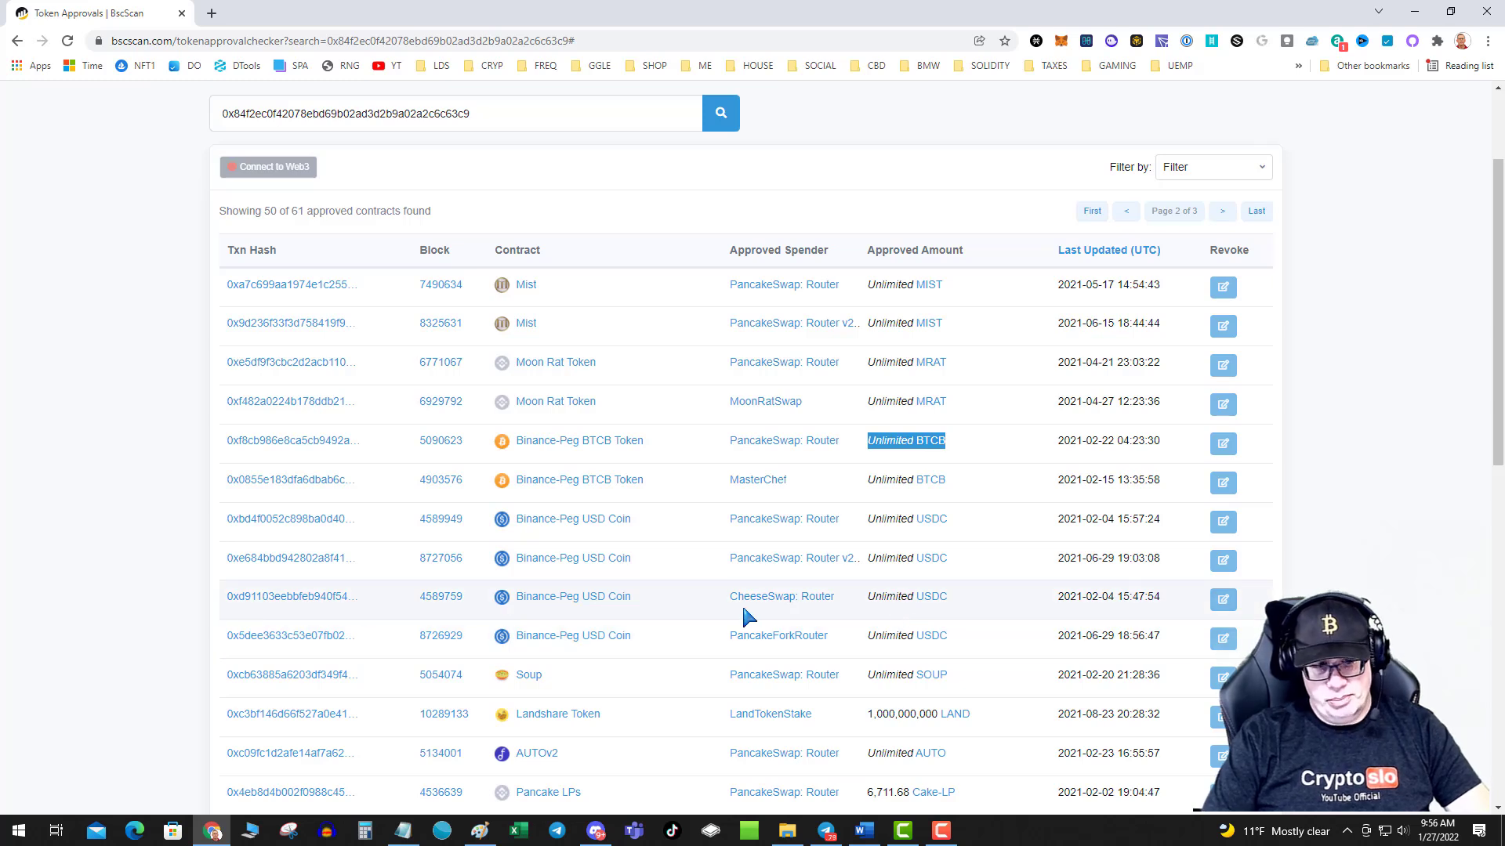
mouse_move(1223, 602)
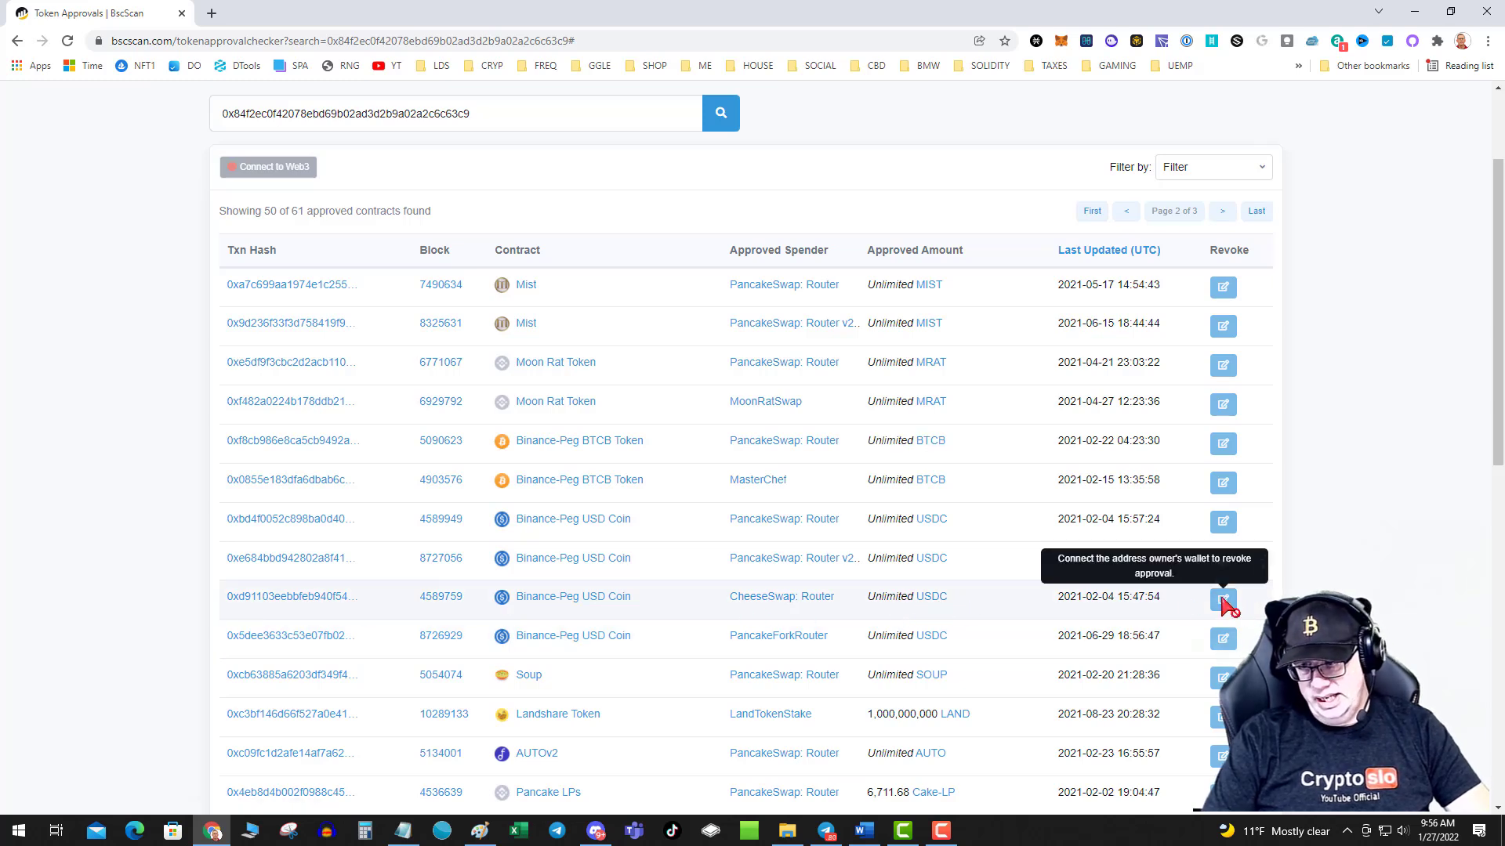
mouse_move(338, 238)
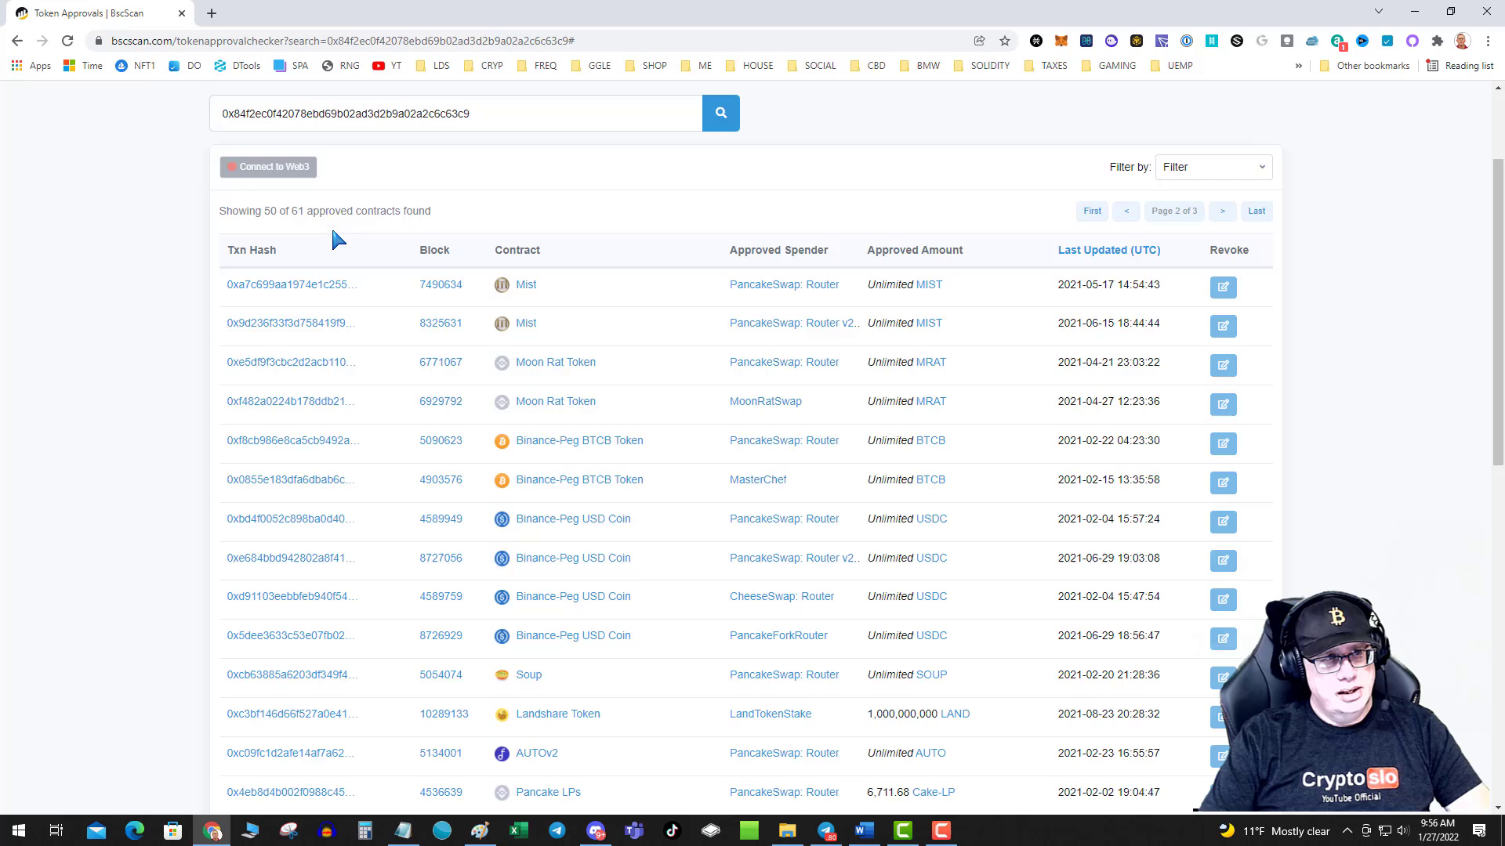
Reconnect via Web3, accept the beta notice, revoke CheeseSwap: Router's USDC approval and close the dialog.
click(268, 167)
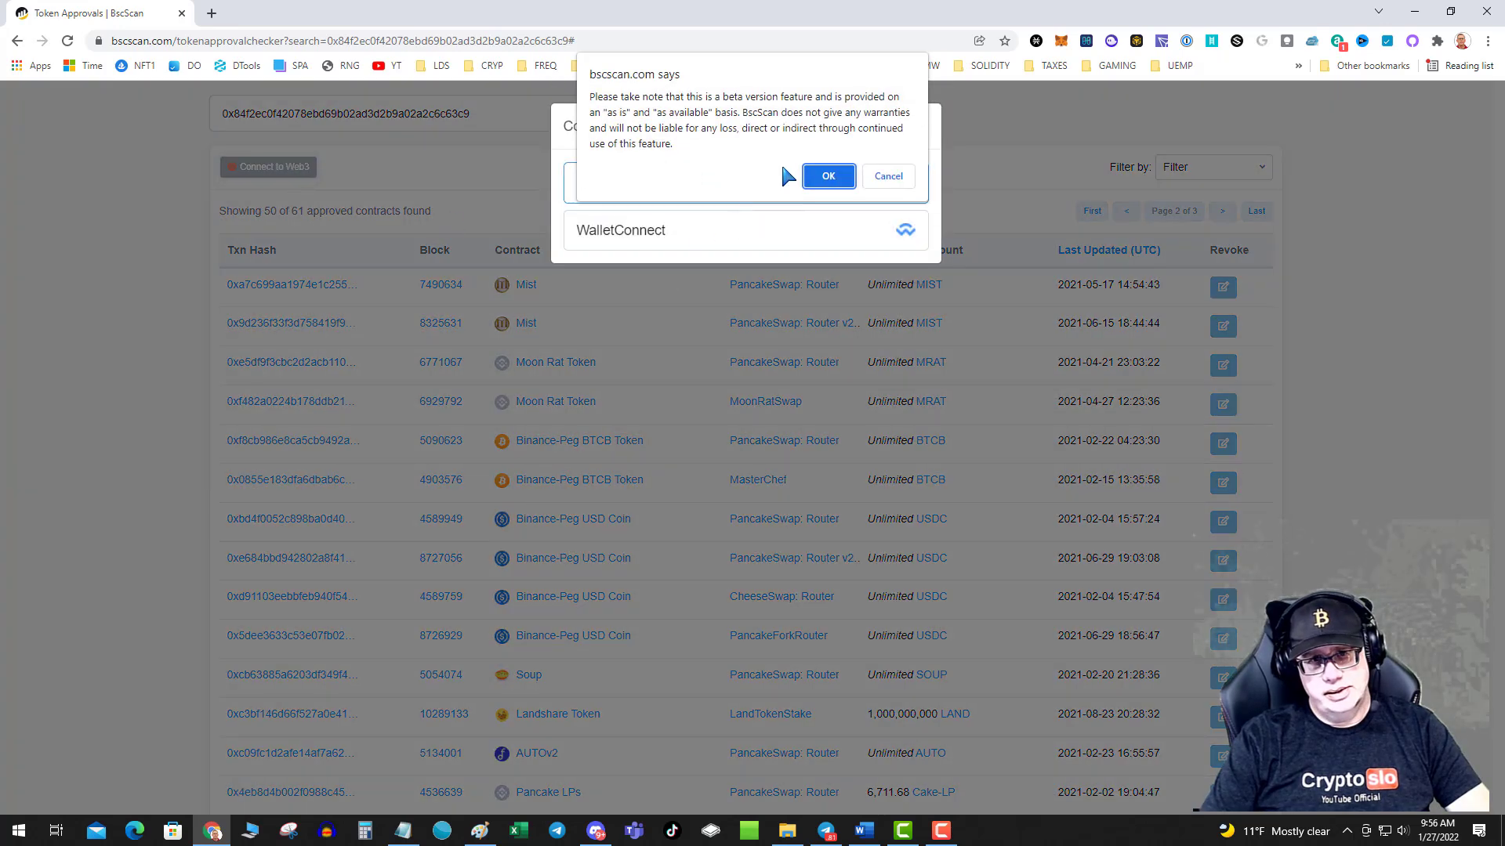
click(826, 175)
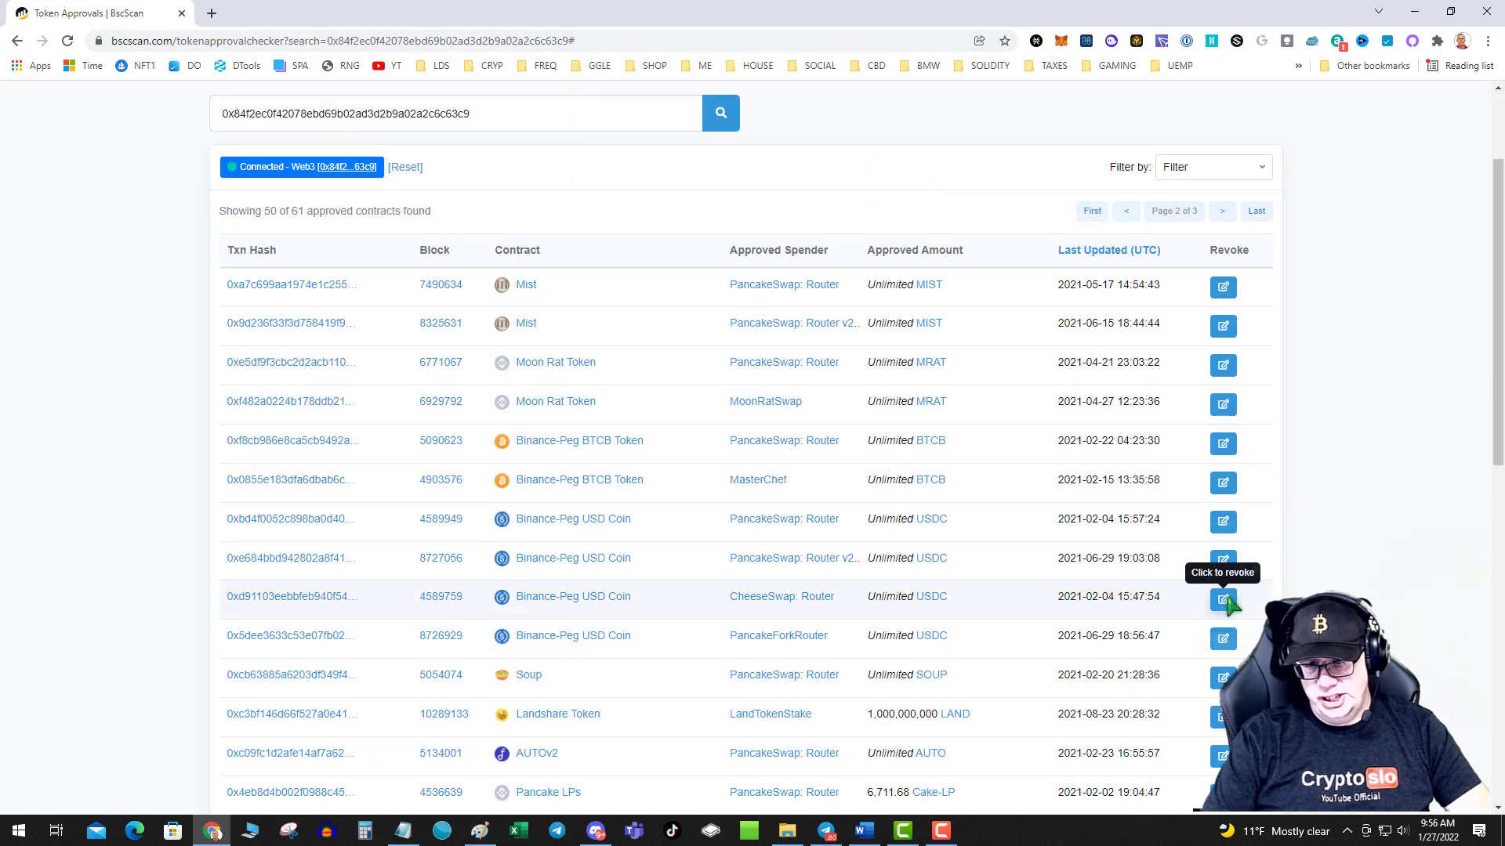
click(1222, 600)
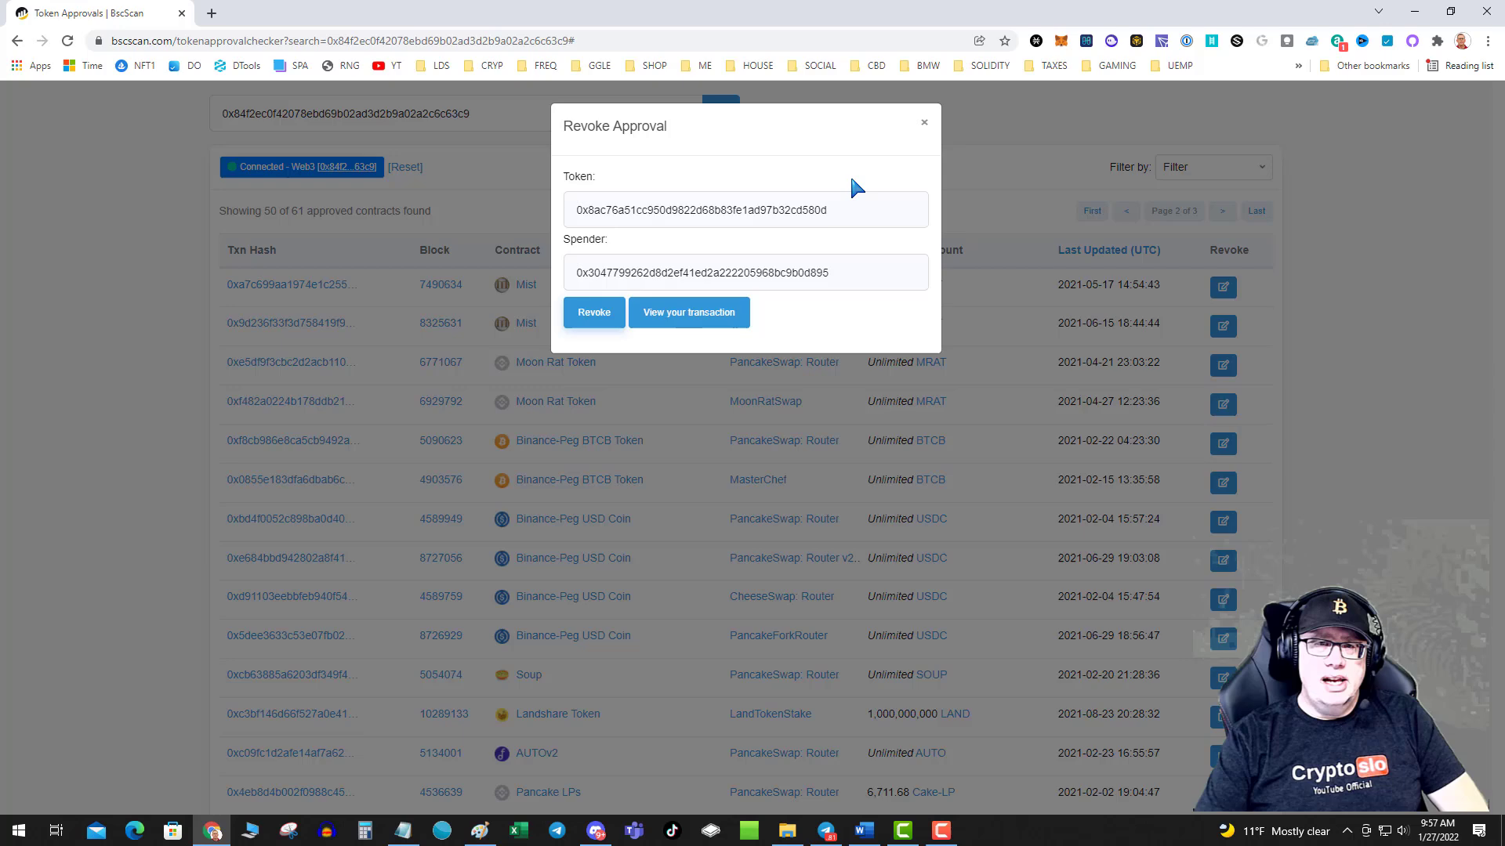
click(923, 122)
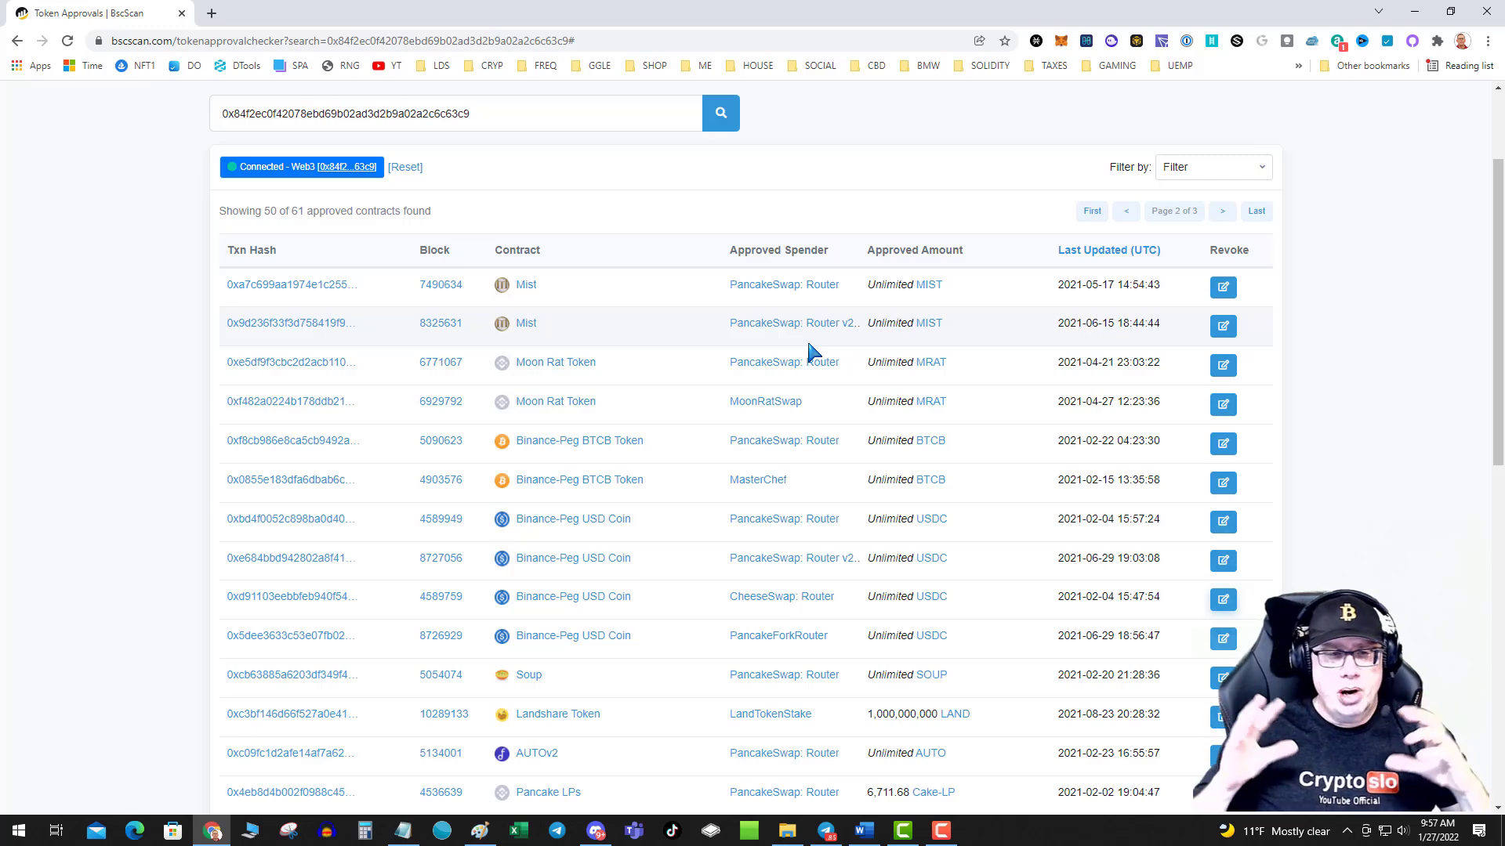
scroll(down, 3)
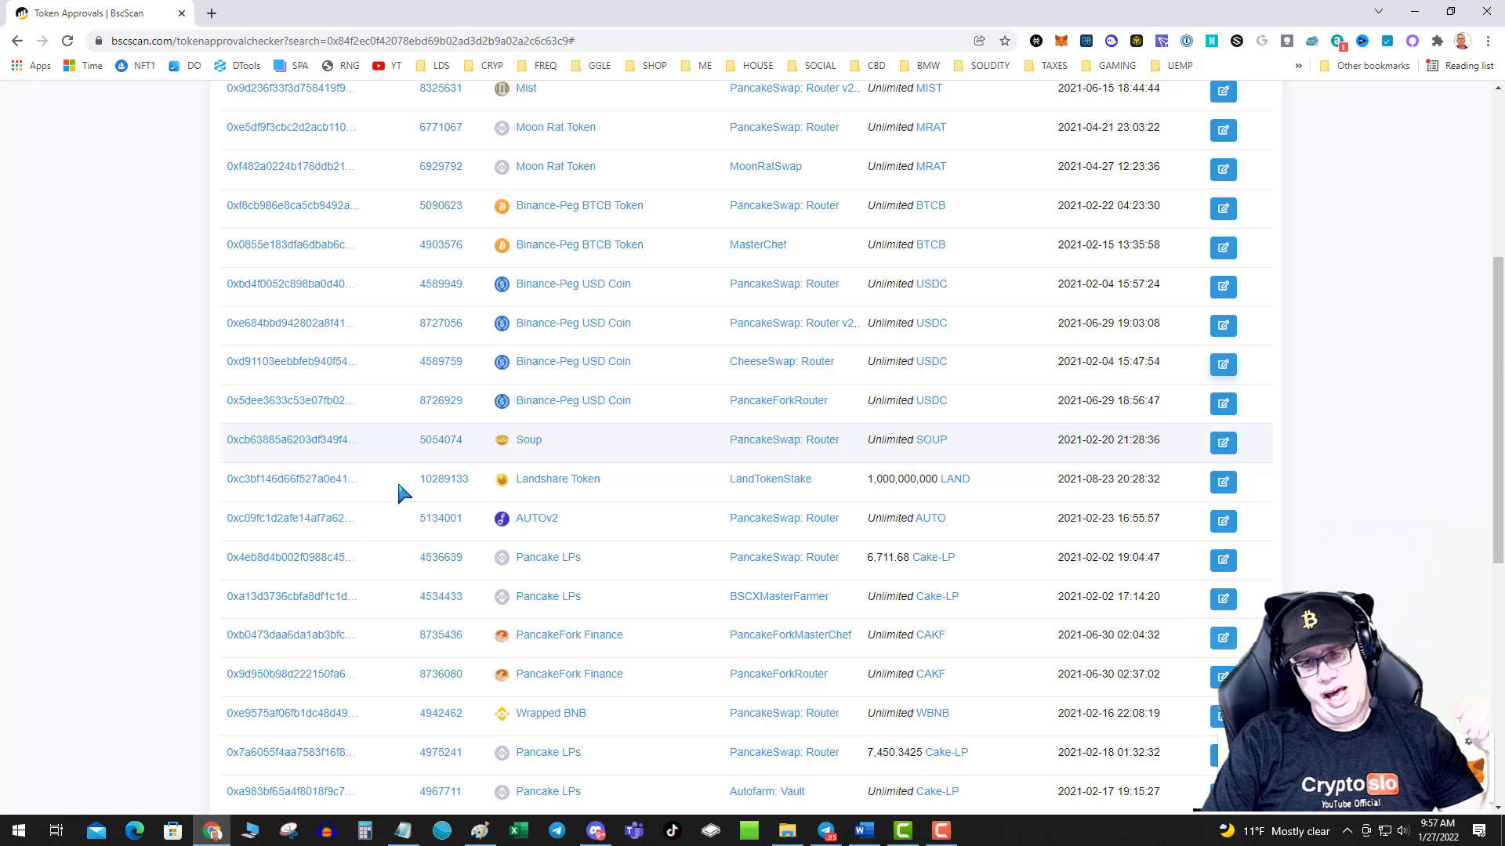
scroll(down, 3)
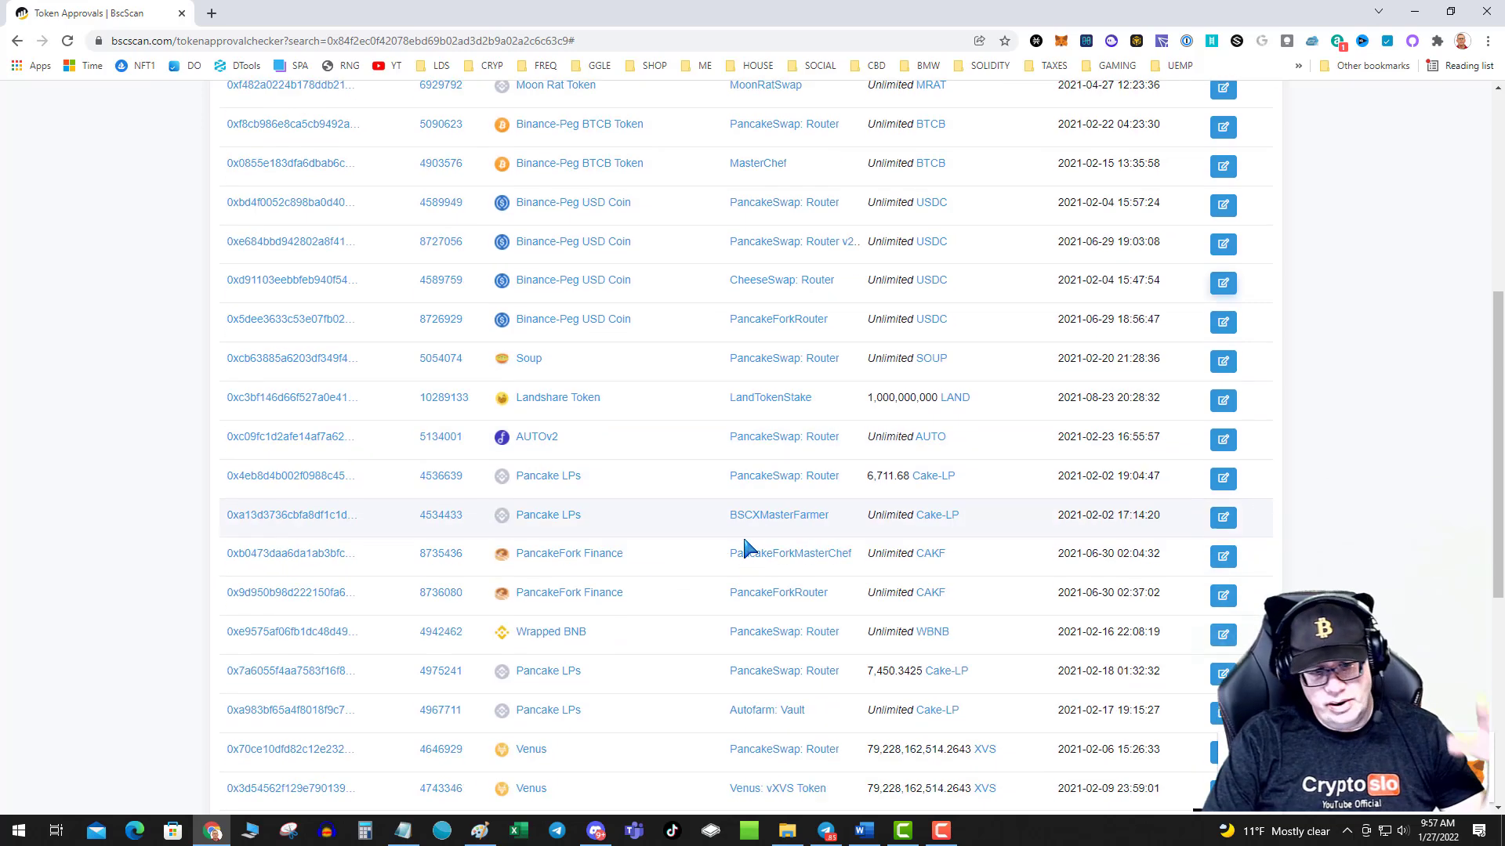
scroll(down, 3)
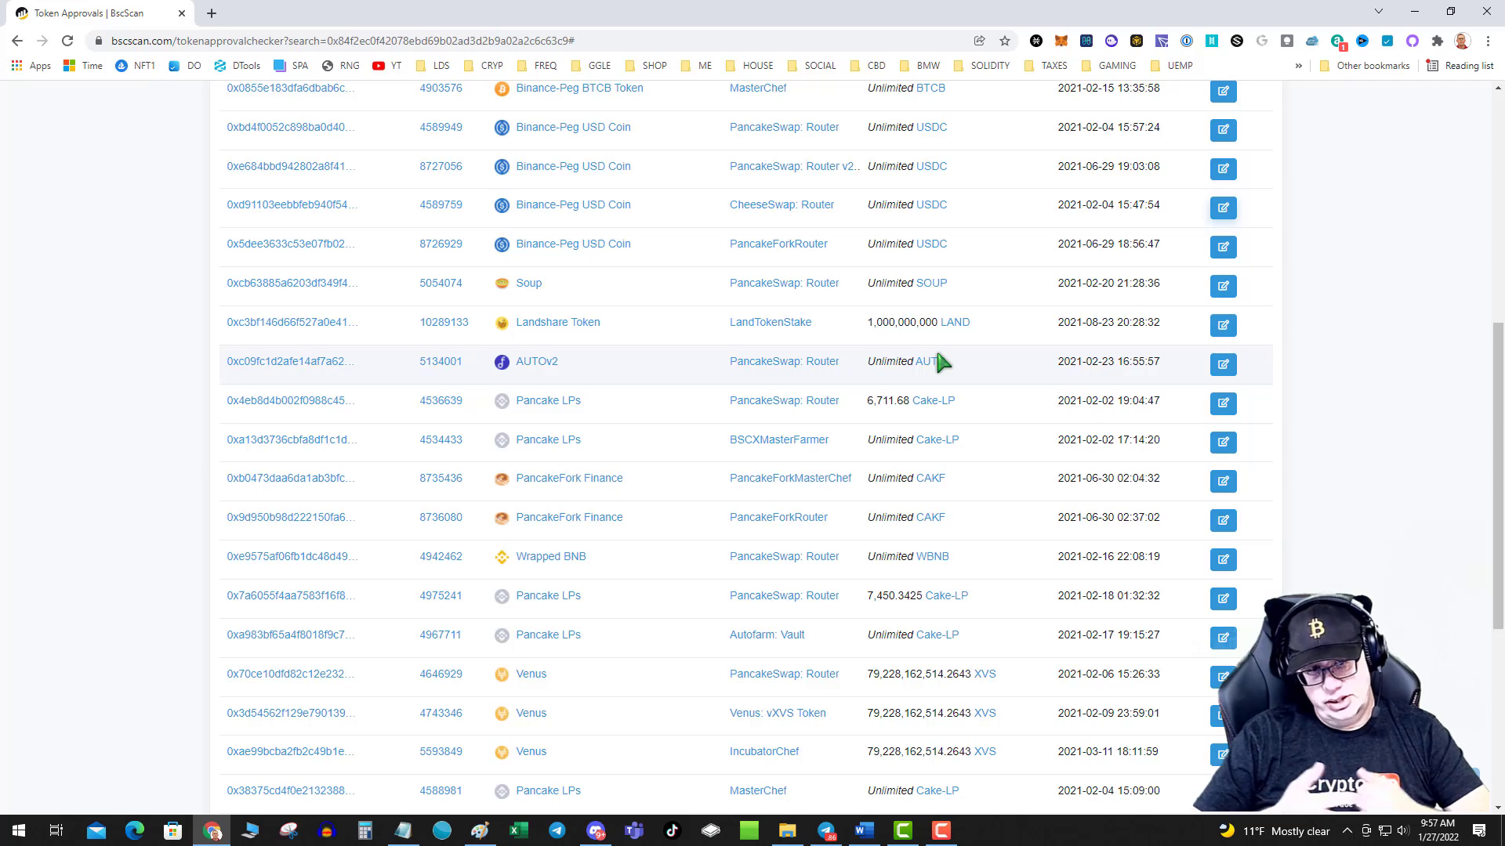
scroll(up, 3)
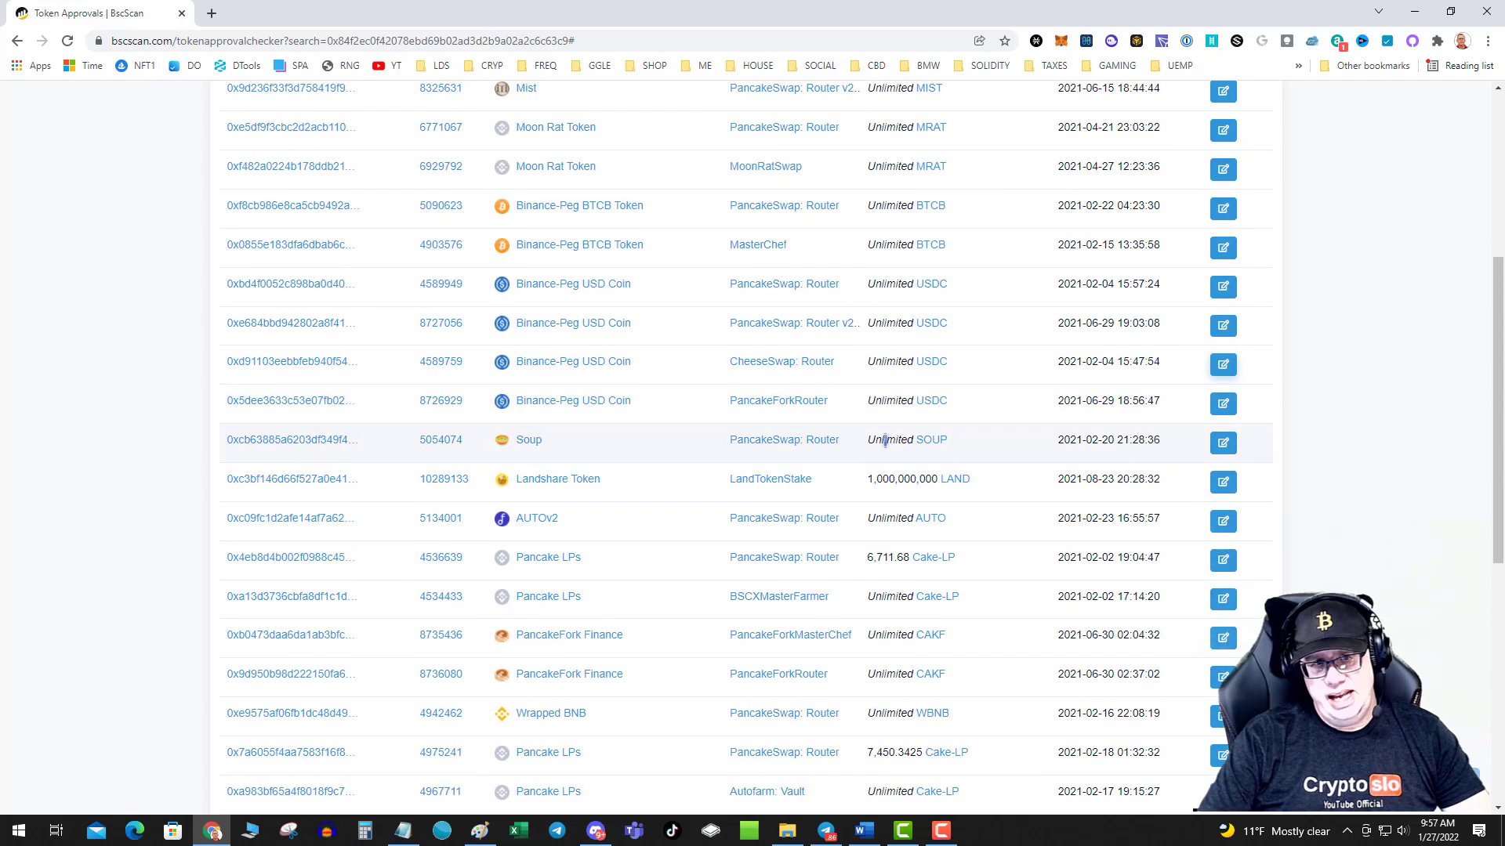
scroll(up, 3)
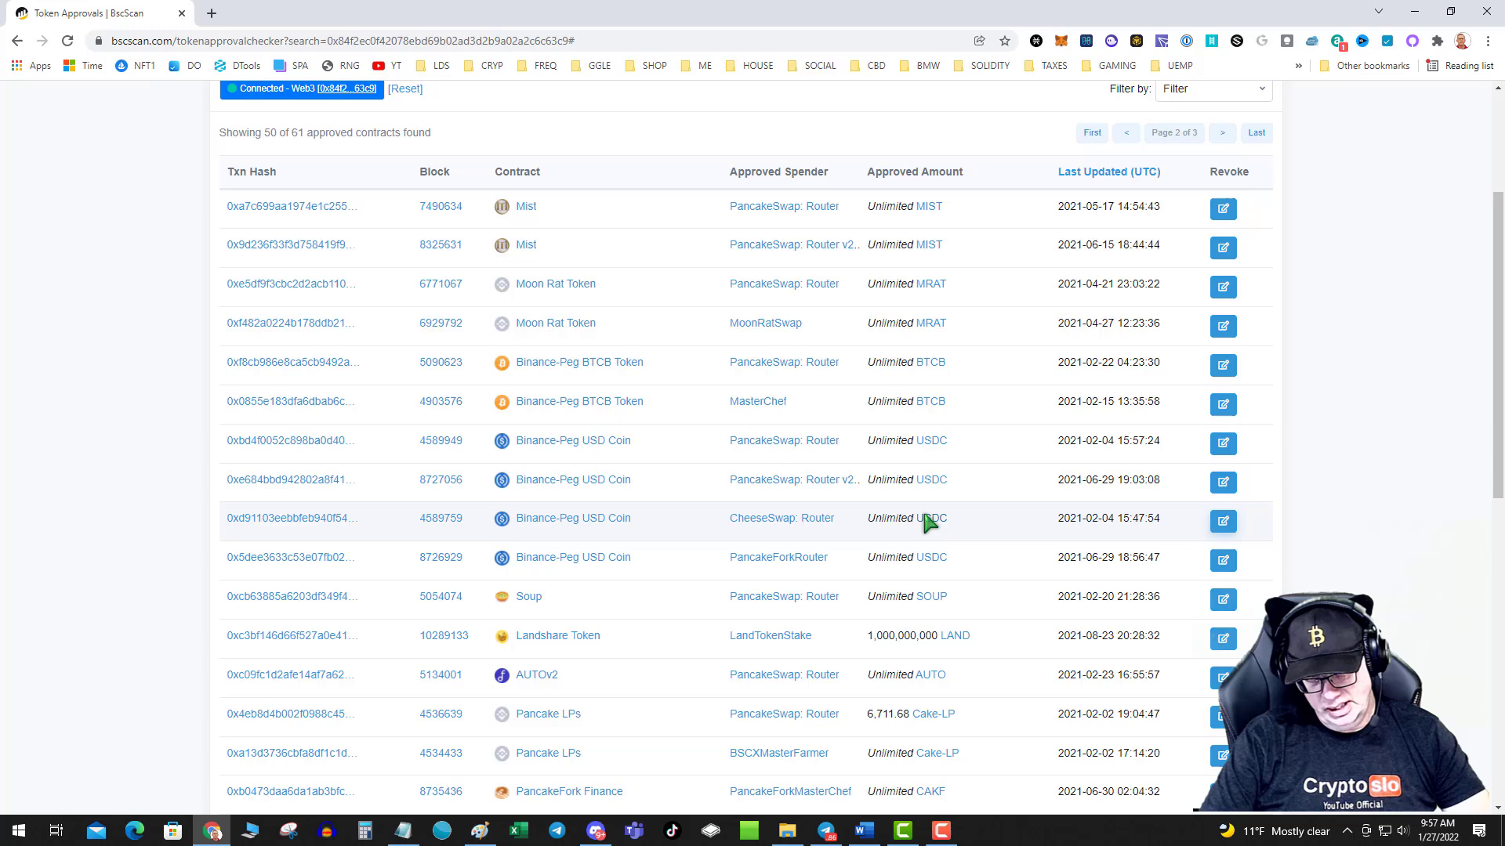
scroll(down, 3)
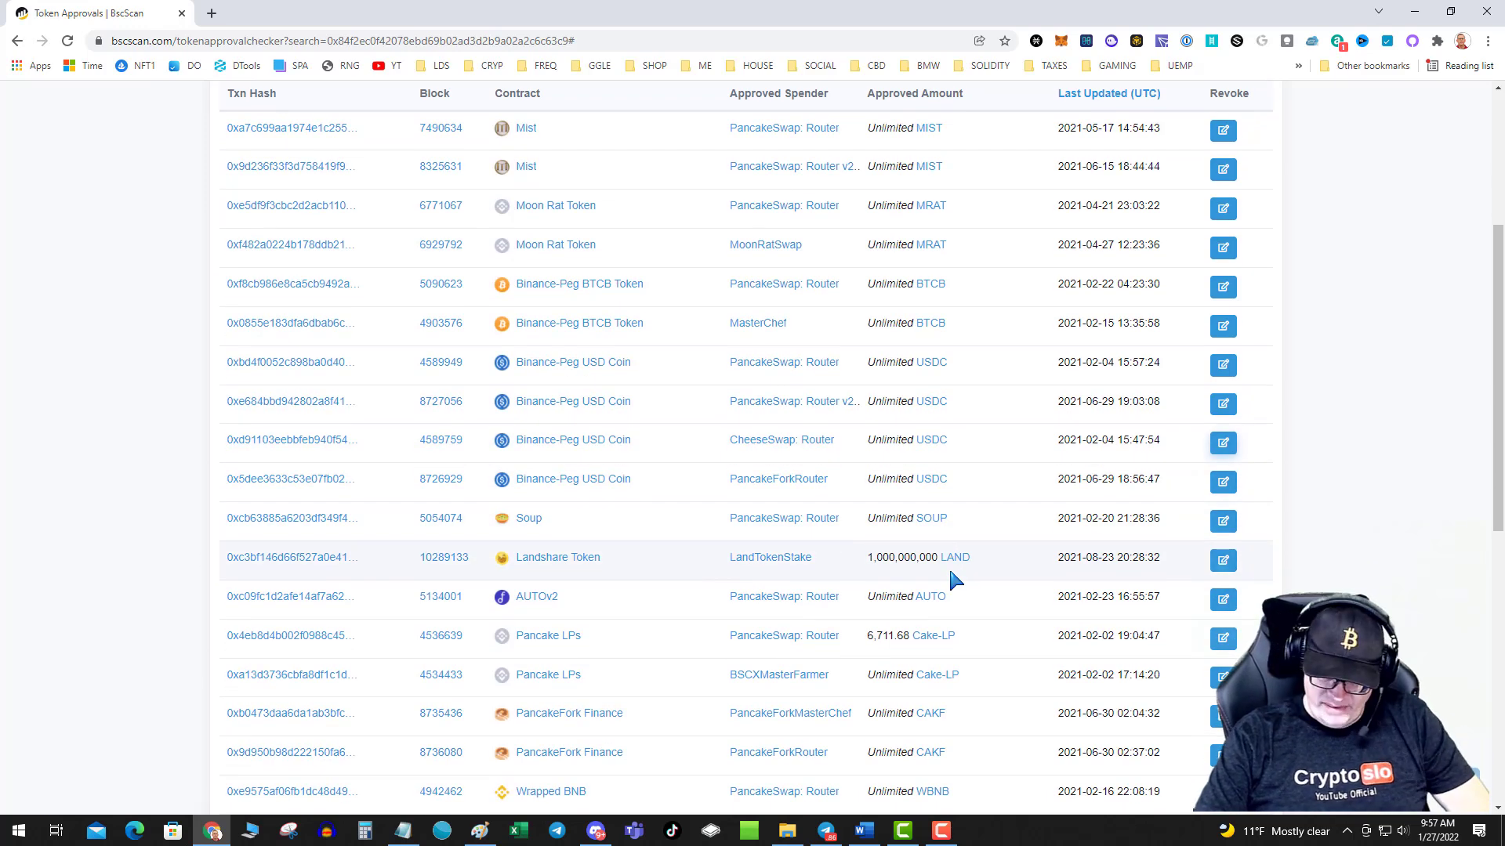
scroll(down, 3)
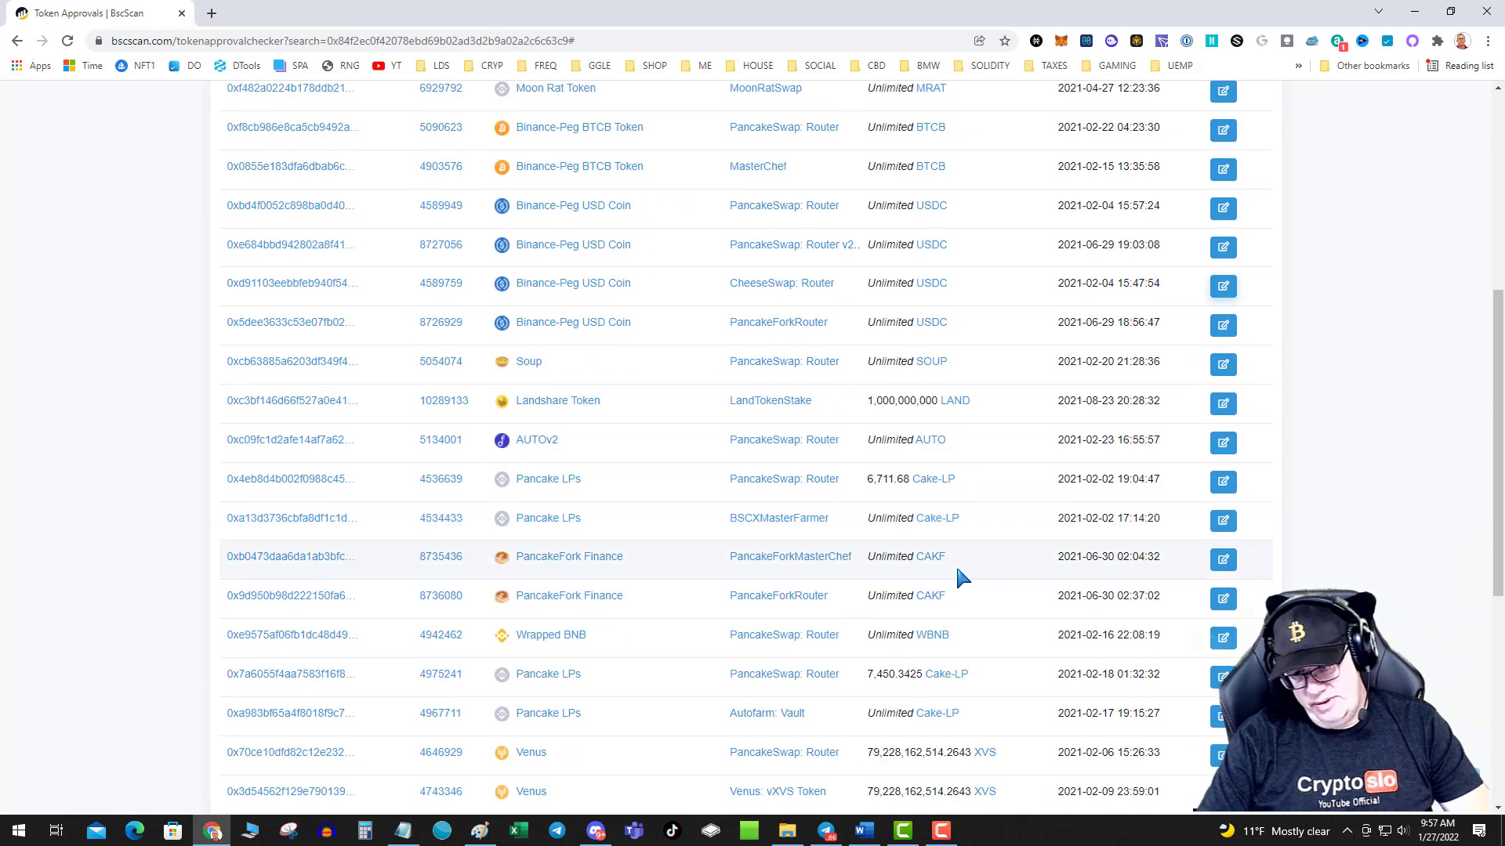
scroll(down, 3)
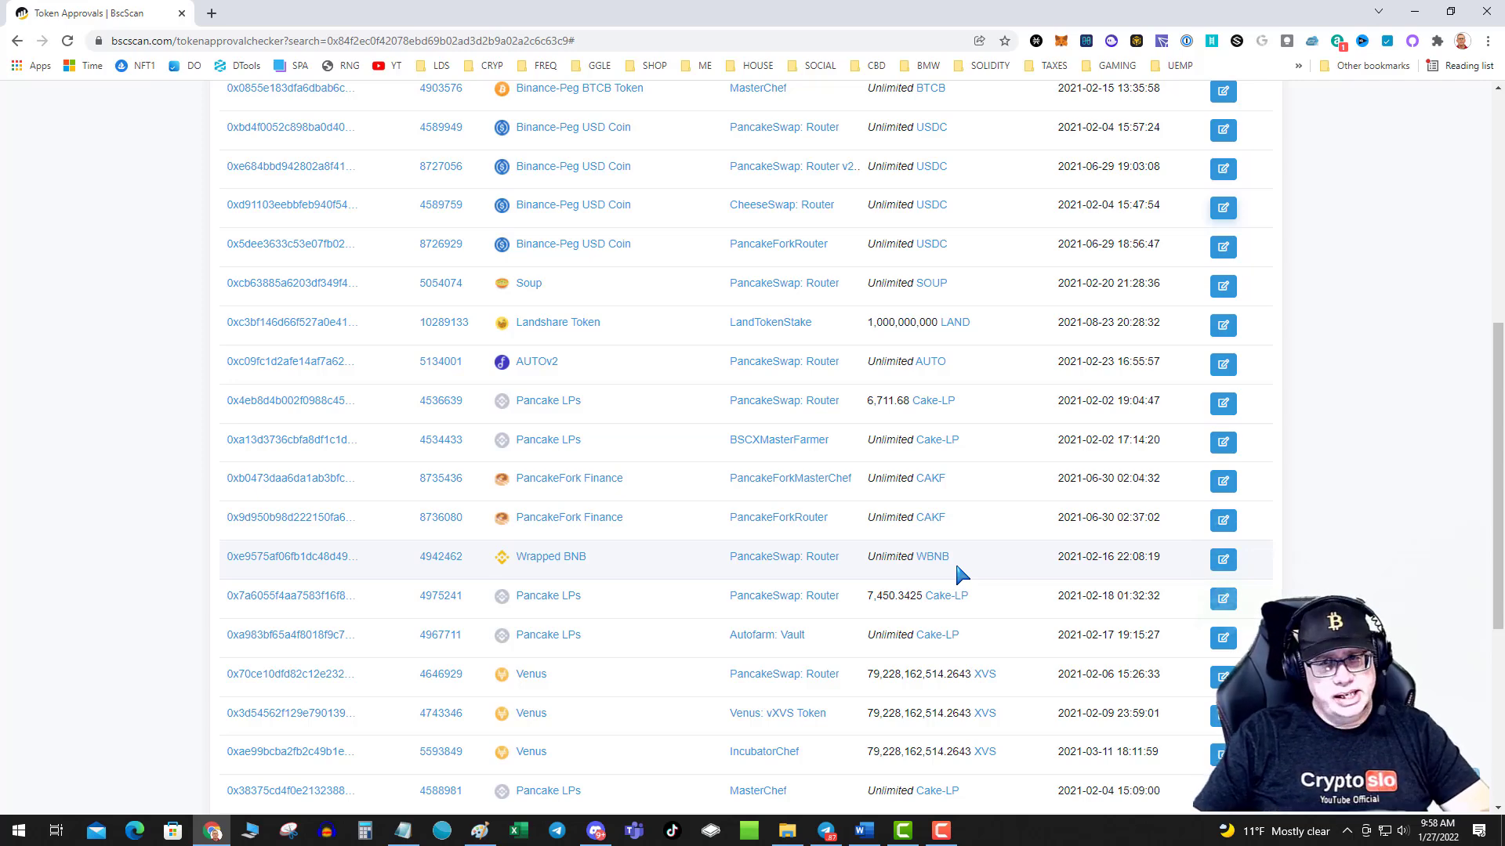
mouse_move(912, 573)
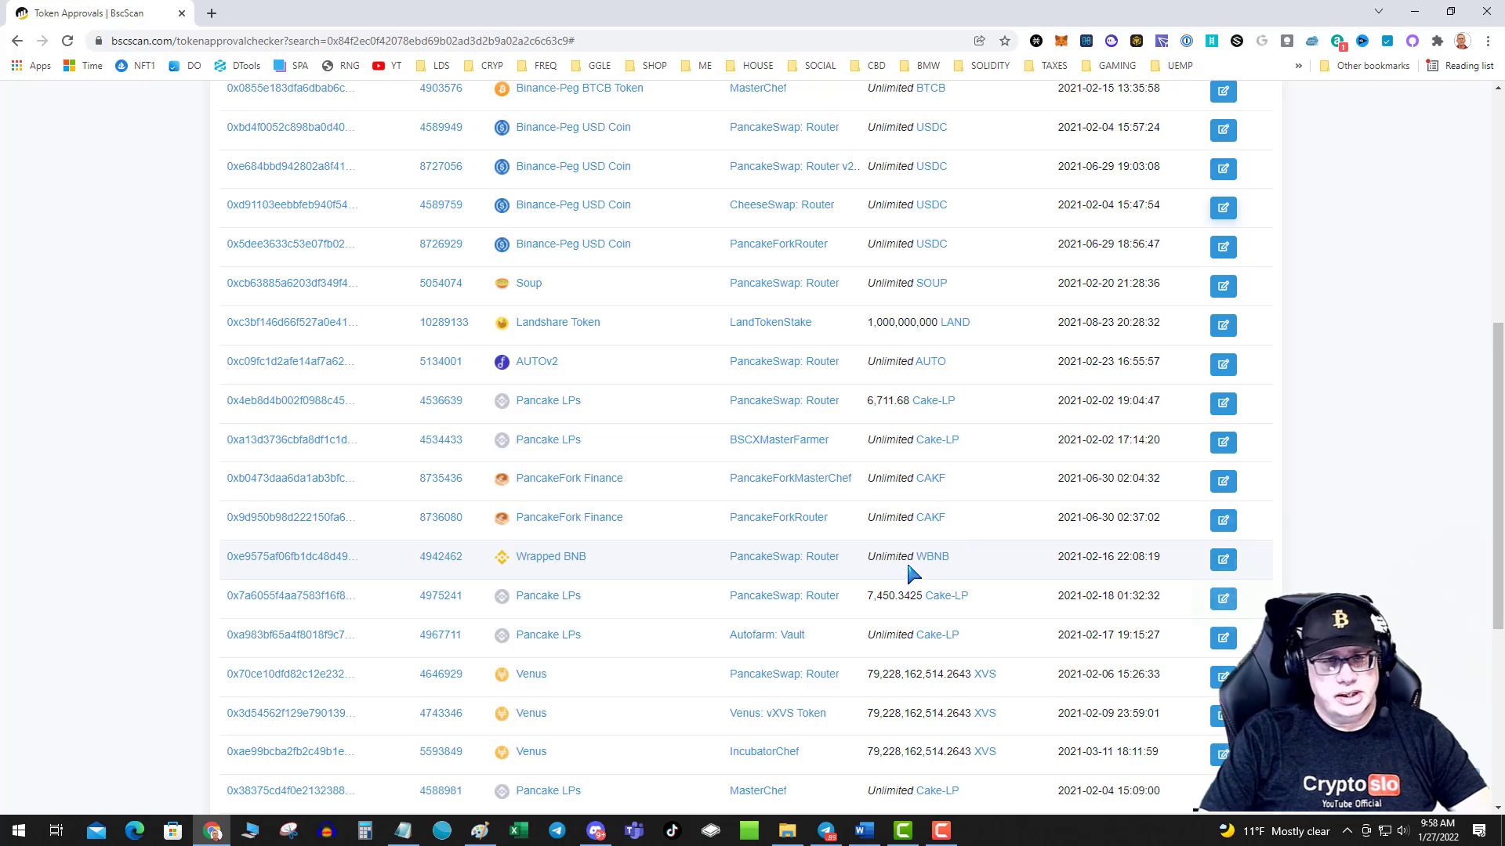